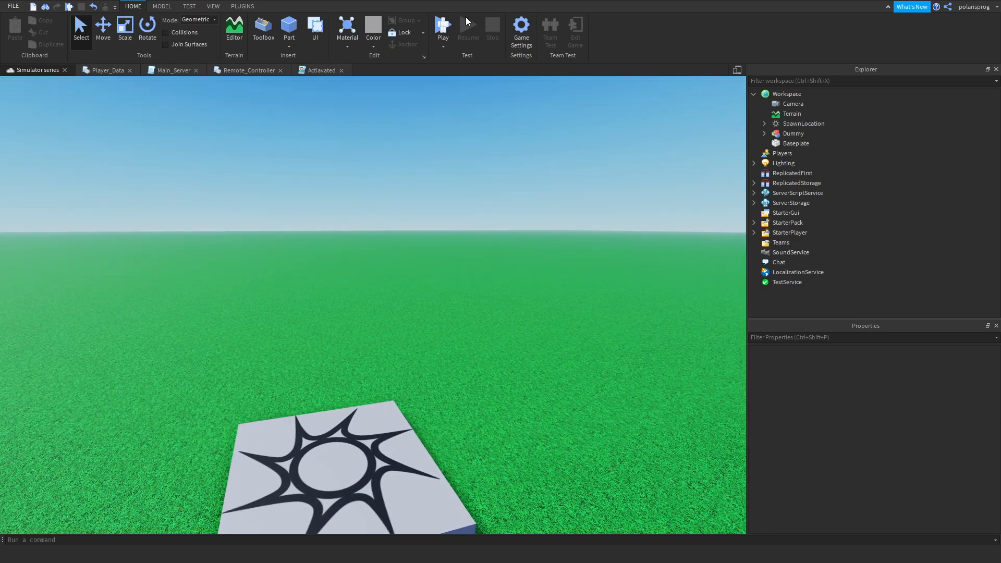
# - Run and stop a brief playtest, then scroll Patreon to the $1 and $10 tiers
pyautogui.click(441, 27)
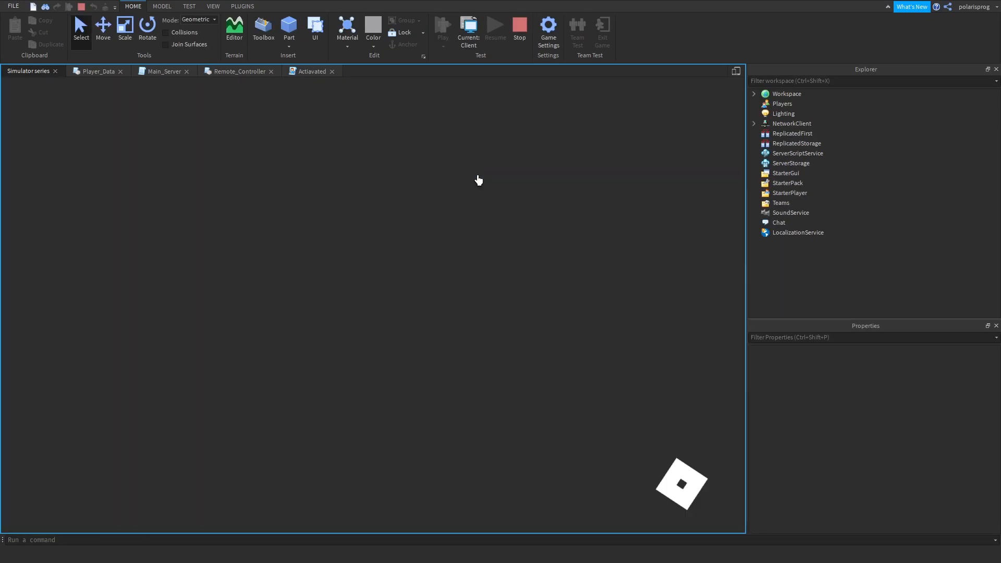
pyautogui.click(442, 26)
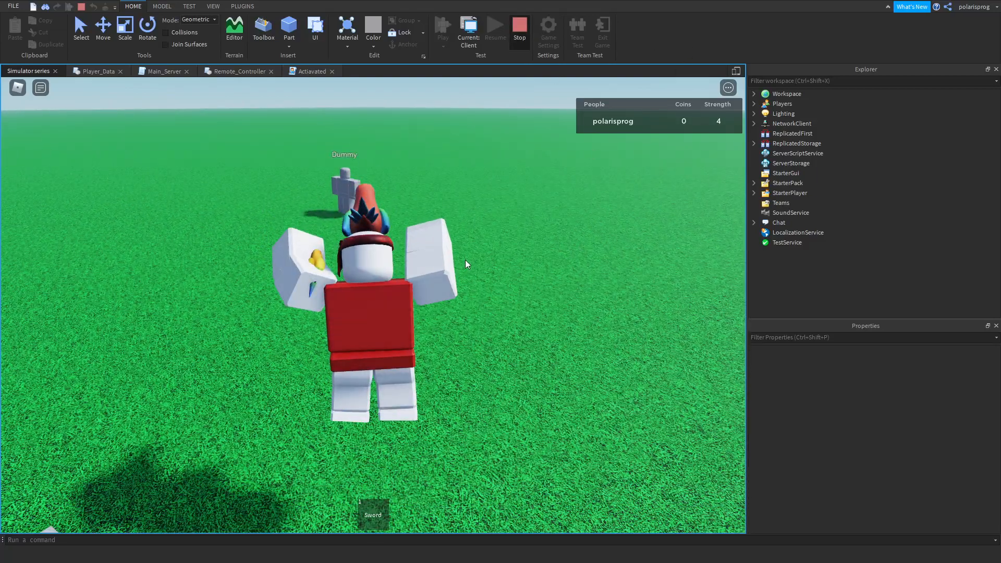
pyautogui.click(519, 28)
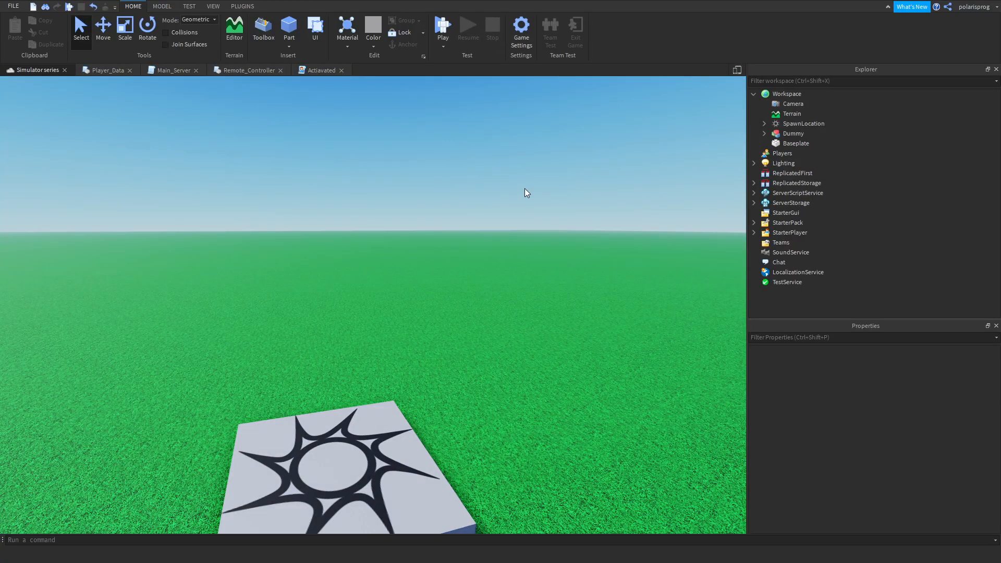
pyautogui.moveTo(497, 351)
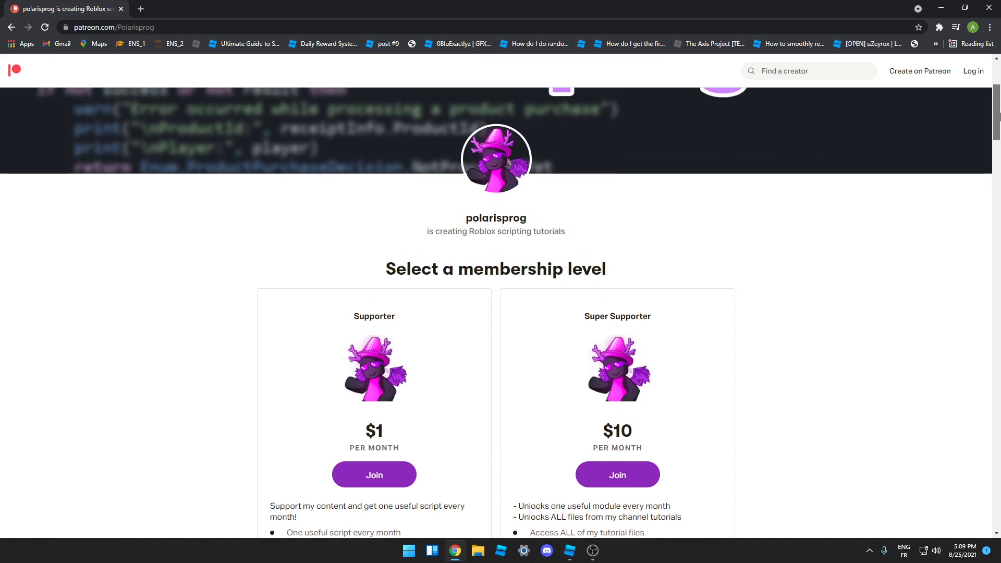
pyautogui.scroll(-3)
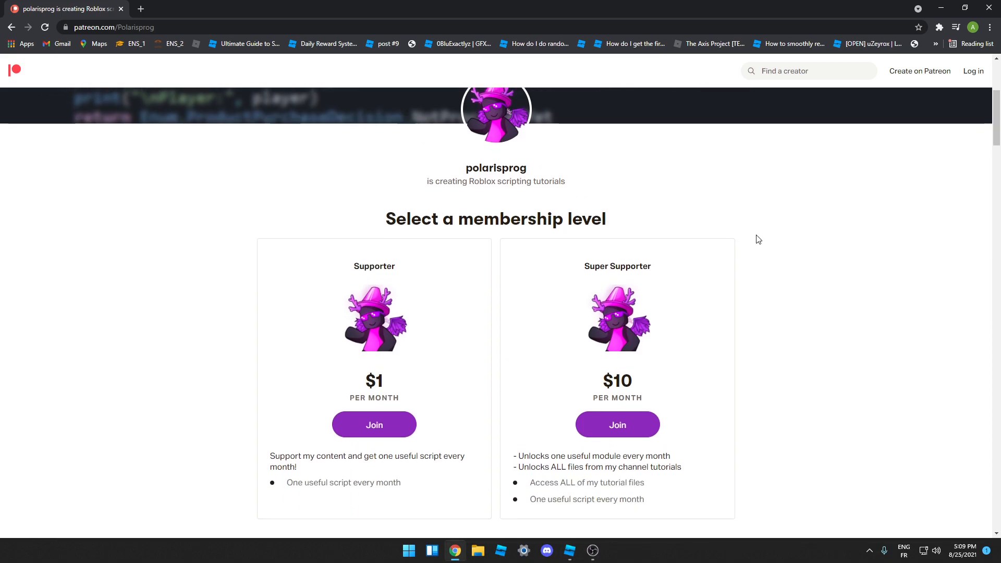
pyautogui.moveTo(777, 260)
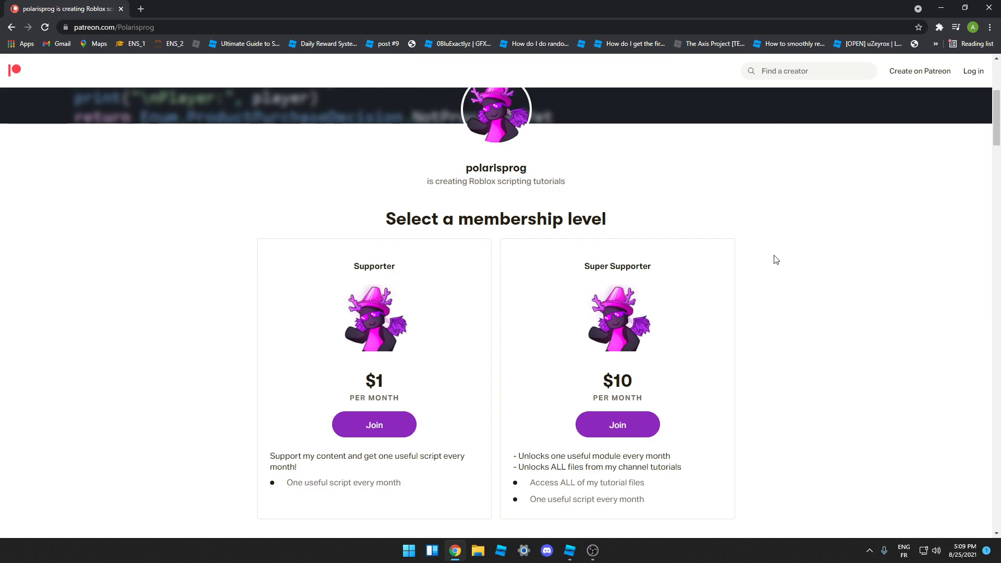
pyautogui.moveTo(712, 365)
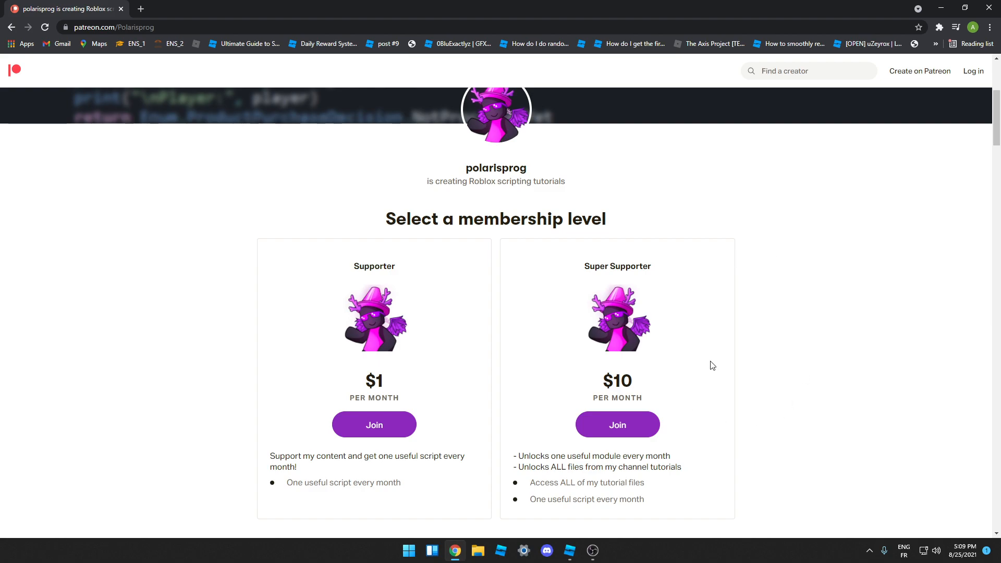
pyautogui.moveTo(703, 338)
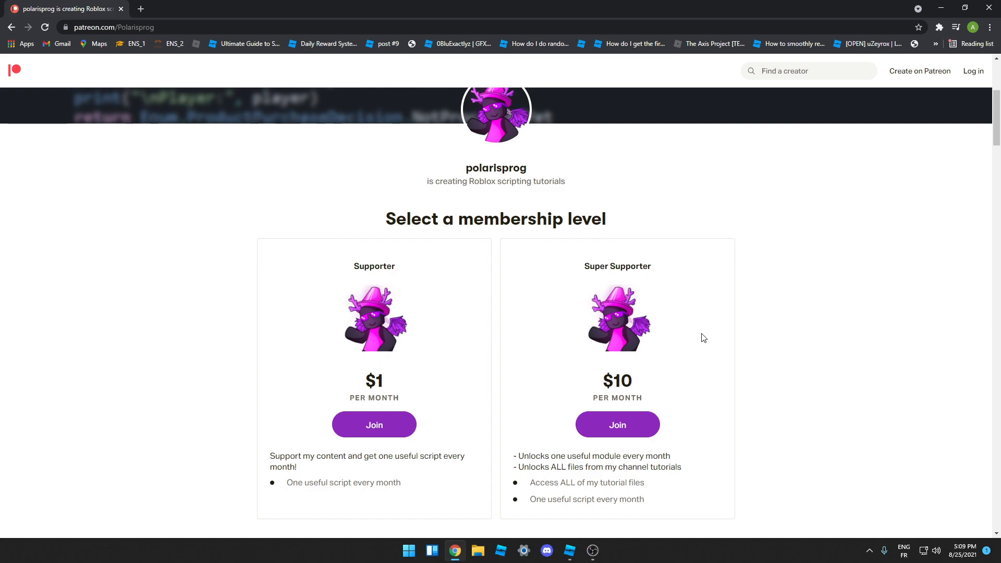
# - Back in Studio, open Main_Server from ServerScriptService > Server > Scripts
pyautogui.click(568, 550)
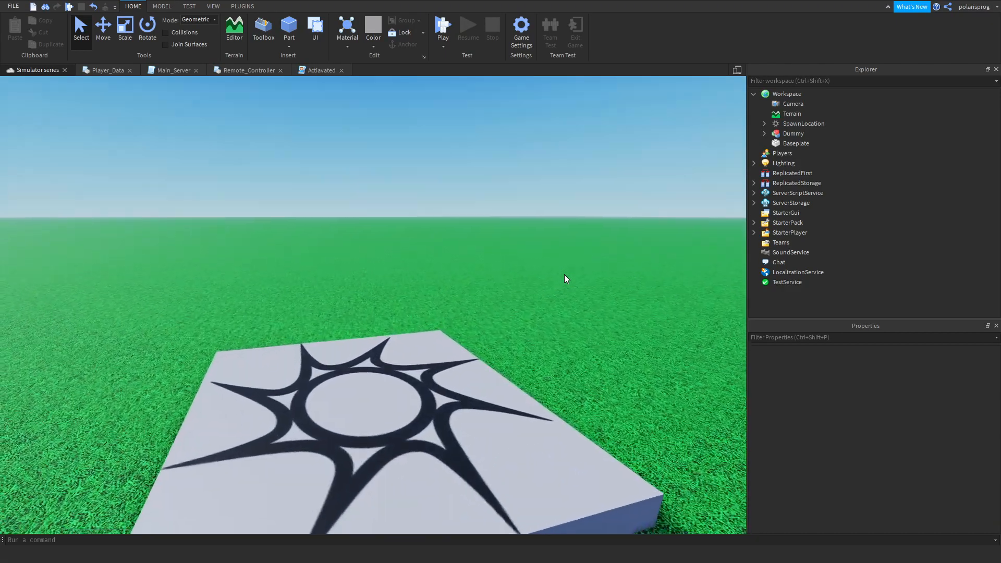
pyautogui.click(753, 193)
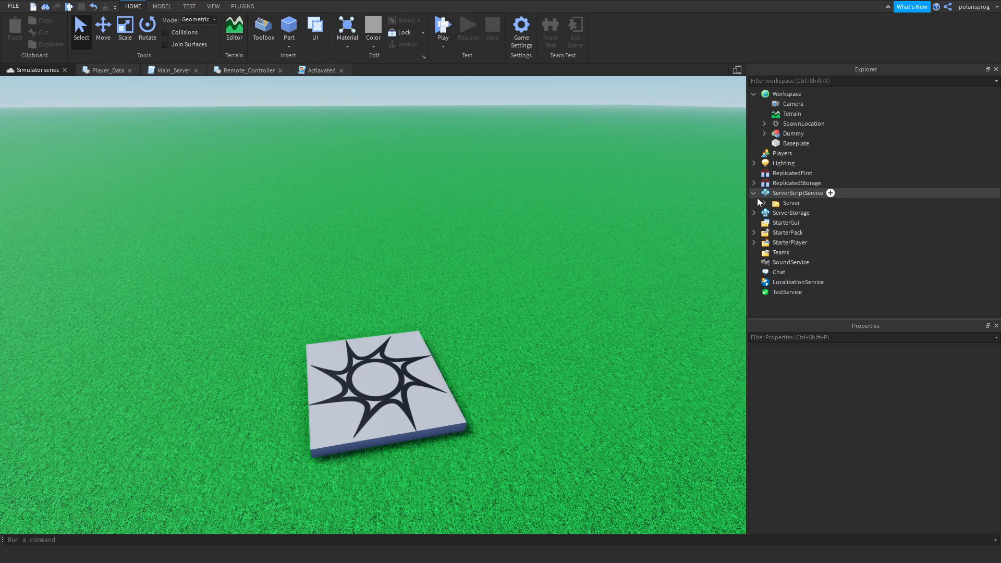
pyautogui.click(771, 203)
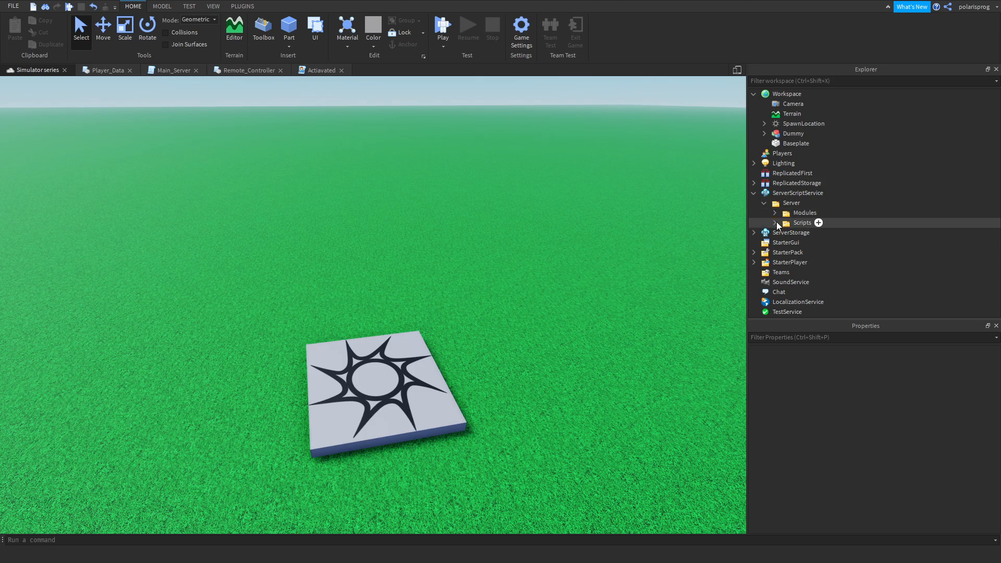
pyautogui.click(171, 69)
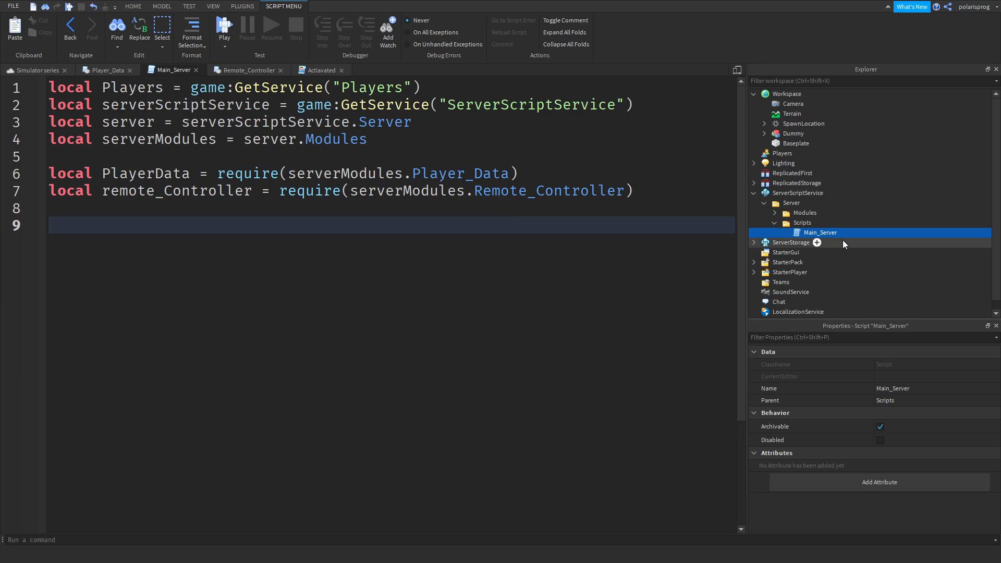
# - Expand the Modules folder and open the Player_Data module script
pyautogui.click(774, 213)
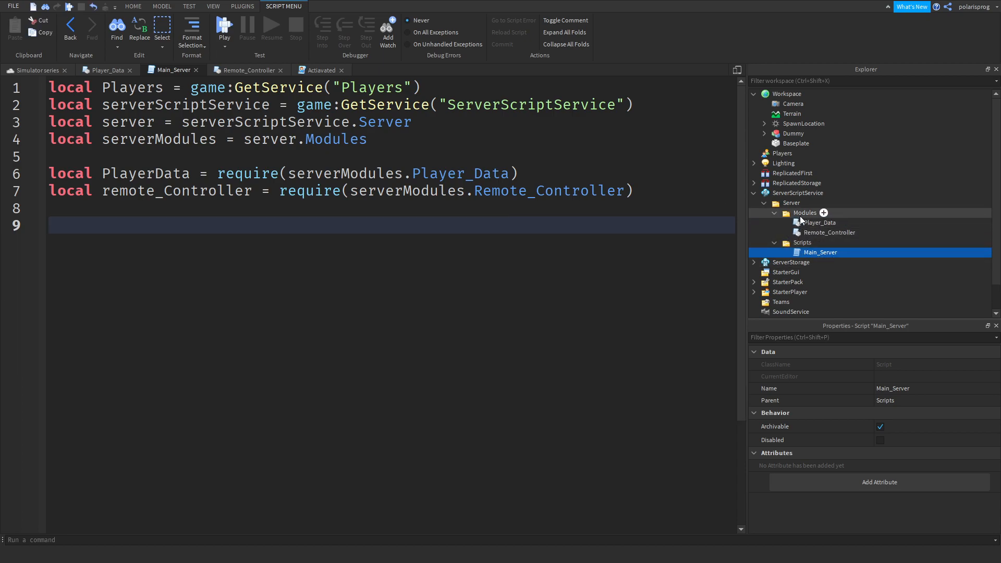
pyautogui.click(819, 222)
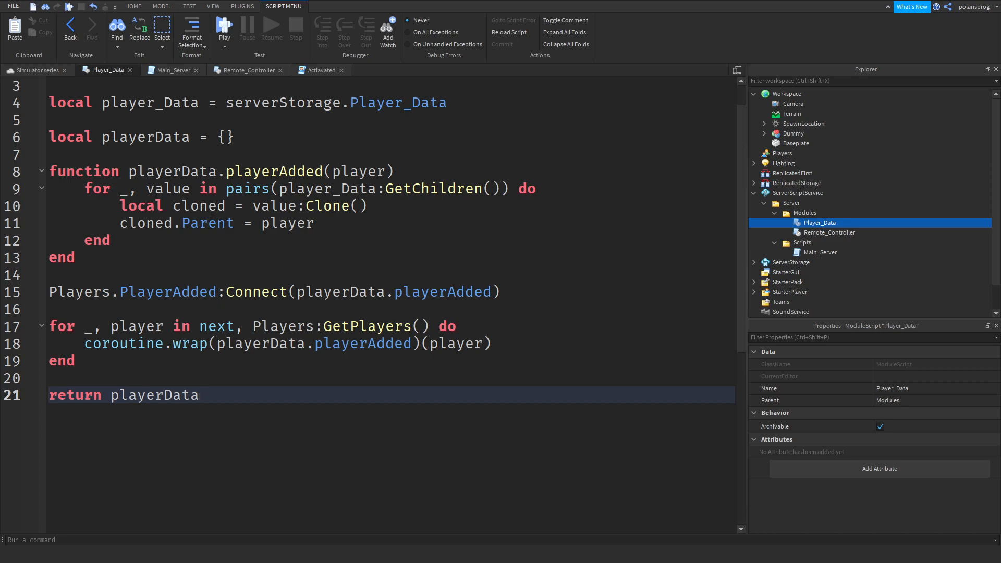
pyautogui.scroll(3)
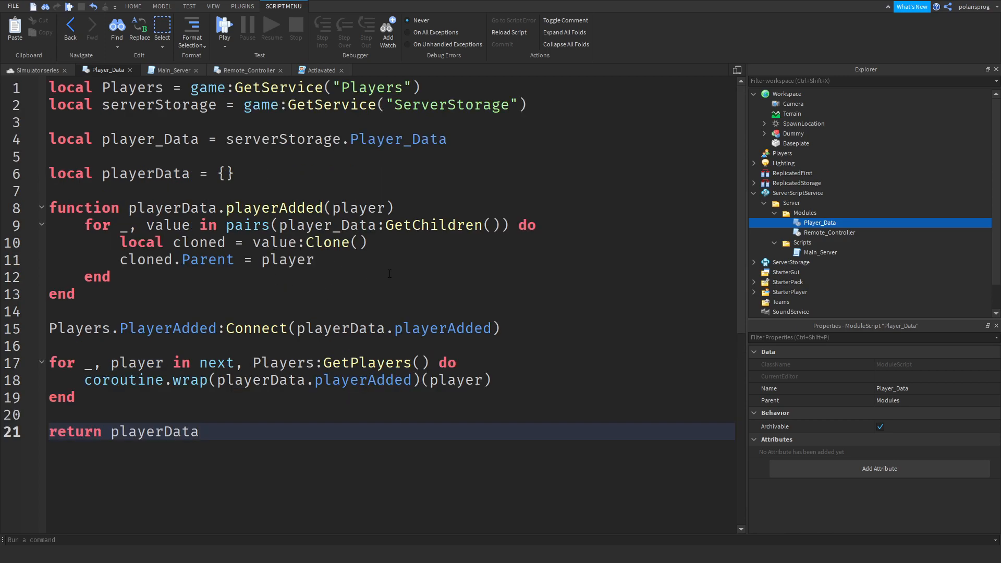
# - In Main_Server, write a for loop over server modules with an IsA("ModuleScript") check
pyautogui.click(171, 70)
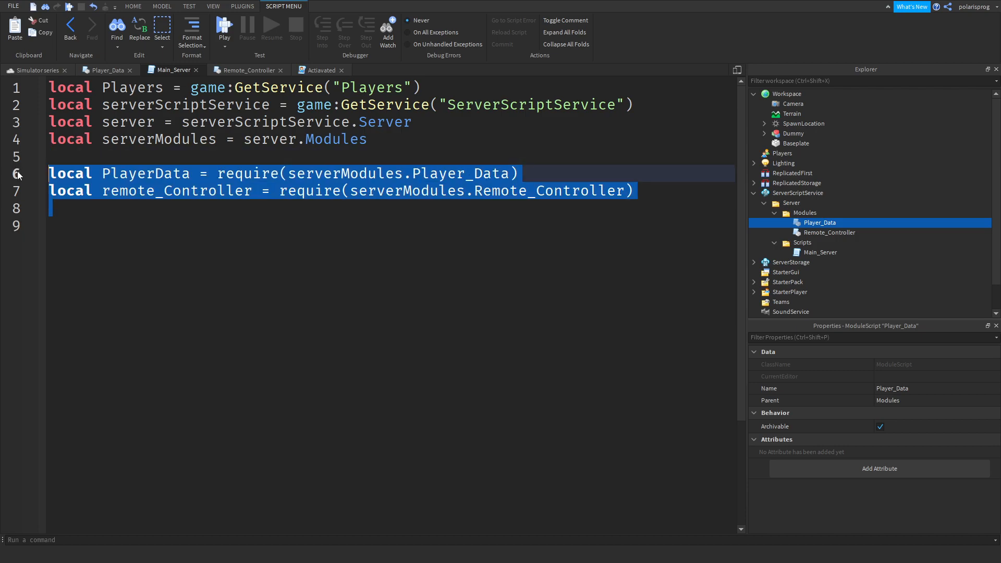
pyautogui.write('for _')
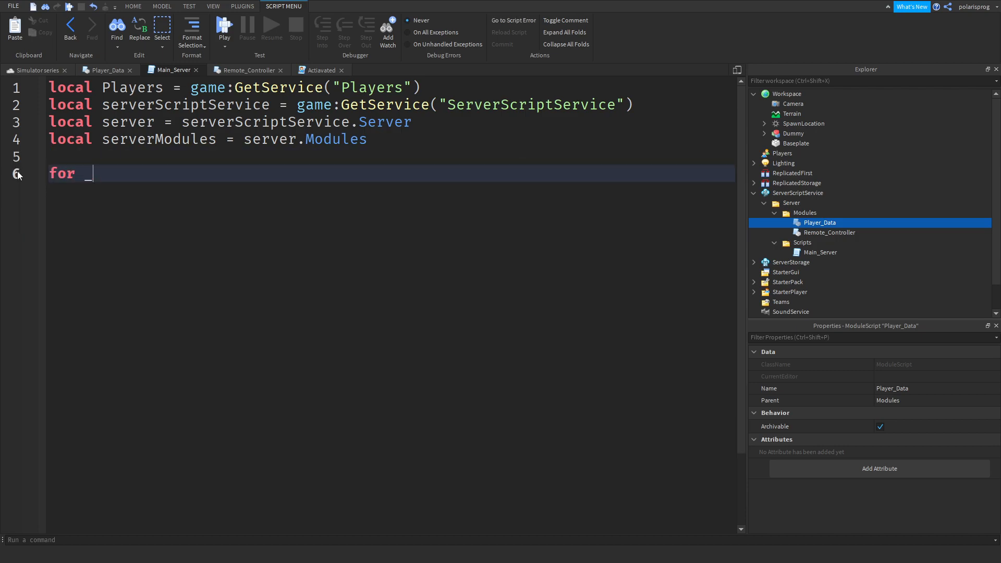
pyautogui.write(', module in next,')
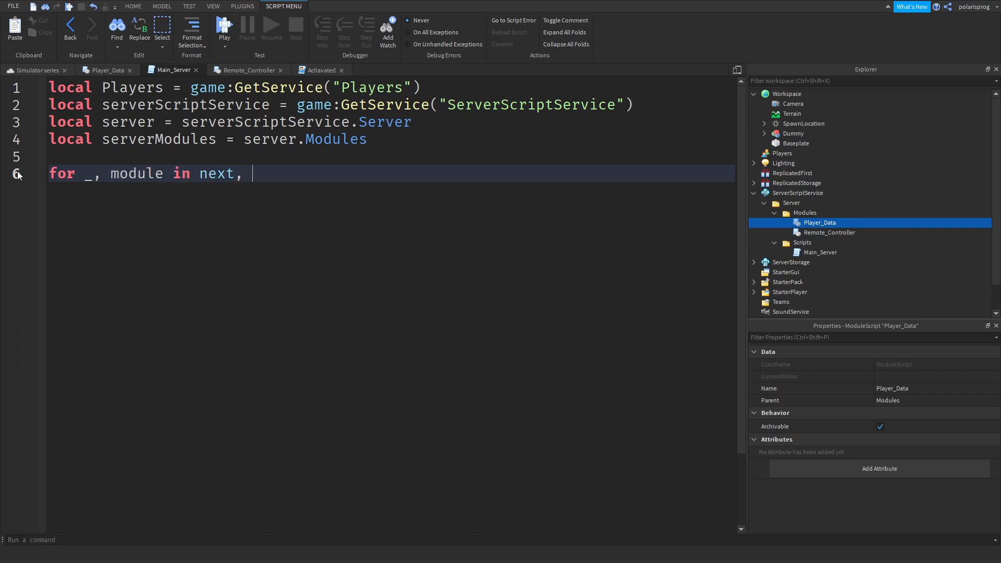
pyautogui.write('serverModules:GetChildren() do')
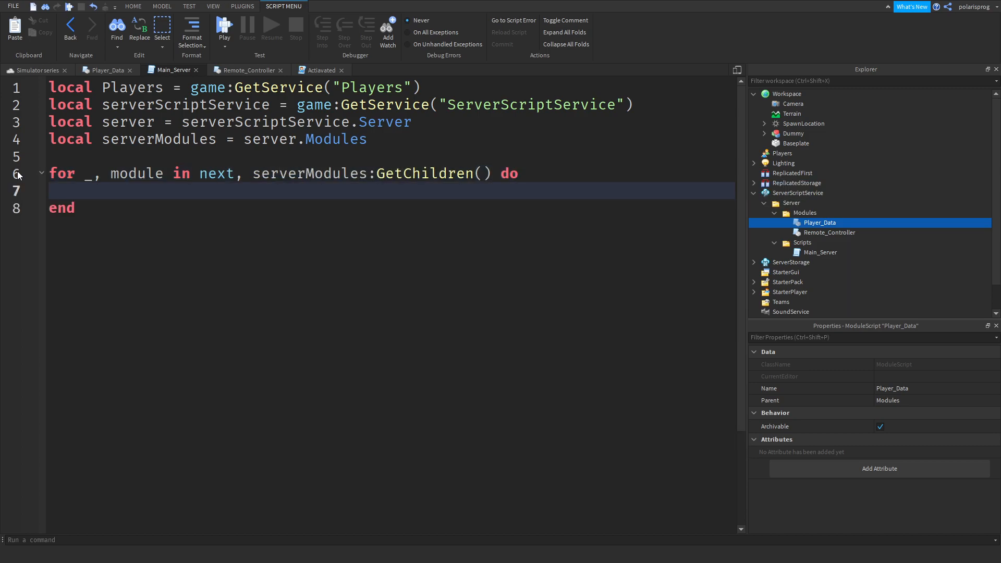
pyautogui.write('if module:Is')
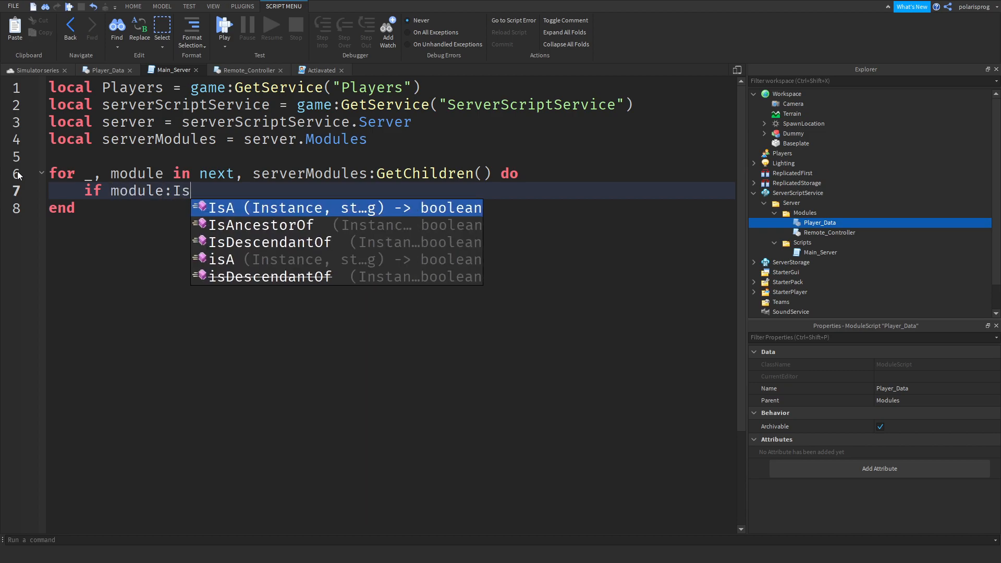
pyautogui.write('A("mod"')
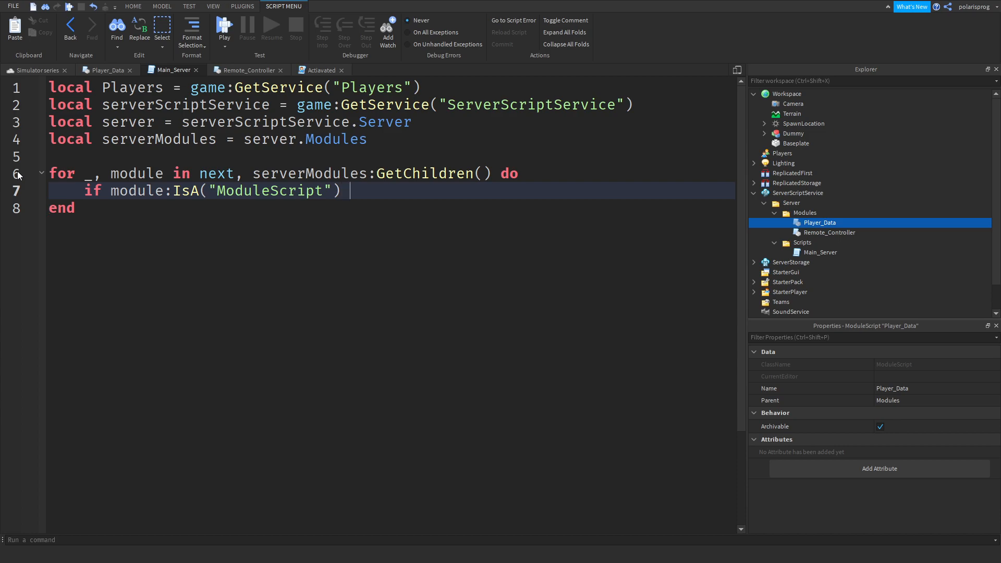
pyautogui.write('then')
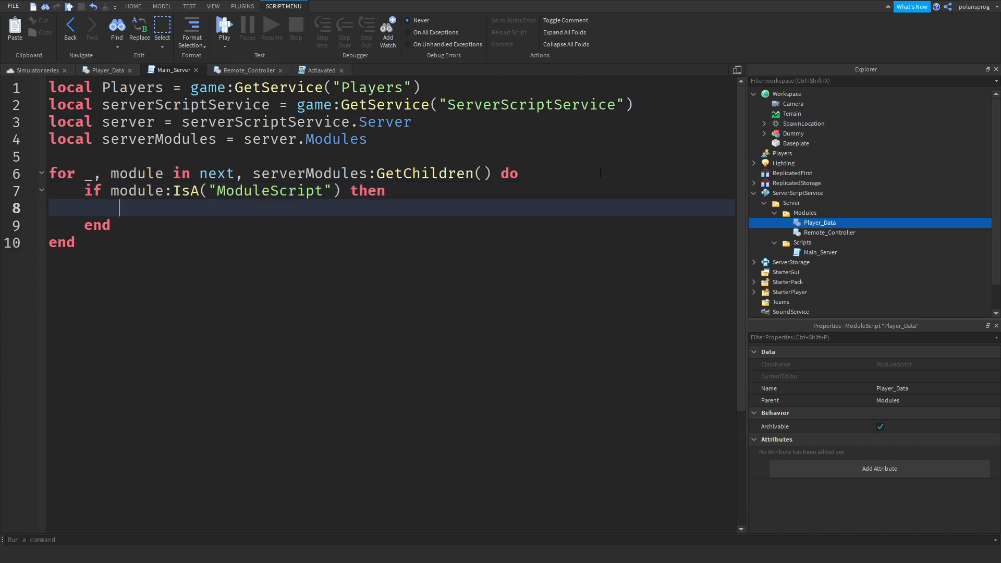
# - Add a repeat-wait-until block and require each module inside the loop
pyautogui.write('repeat')
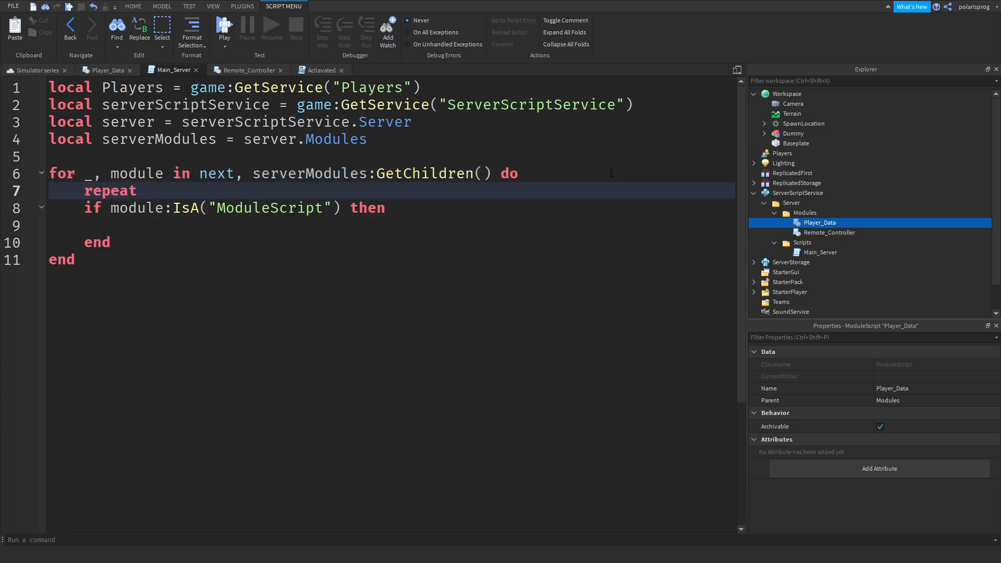
pyautogui.write('wait(0.1) until')
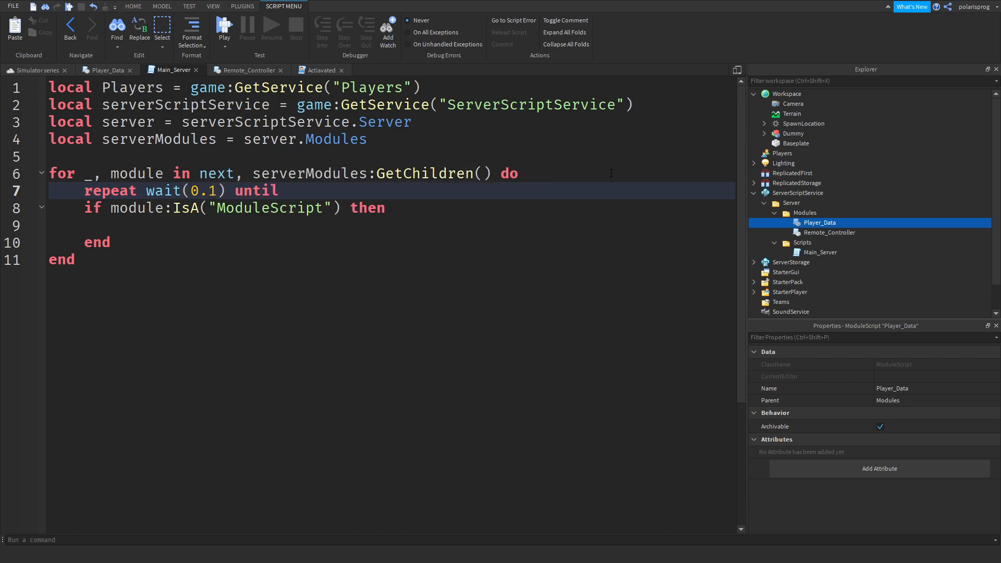
pyautogui.moveTo(169, 191)
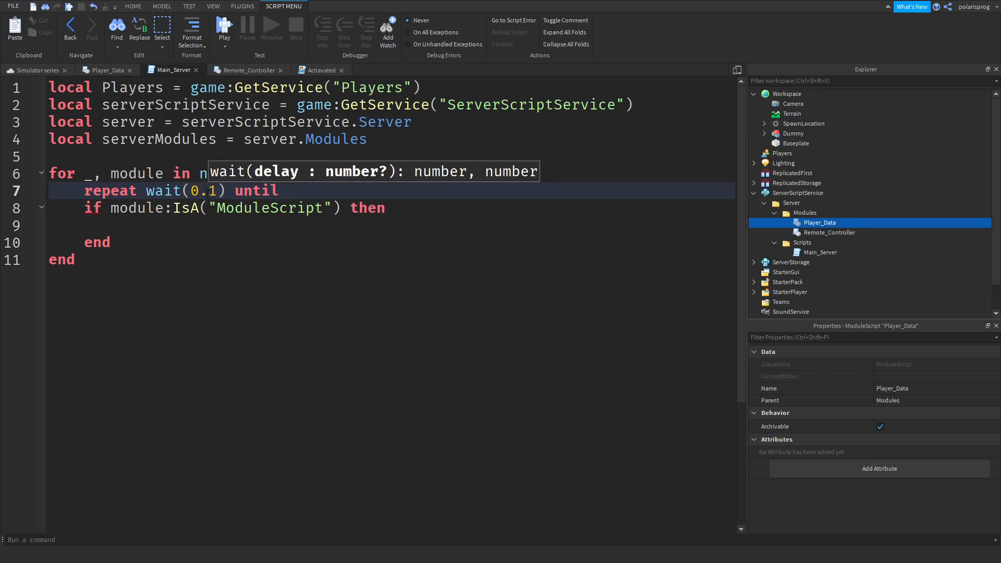
pyautogui.write('5')
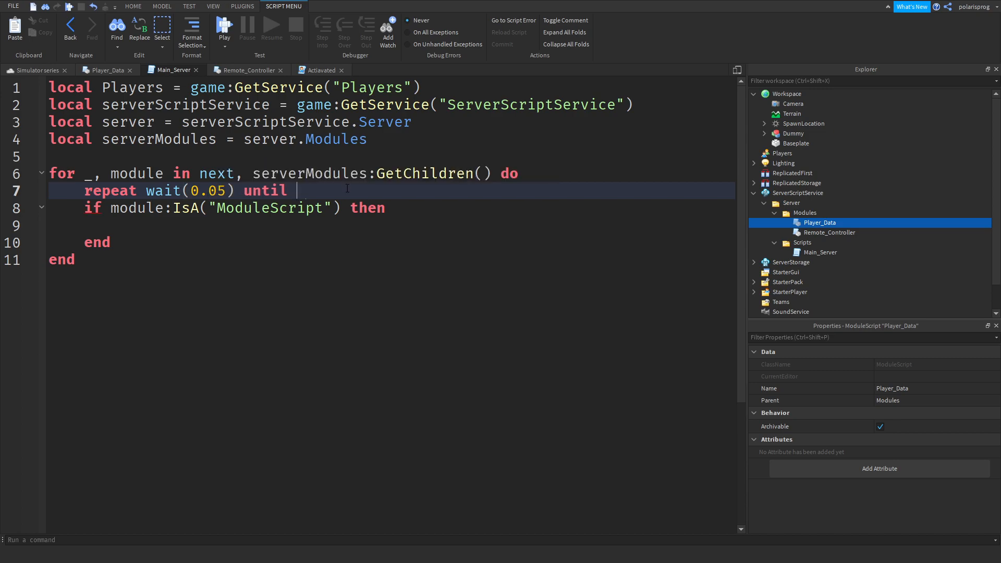
pyautogui.write('module')
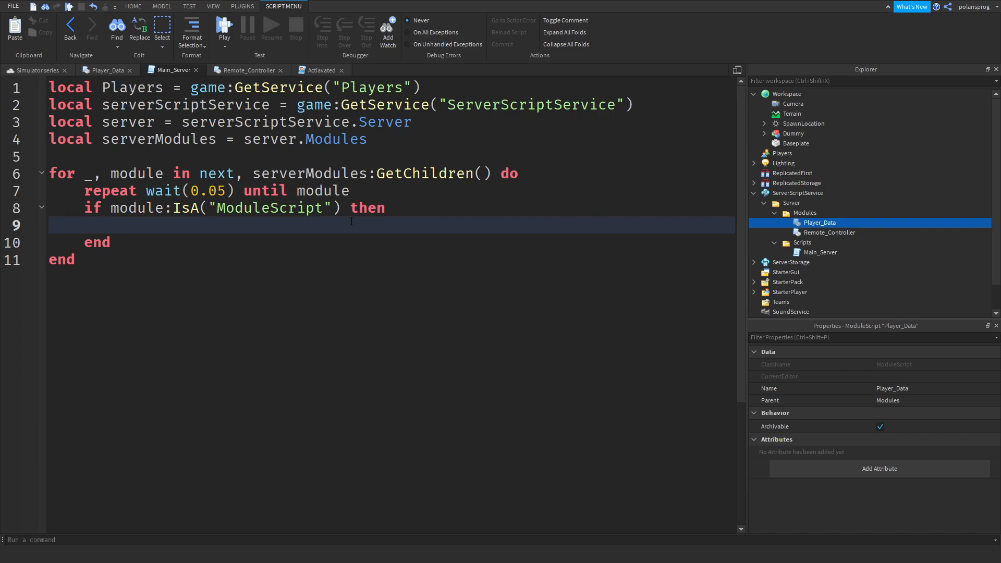
pyautogui.write('require(m')
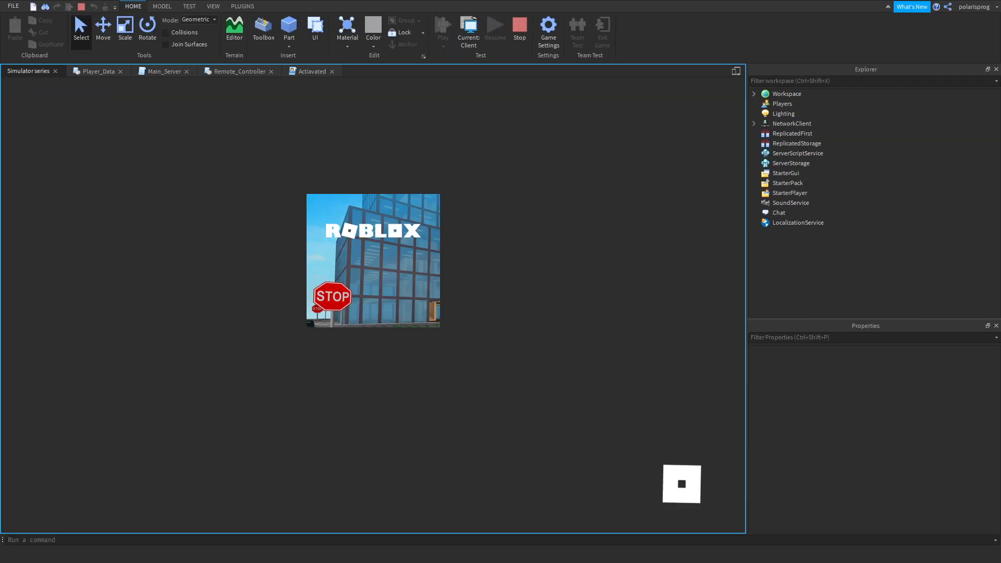
# - Stop the playtest and close every script tab with Close All Scripts
pyautogui.click(443, 28)
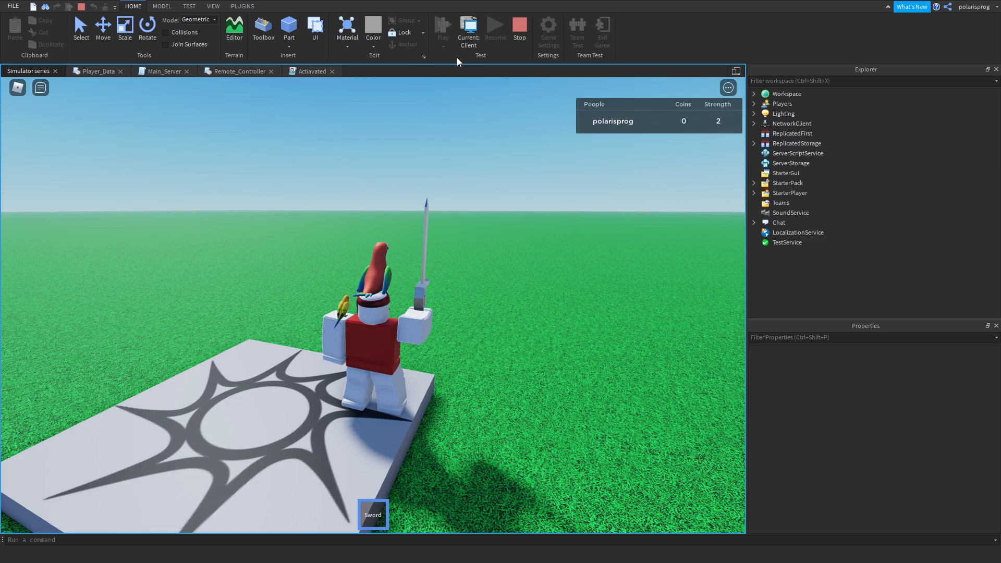
pyautogui.click(168, 71)
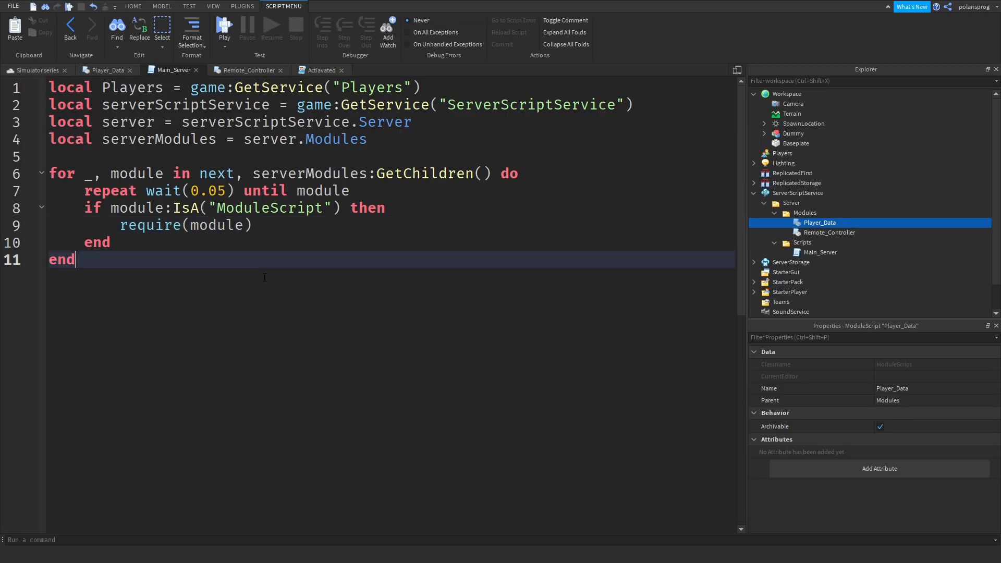
pyautogui.rightClick(108, 70)
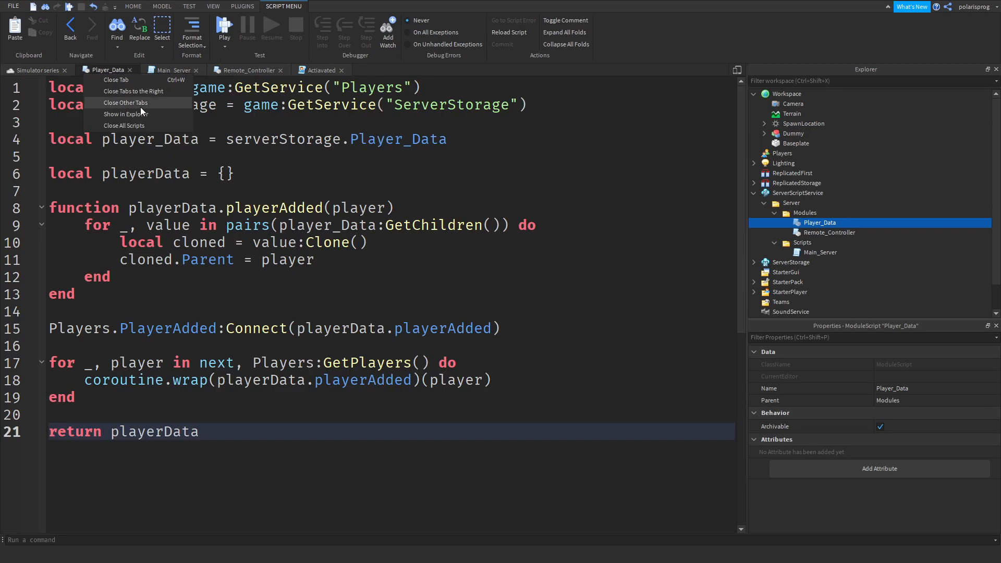
pyautogui.click(126, 102)
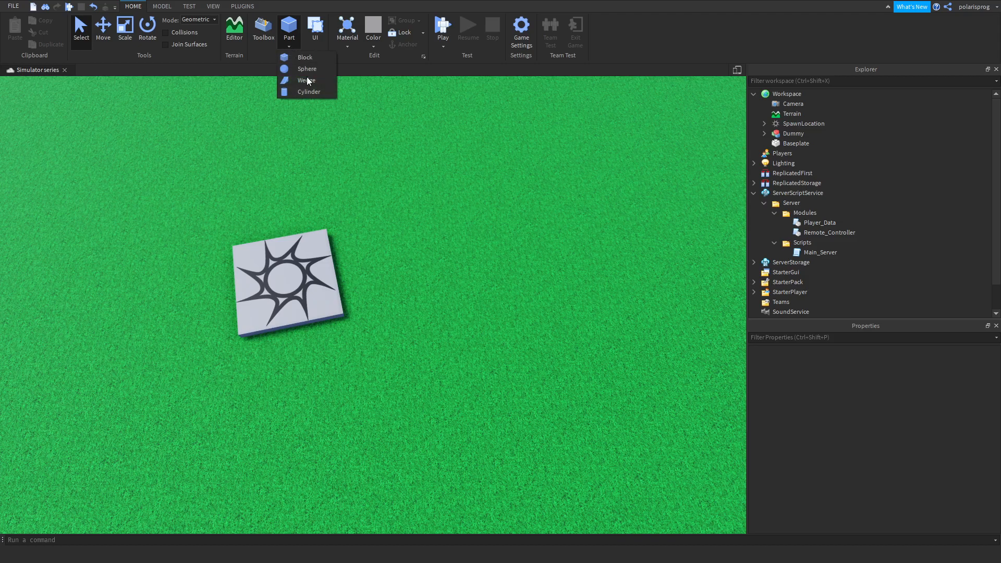
# - Insert a Cylinder part and set its Orientation Z to 90
pyautogui.click(308, 92)
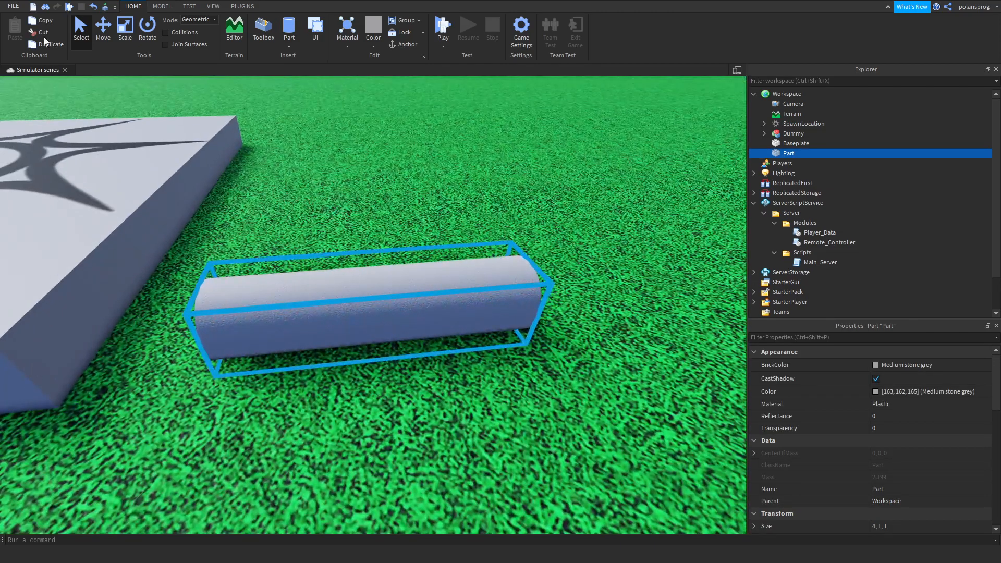
pyautogui.click(868, 337)
pyautogui.write('or')
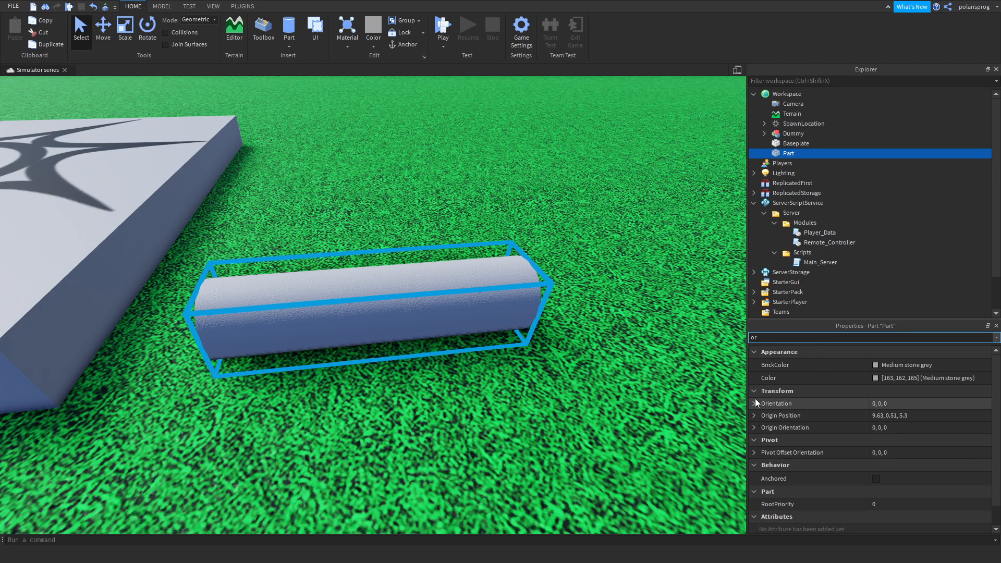
pyautogui.click(756, 403)
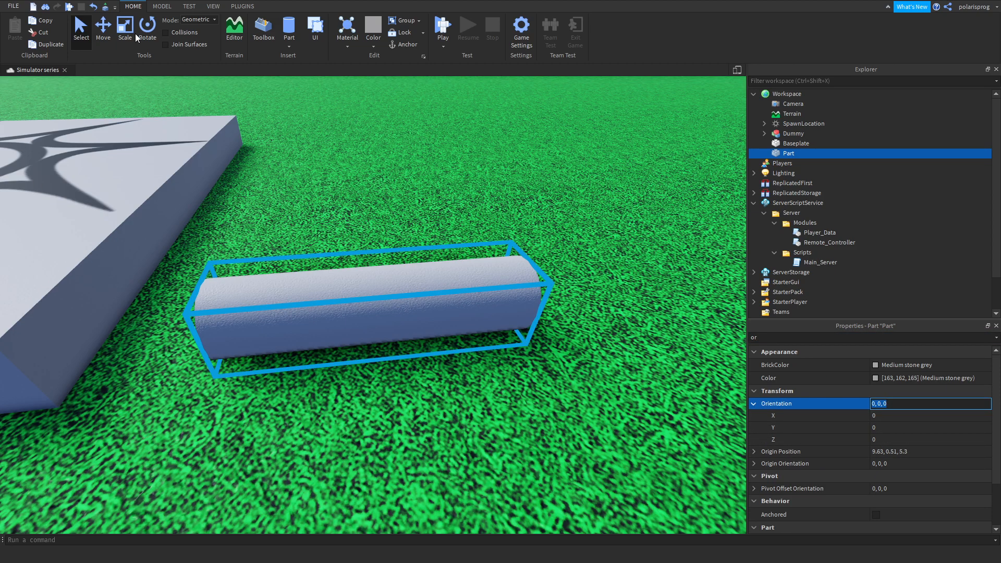
pyautogui.click(147, 29)
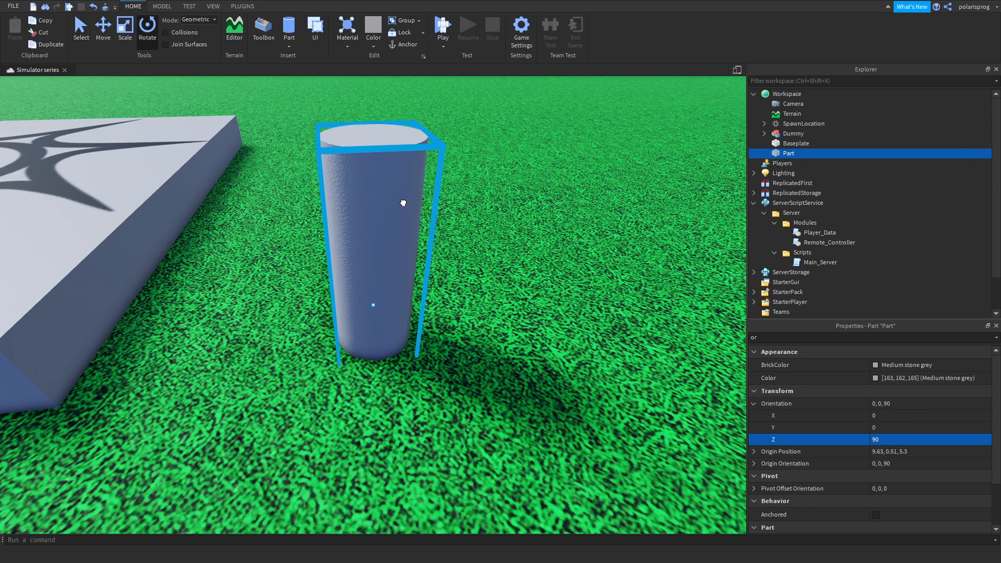
# - Set the cylinder's Size to 0.8, 10, 10 to form a flat disc
pyautogui.click(147, 27)
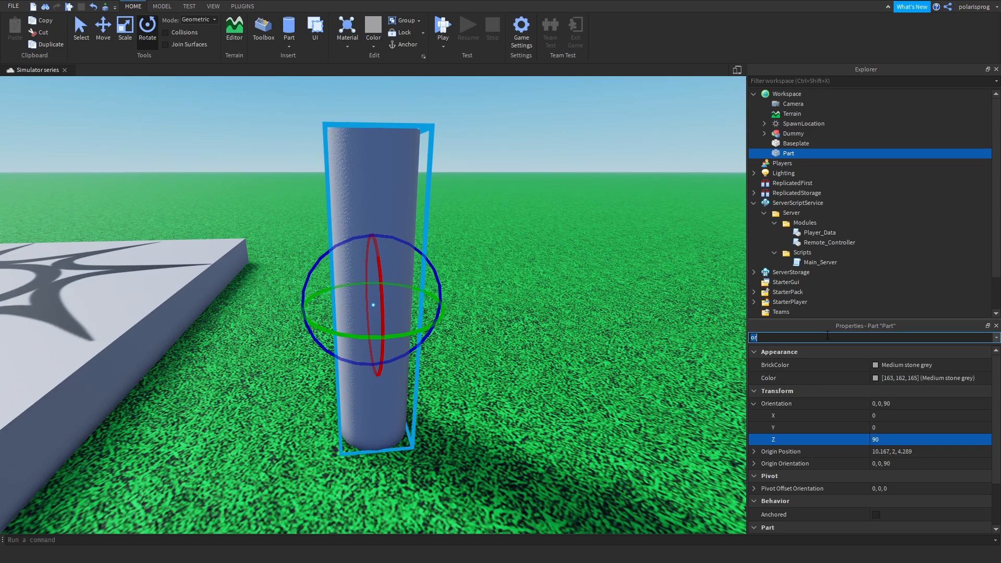
pyautogui.write('size')
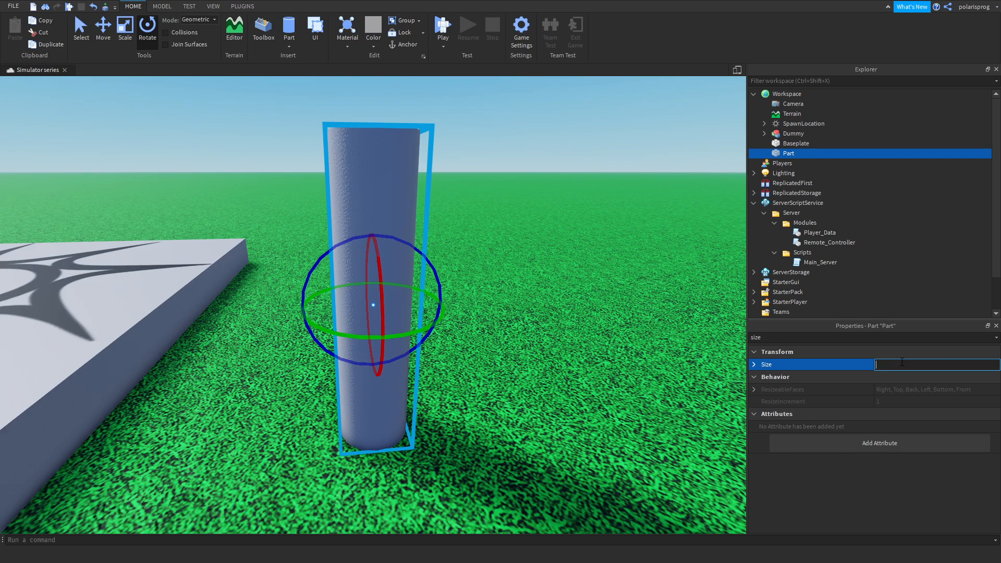
pyautogui.write('.5')
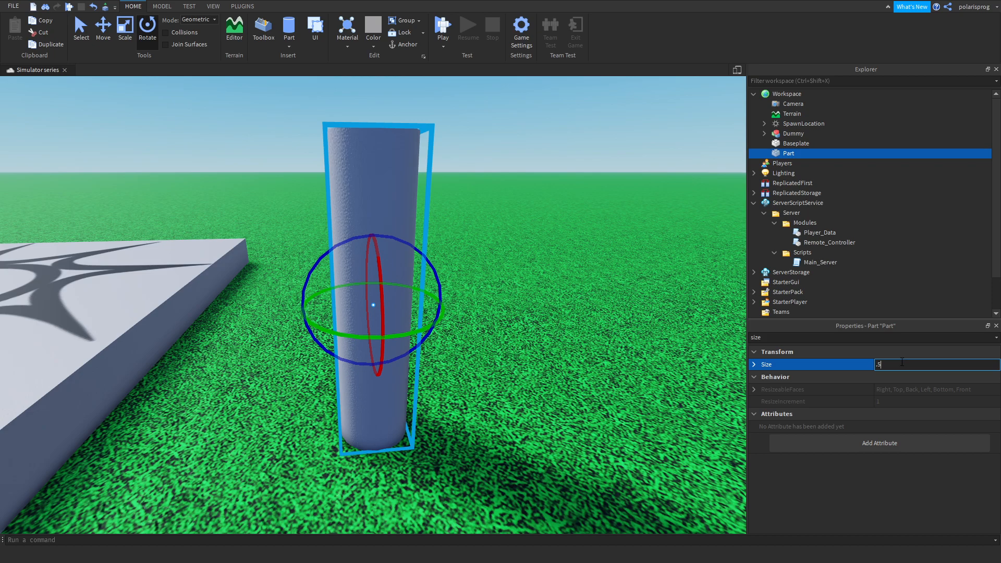
pyautogui.write('.8')
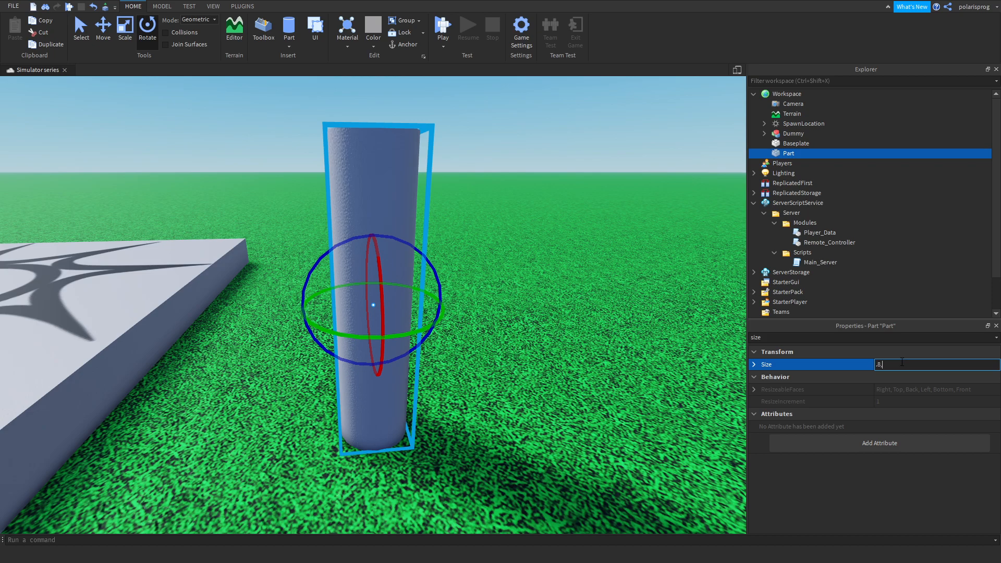
pyautogui.press('Return')
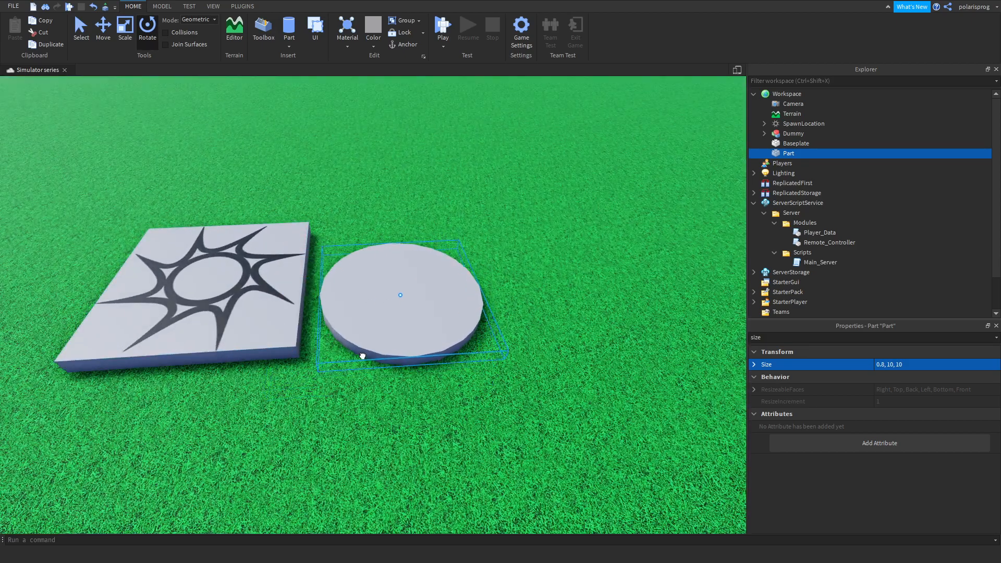
pyautogui.click(147, 29)
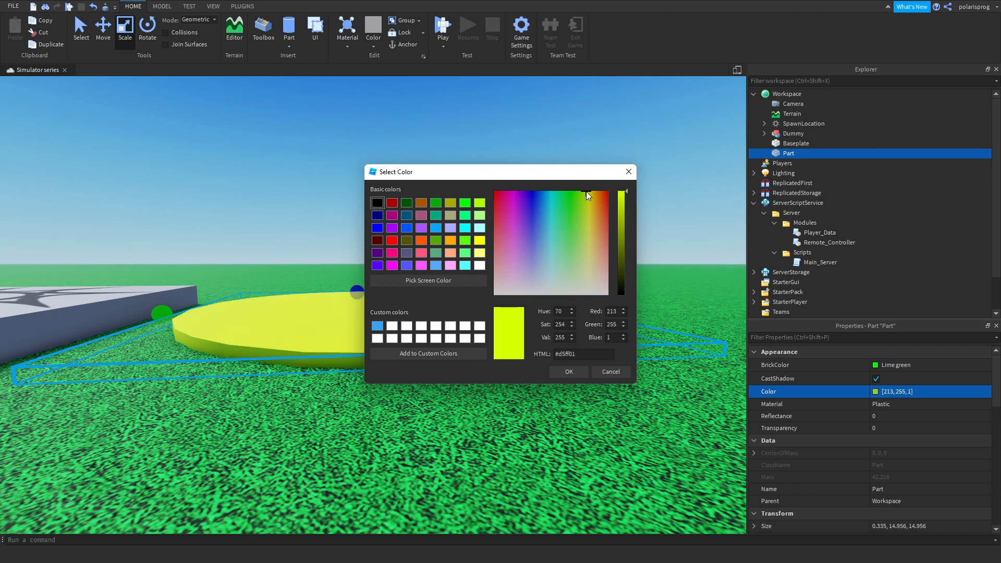
# - Give the neon disc a darker yellow Color through the Select Color dialog
pyautogui.click(568, 371)
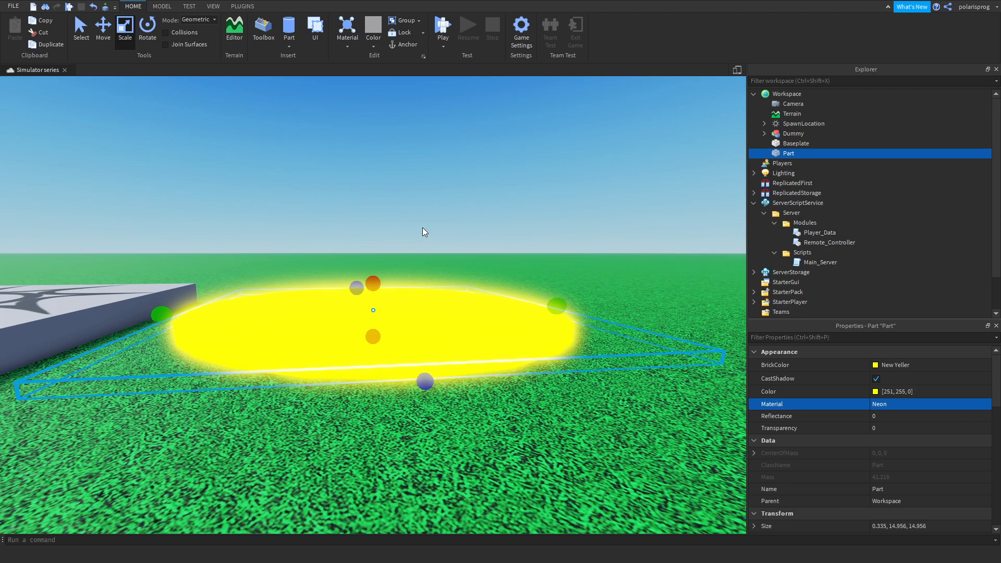
pyautogui.click(893, 391)
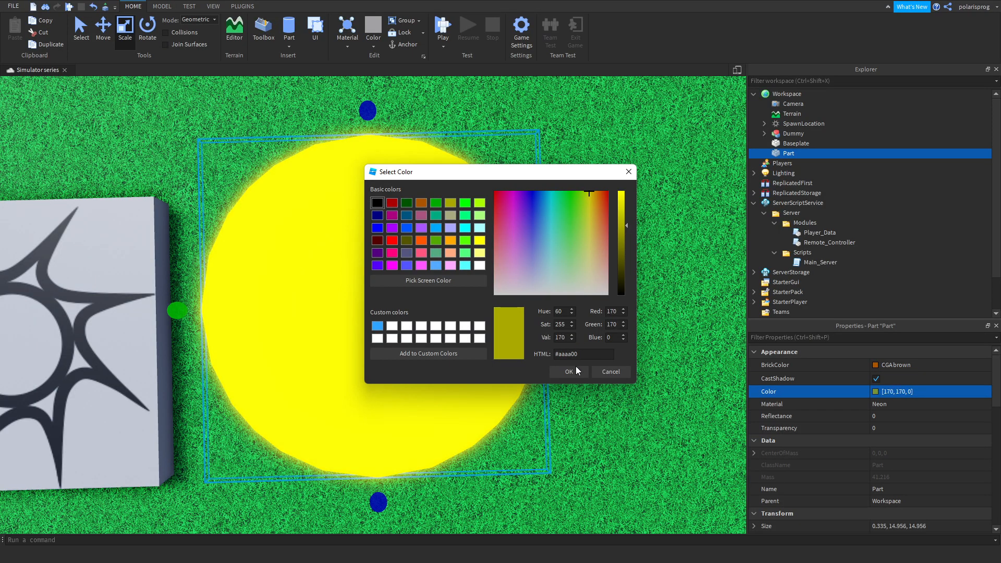
pyautogui.click(566, 372)
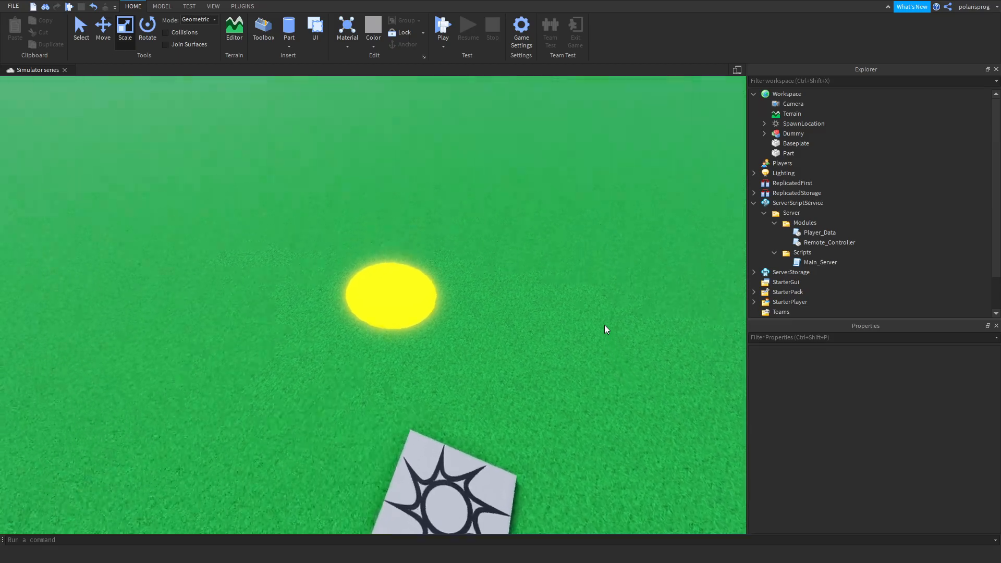
pyautogui.click(391, 295)
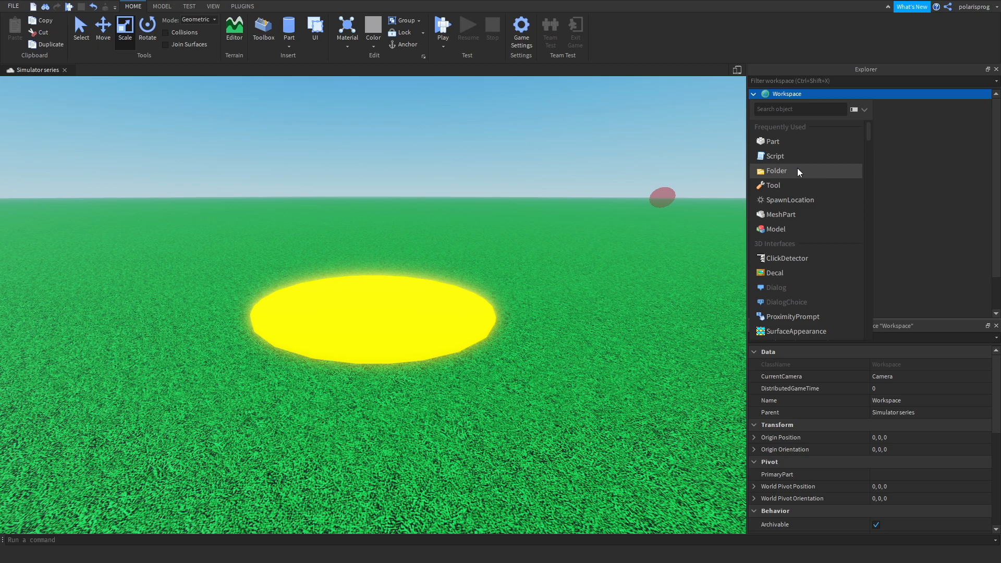
# - Add a ScriptableObjects folder to Workspace and move the disc into it
pyautogui.click(775, 171)
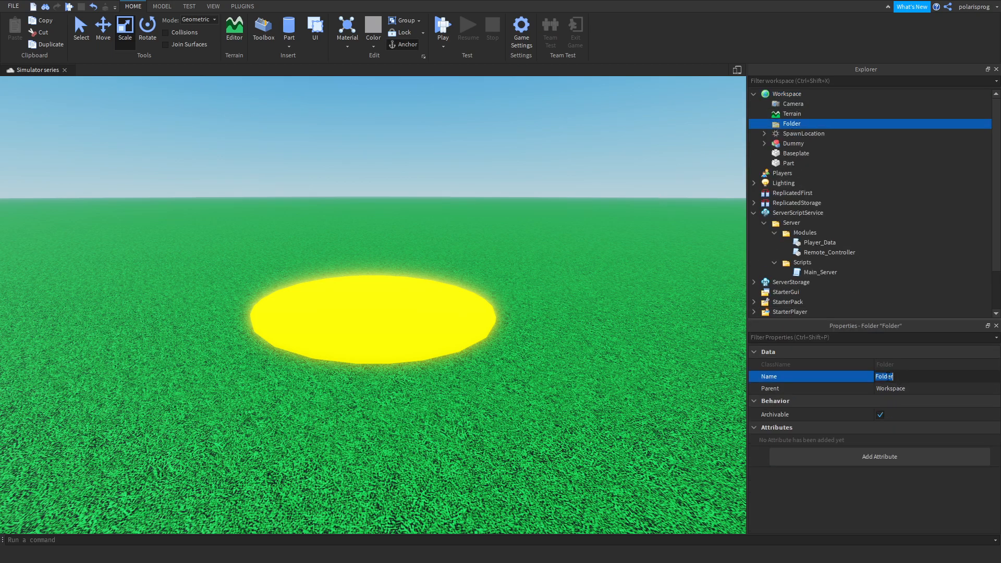
pyautogui.write('ScriptableObjects')
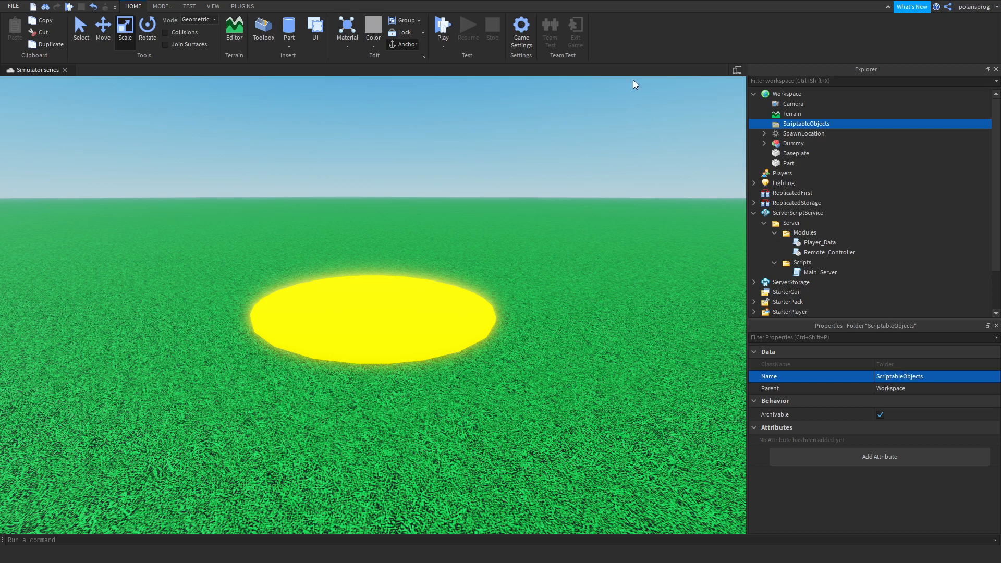
pyautogui.click(788, 162)
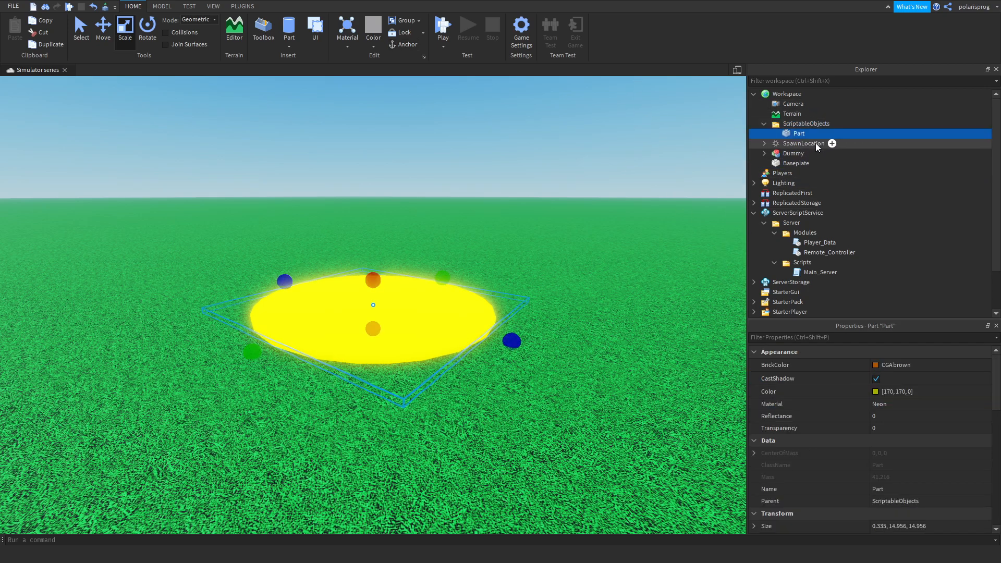
# - Rename the disc to Sell and add a SurfaceGui under it
pyautogui.doubleClick(797, 133)
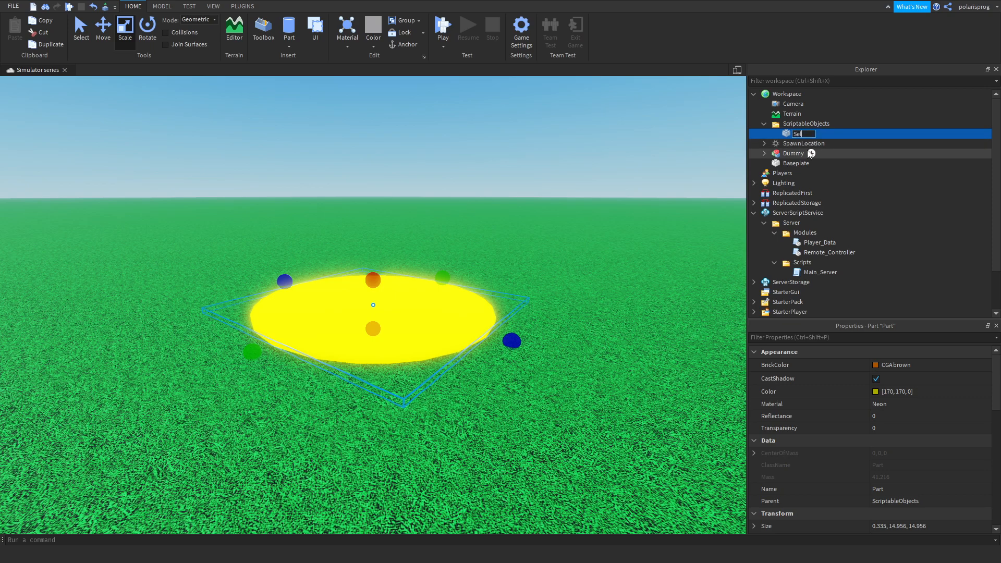
pyautogui.click(813, 133)
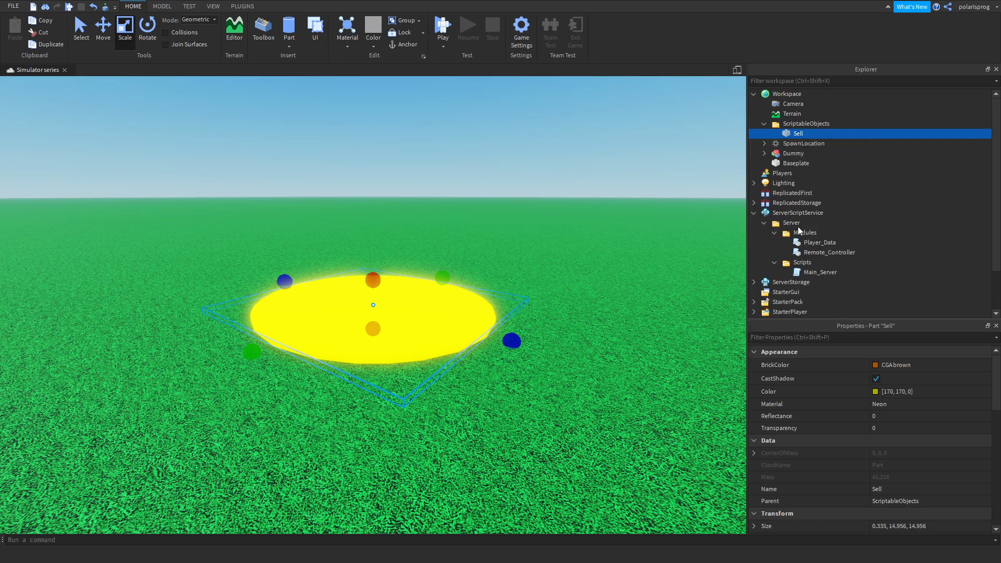
pyautogui.click(819, 142)
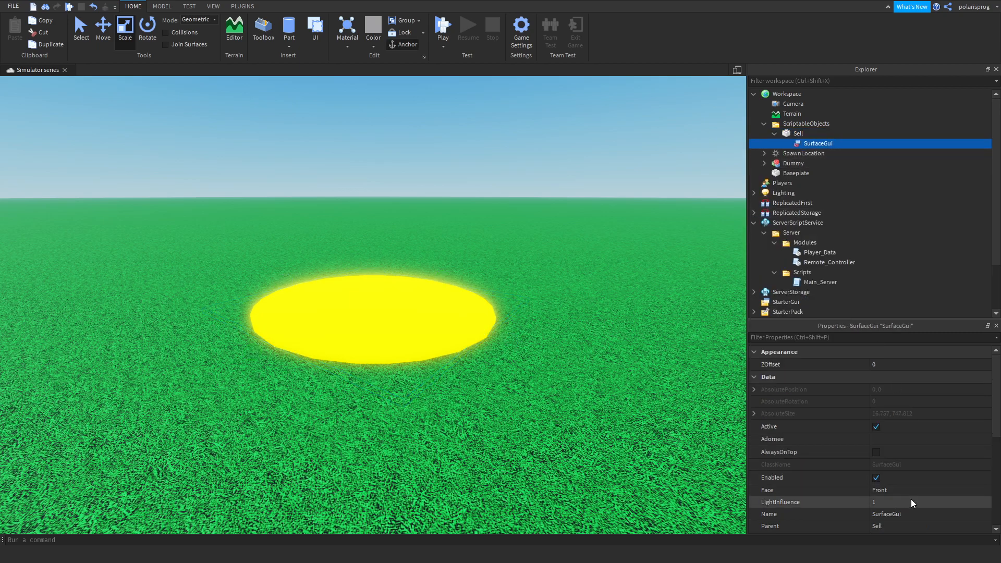
pyautogui.scroll(-3)
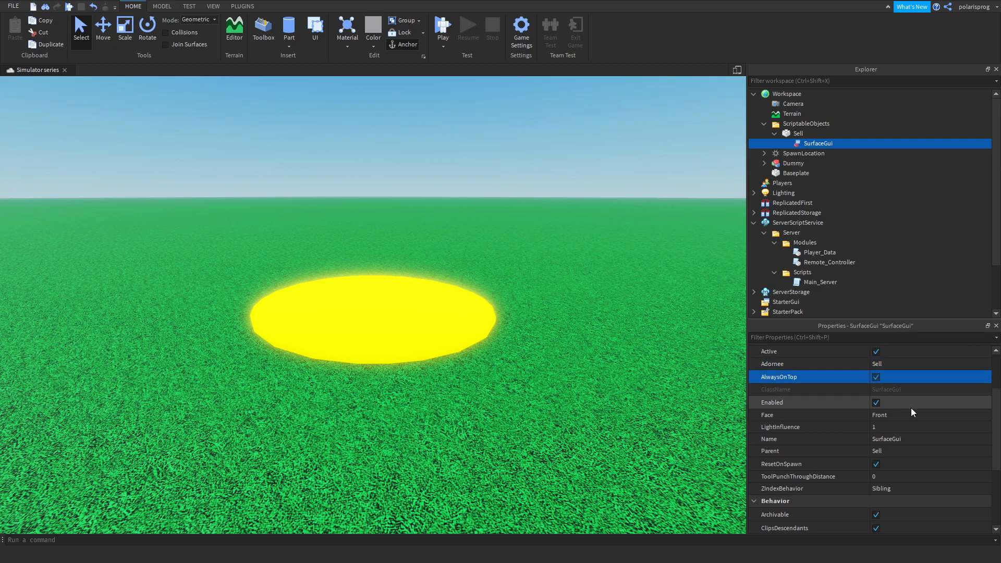
# - Add a TextLabel under the SurfaceGui, check its Size, then delete the SurfaceGui
pyautogui.click(839, 143)
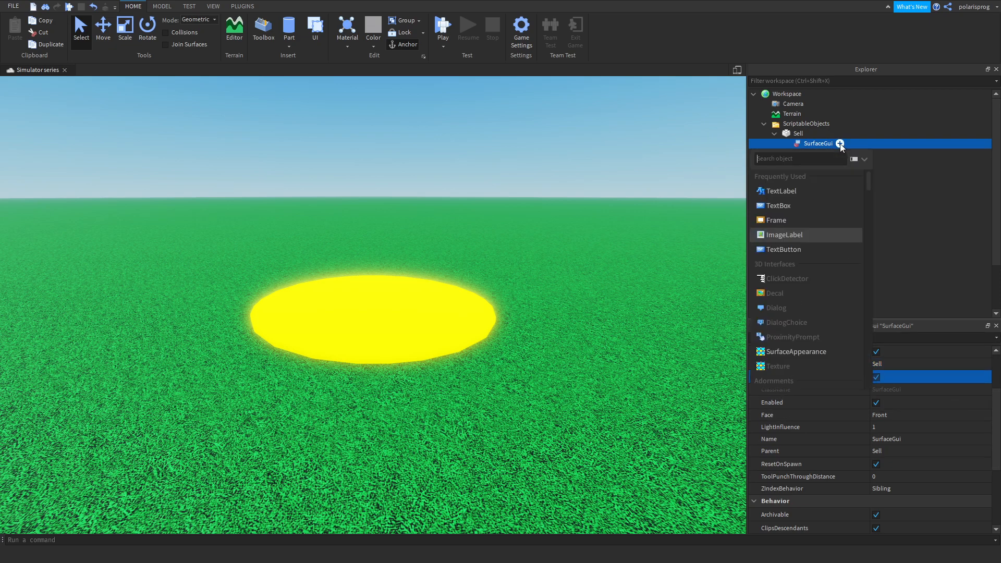
pyautogui.click(782, 191)
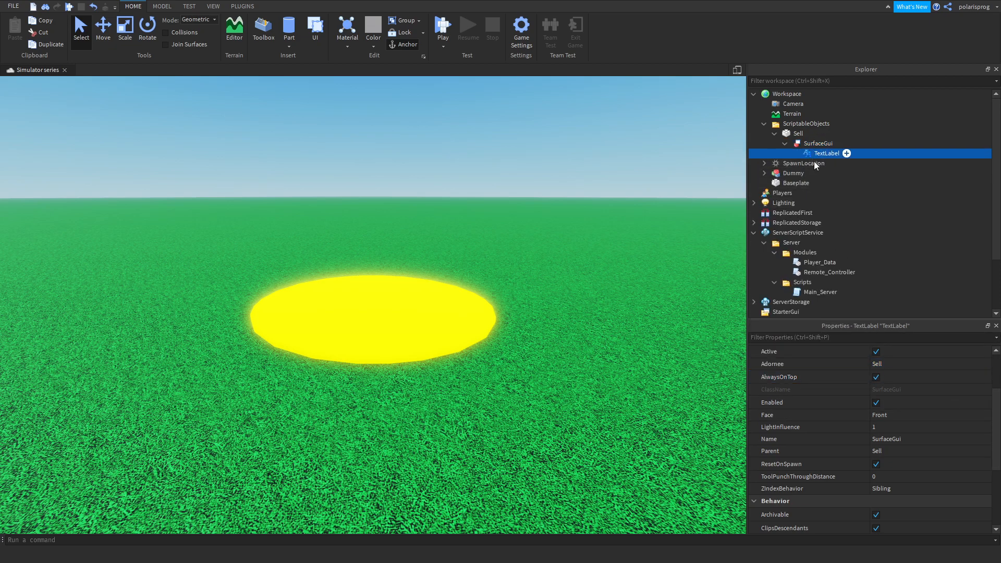
pyautogui.click(828, 153)
pyautogui.write('size')
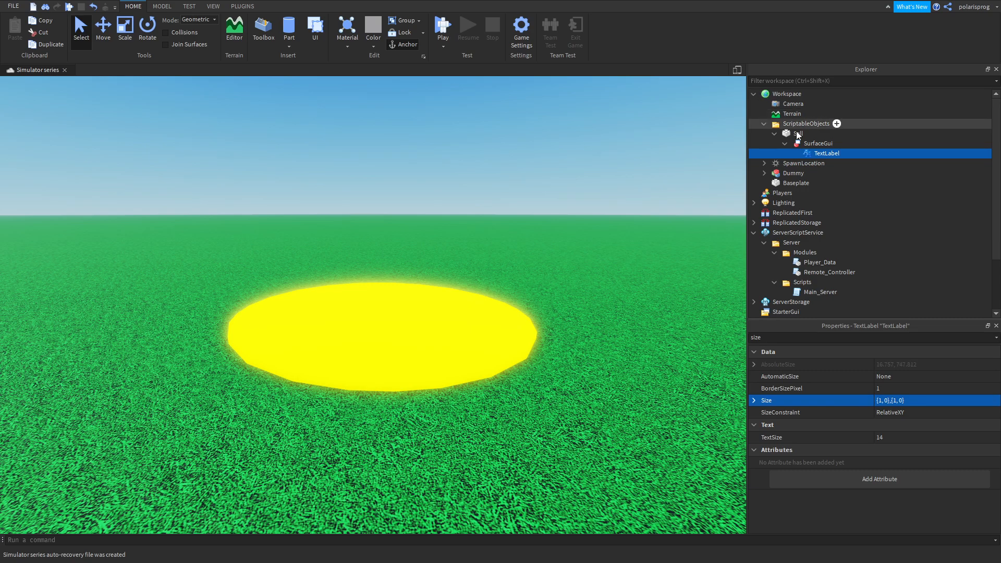
pyautogui.click(819, 143)
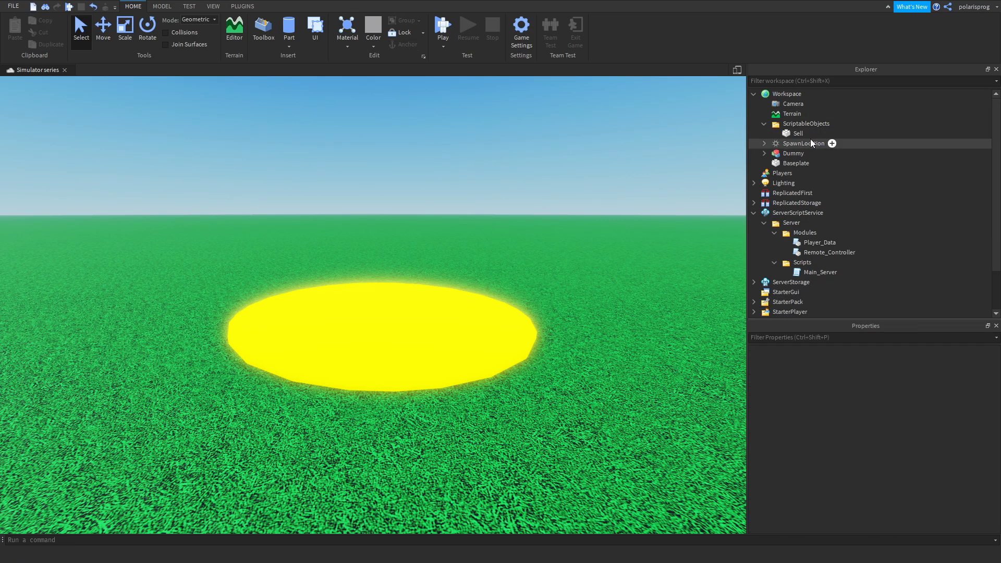
# - Insert a BillboardGui under Sell, set its Adornee to Sell and enable AlwaysOnTop
pyautogui.click(795, 133)
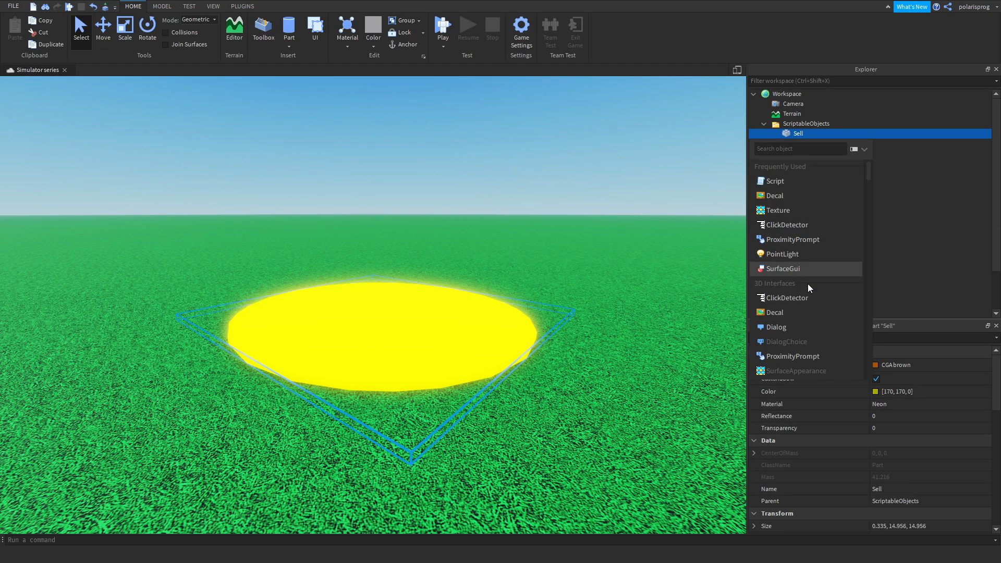
pyautogui.write('b')
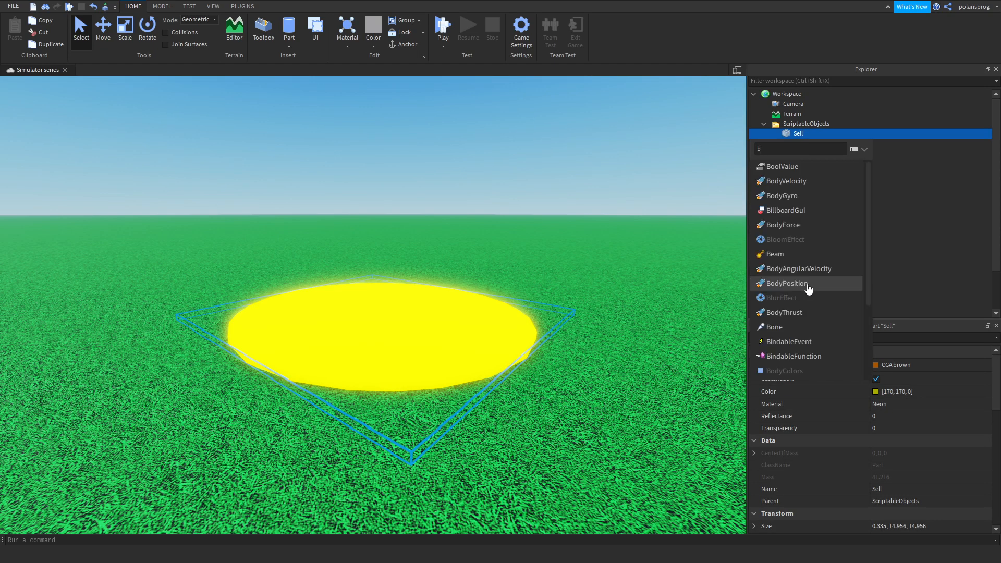
pyautogui.click(785, 210)
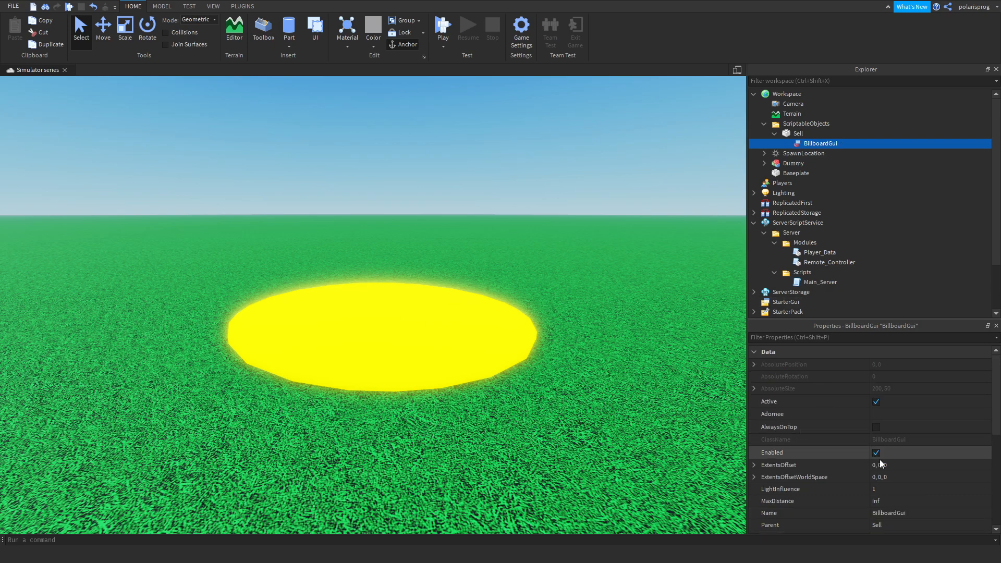
pyautogui.click(808, 413)
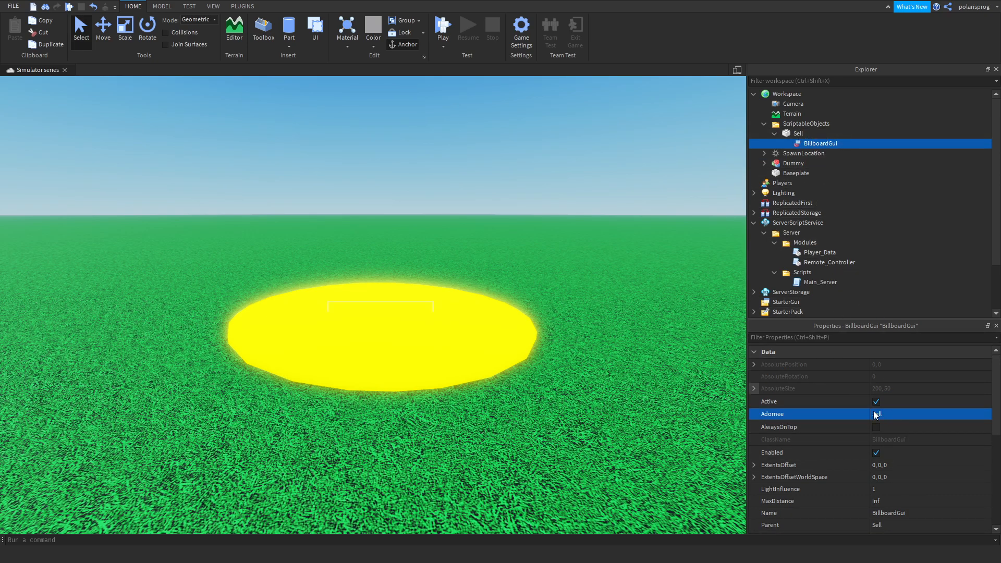
pyautogui.click(802, 153)
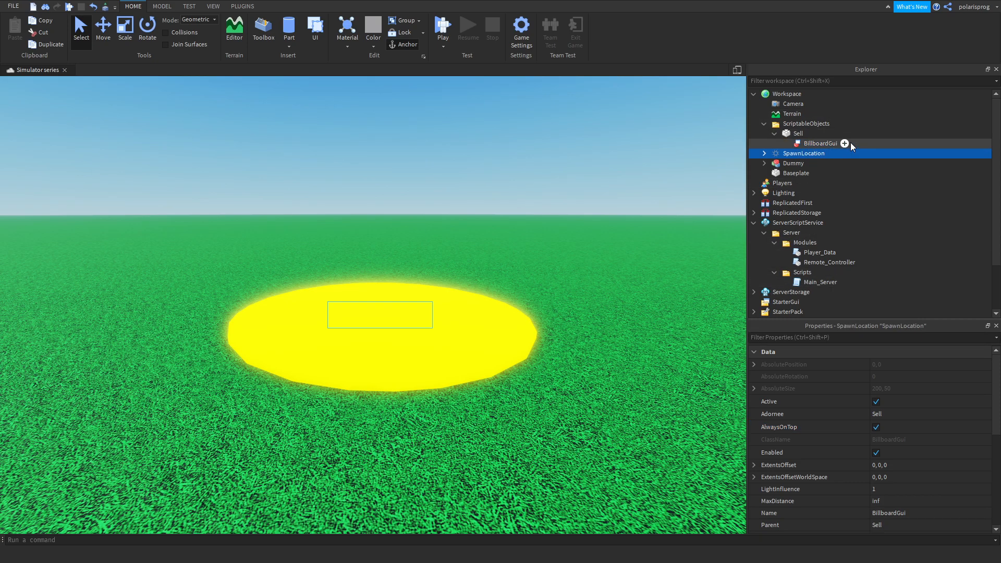
# - Add a TextLabel to the billboard with TextScaled on and a white text colour
pyautogui.click(844, 143)
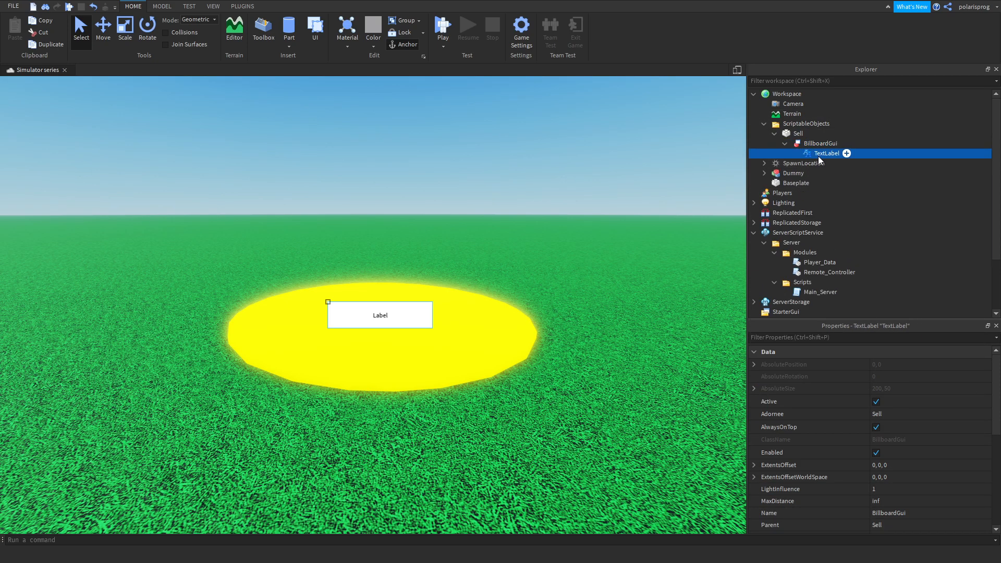
pyautogui.write('size')
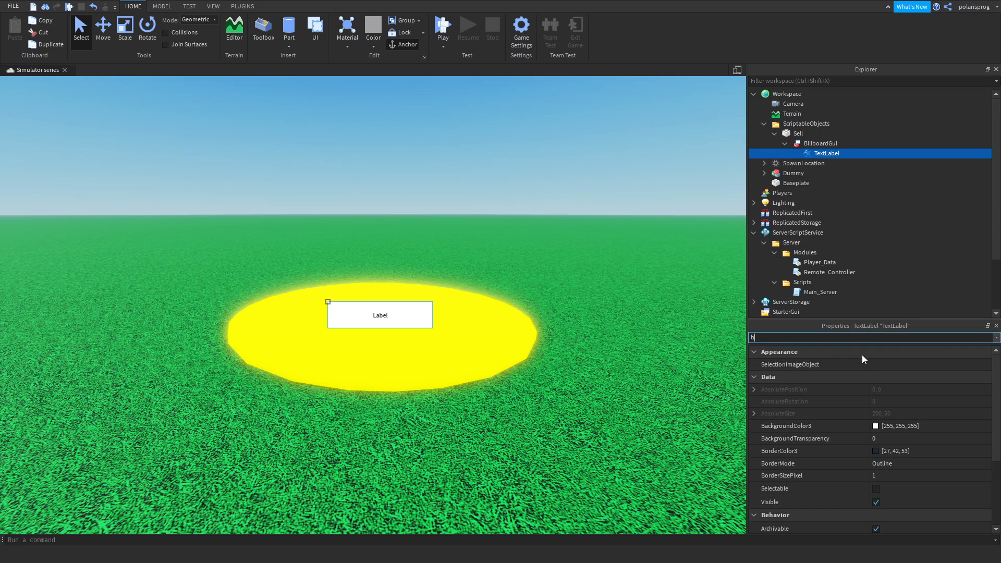
pyautogui.write('a')
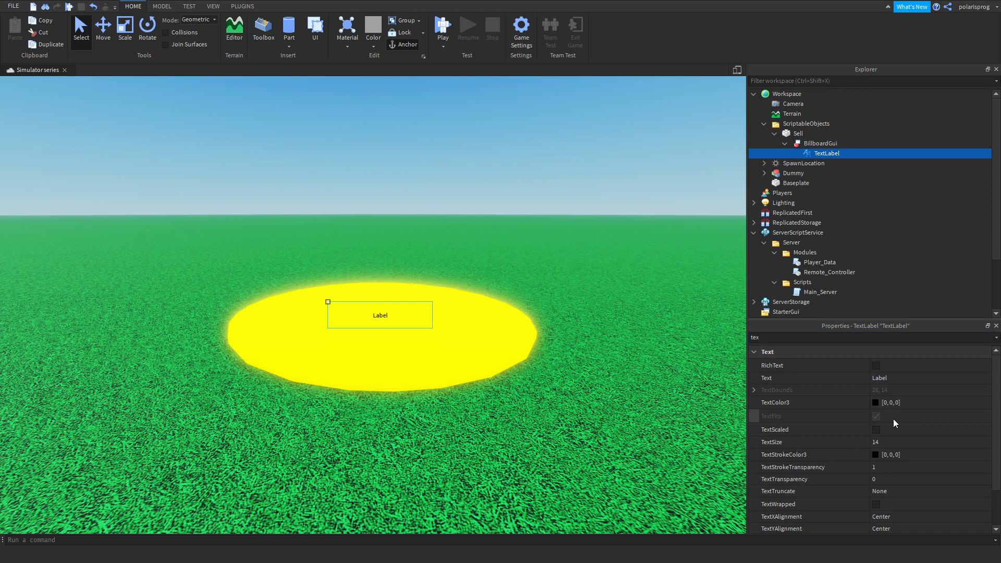
pyautogui.click(875, 402)
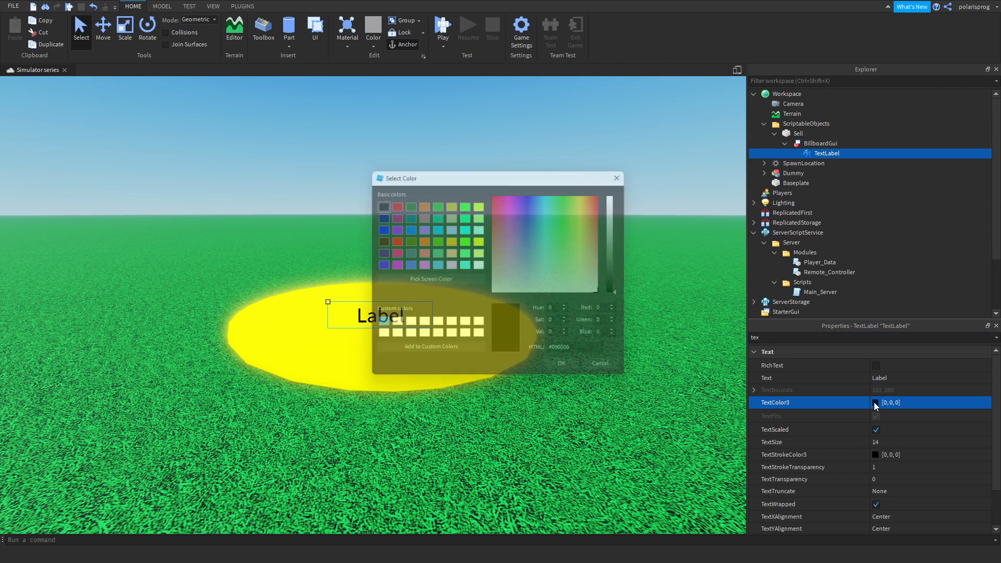
pyautogui.click(560, 363)
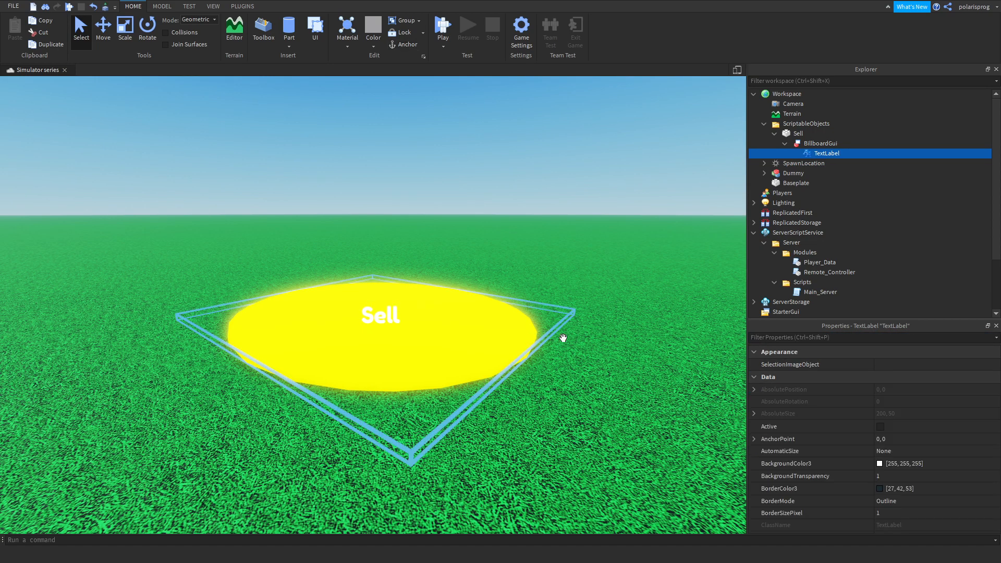
# - Select the Sell part and set its Color to bright lime green
pyautogui.click(797, 133)
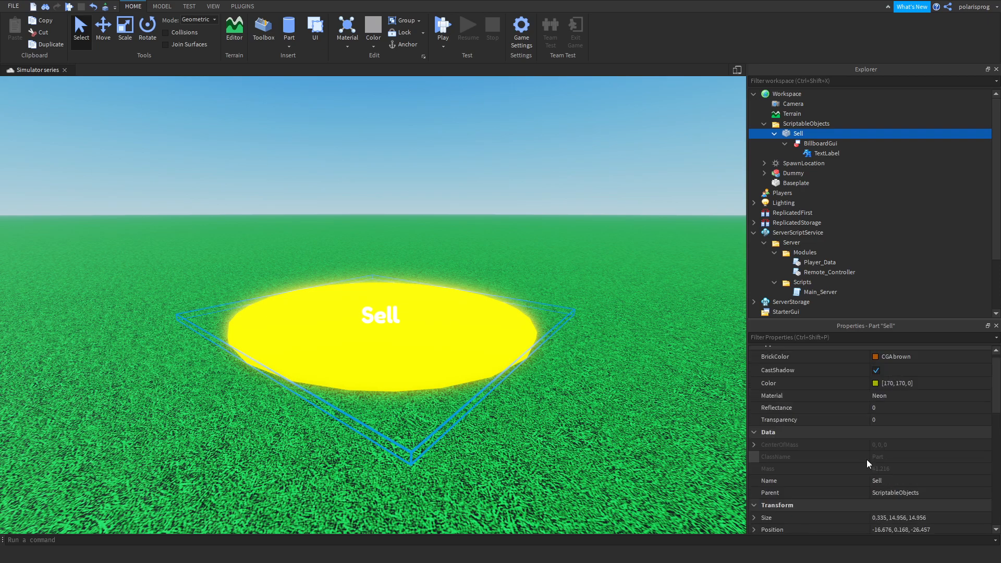
pyautogui.click(896, 382)
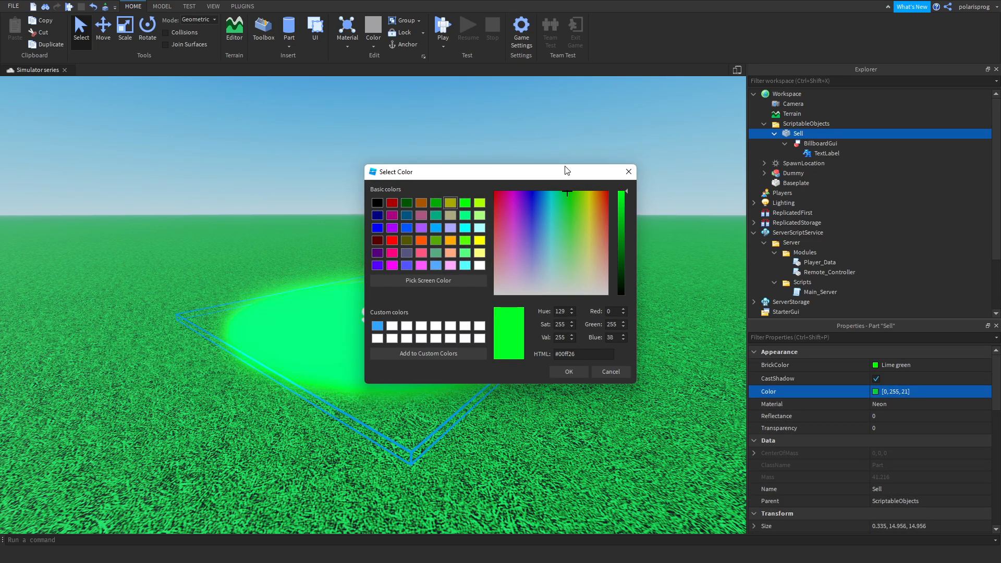
pyautogui.click(564, 192)
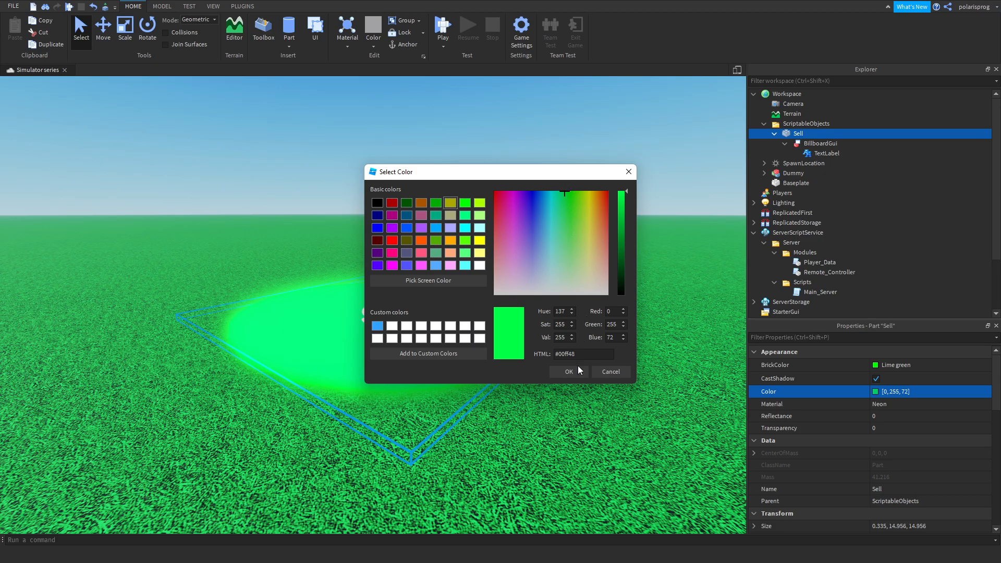
pyautogui.click(567, 371)
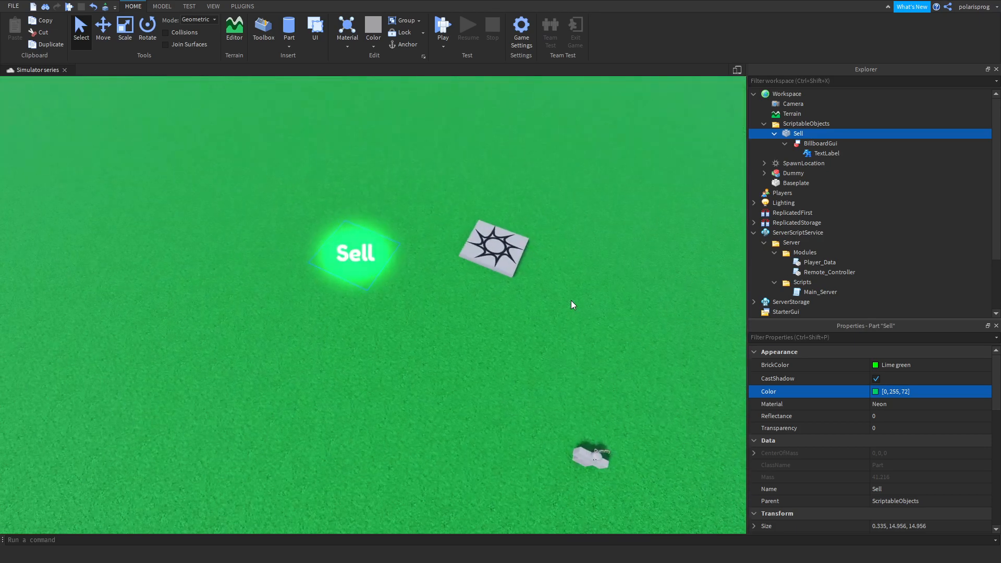
# - Set the Sell BillboardGui's Size to scale values 1,0,0
pyautogui.click(819, 143)
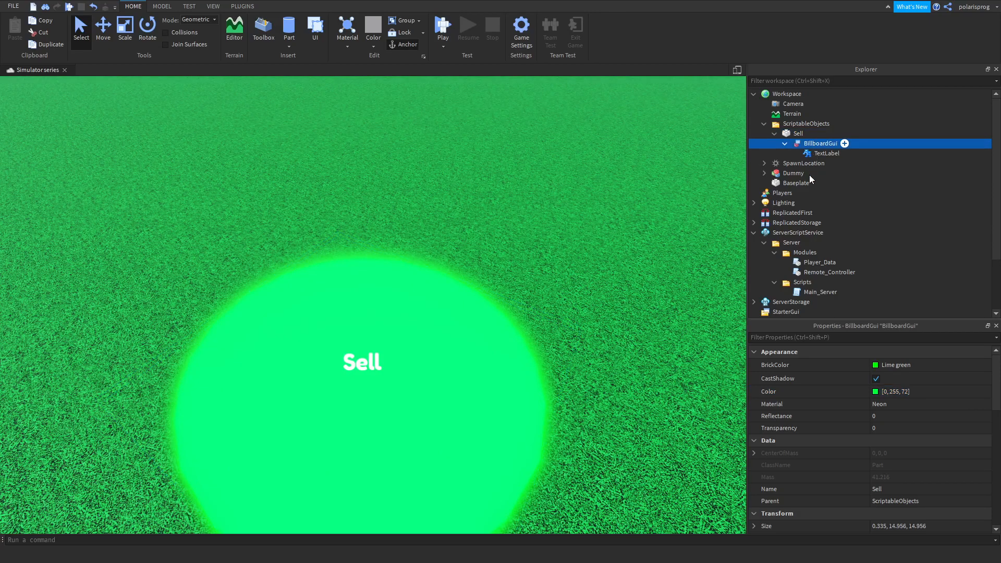
pyautogui.write('size')
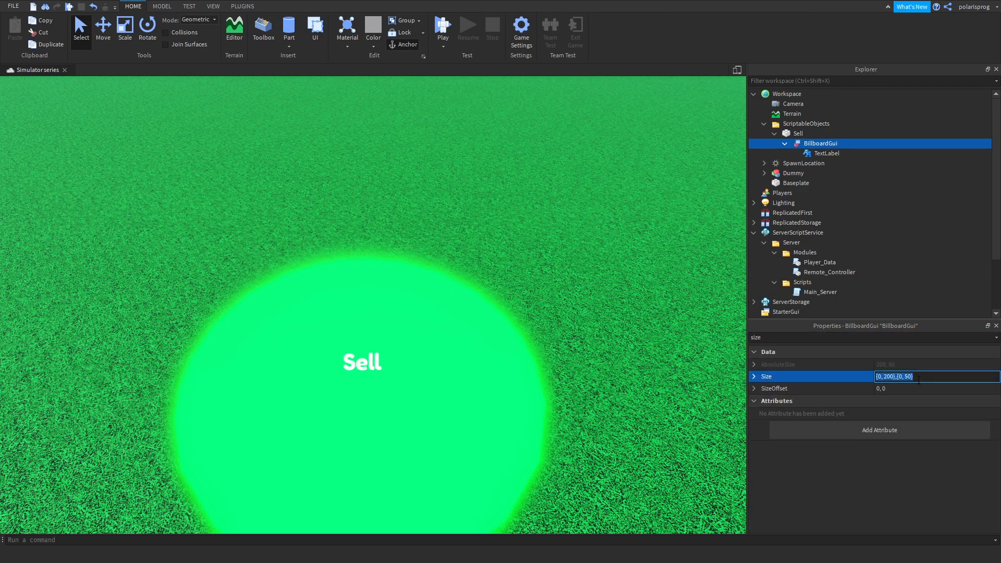
pyautogui.write('1,0,0')
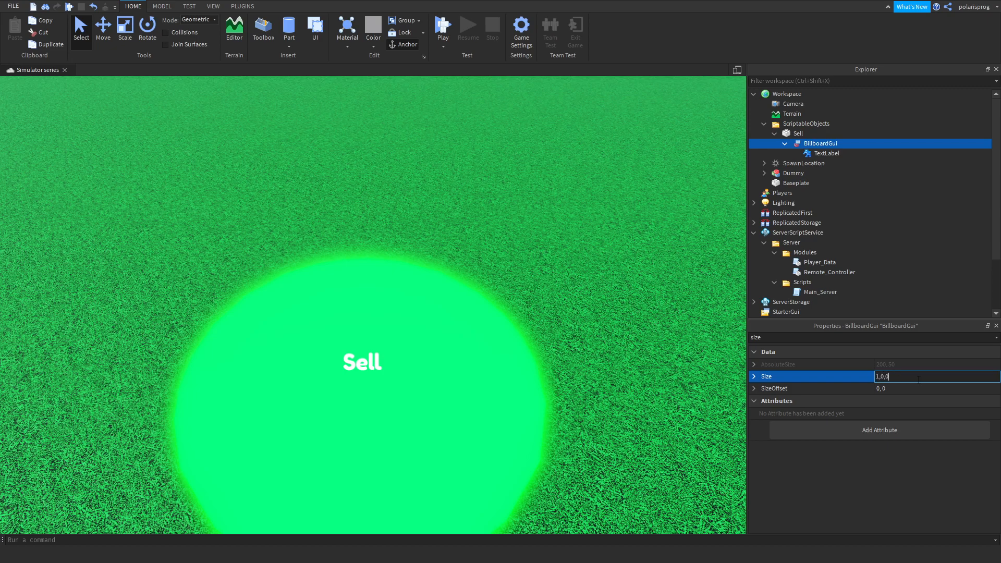
pyautogui.press('Return')
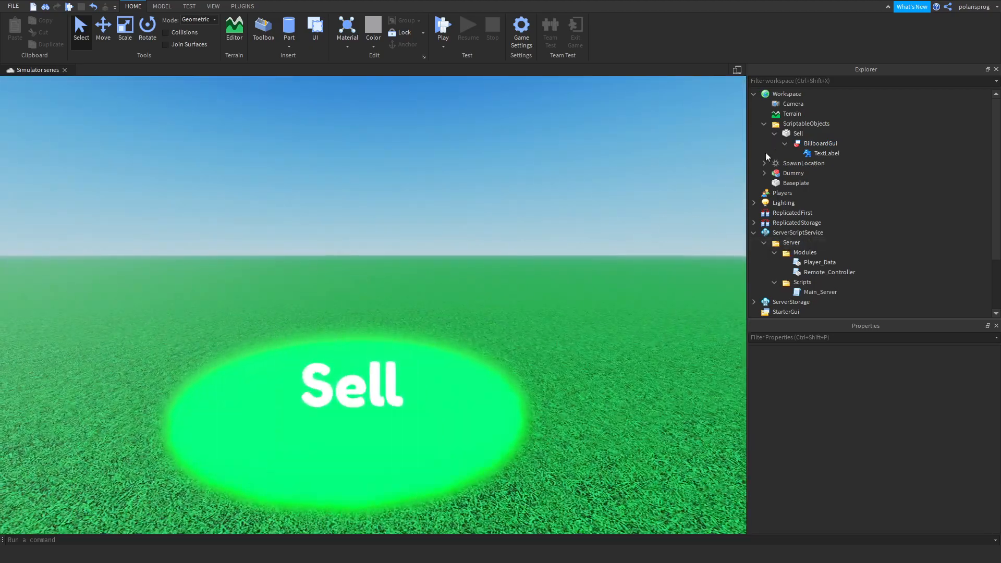
# - Inspect the billboard's Adornee and MaxDistance properties
pyautogui.rightClick(820, 143)
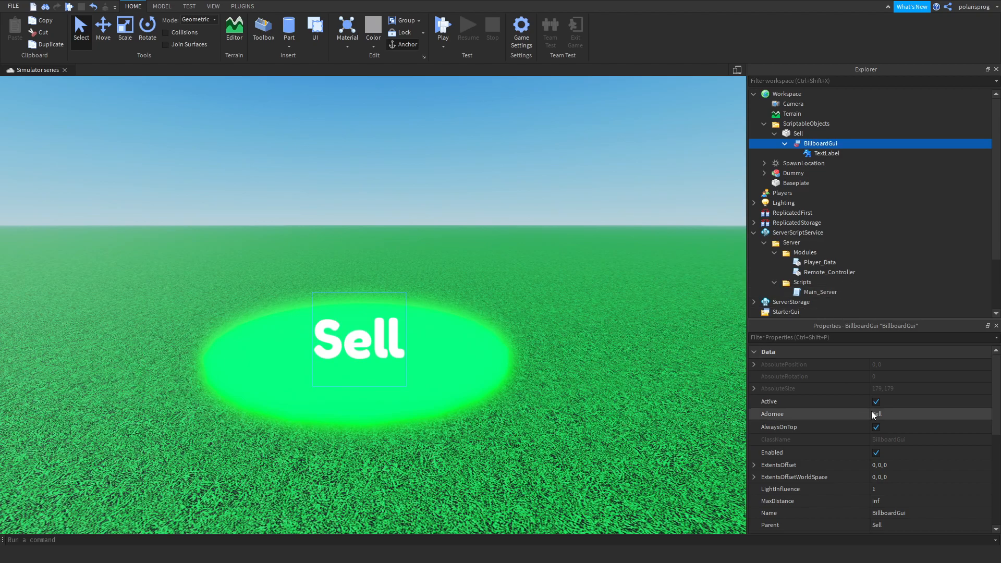
pyautogui.moveTo(892, 503)
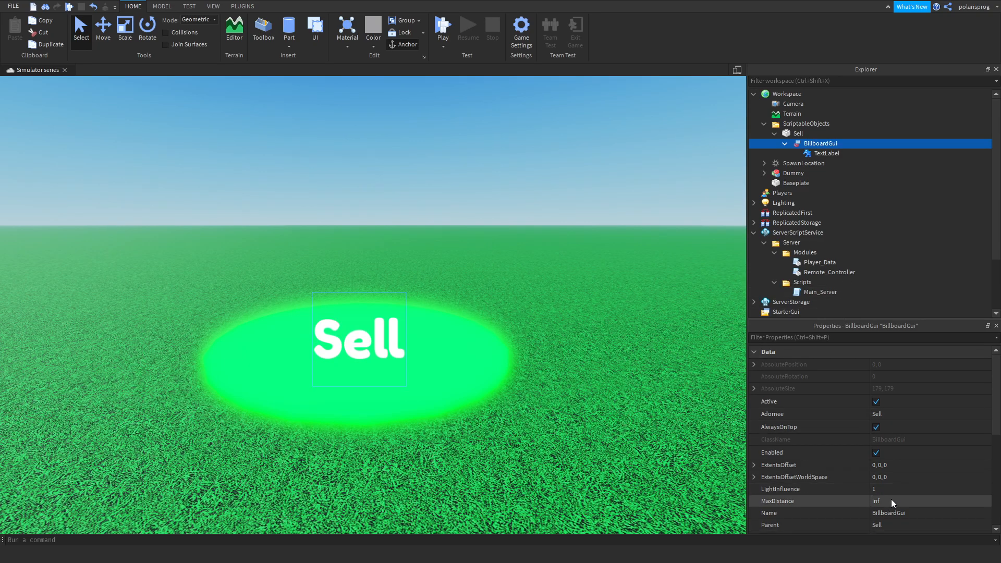
pyautogui.click(925, 500)
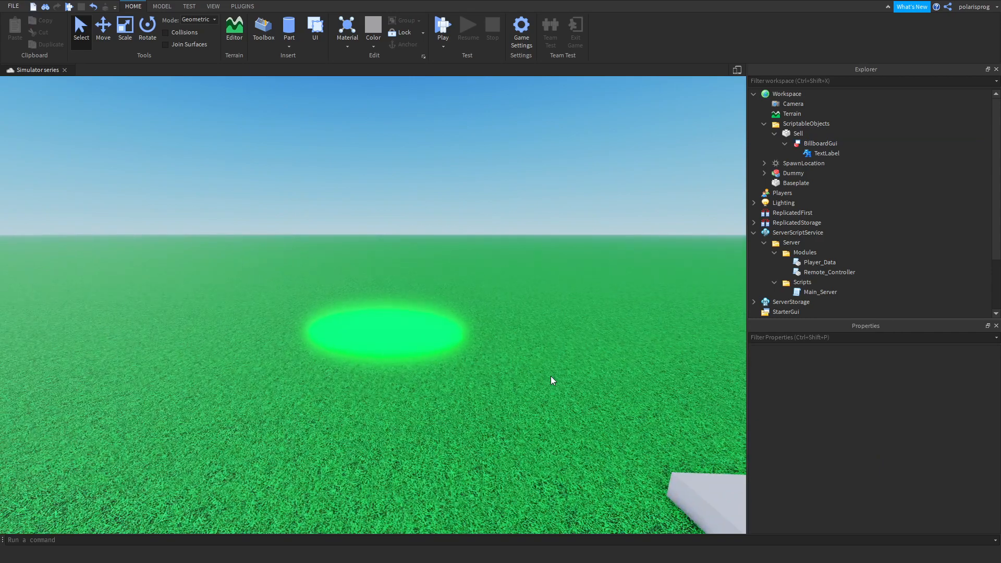
pyautogui.click(764, 133)
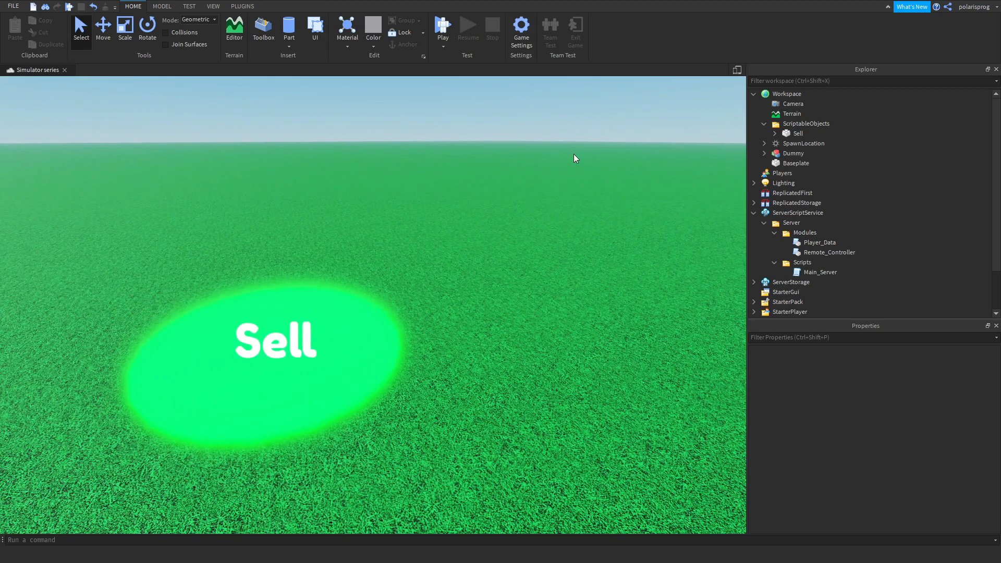
pyautogui.moveTo(825, 237)
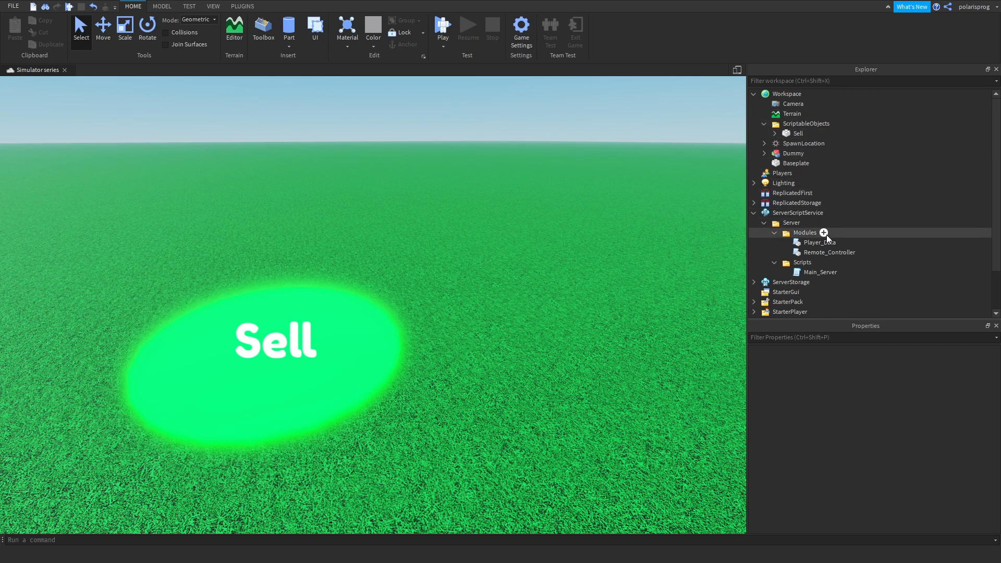
# - Add a module script referencing ScriptableObjects from workspace and sell = ScriptableObjects.Sell
pyautogui.click(805, 233)
pyautogui.write('Sell')
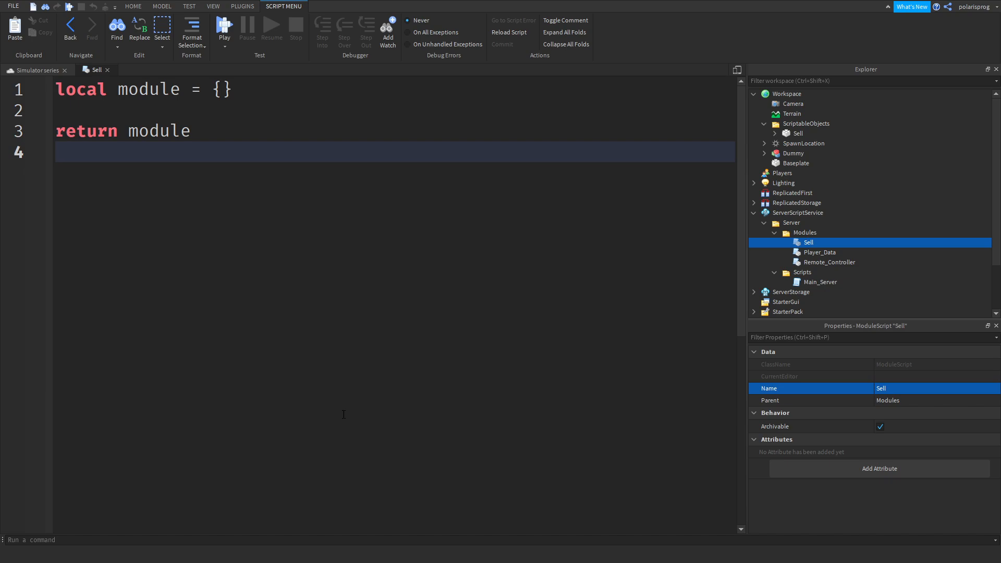
pyautogui.press('Backspace')
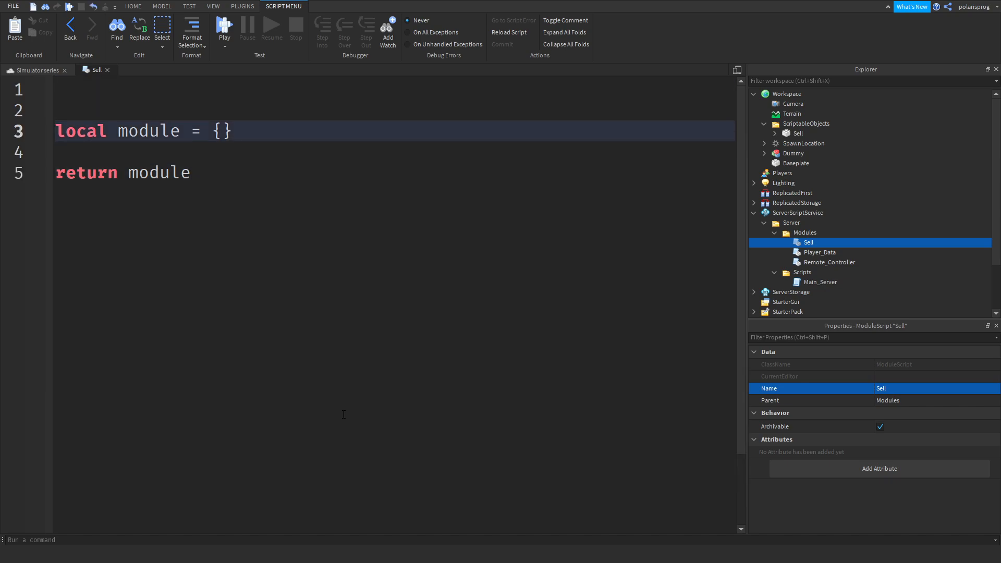
pyautogui.write('local scri')
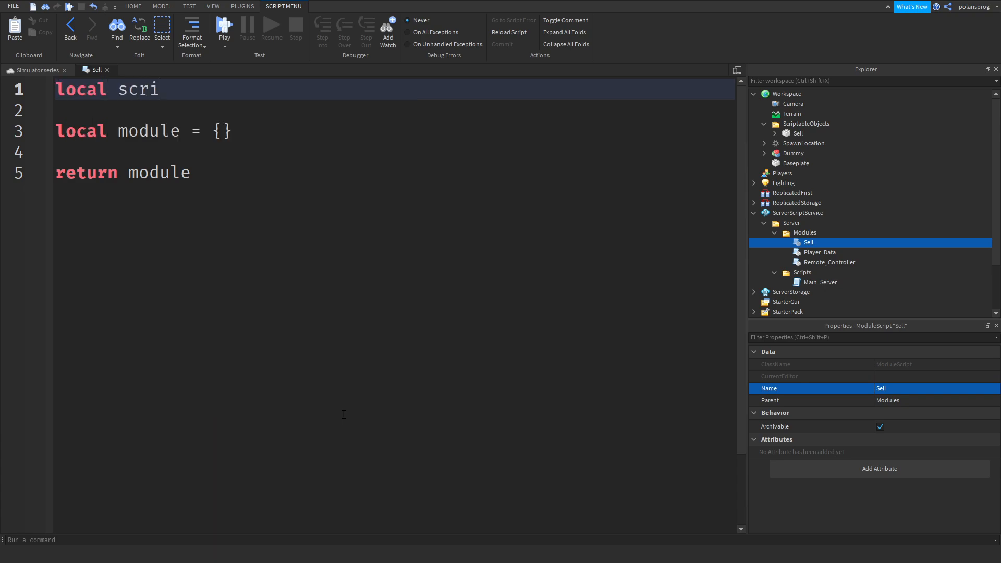
pyautogui.press('BackSpace')
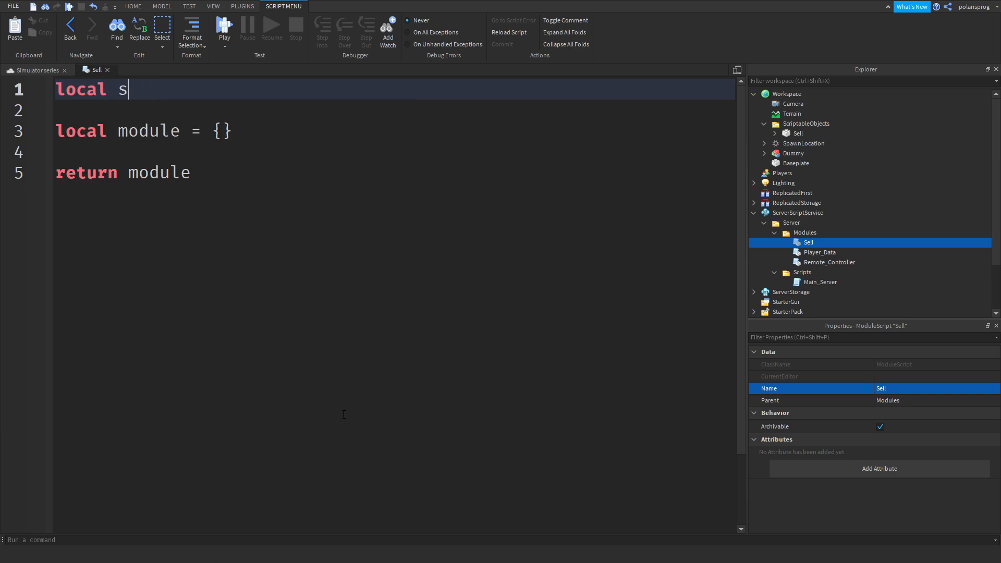
pyautogui.write('0 =')
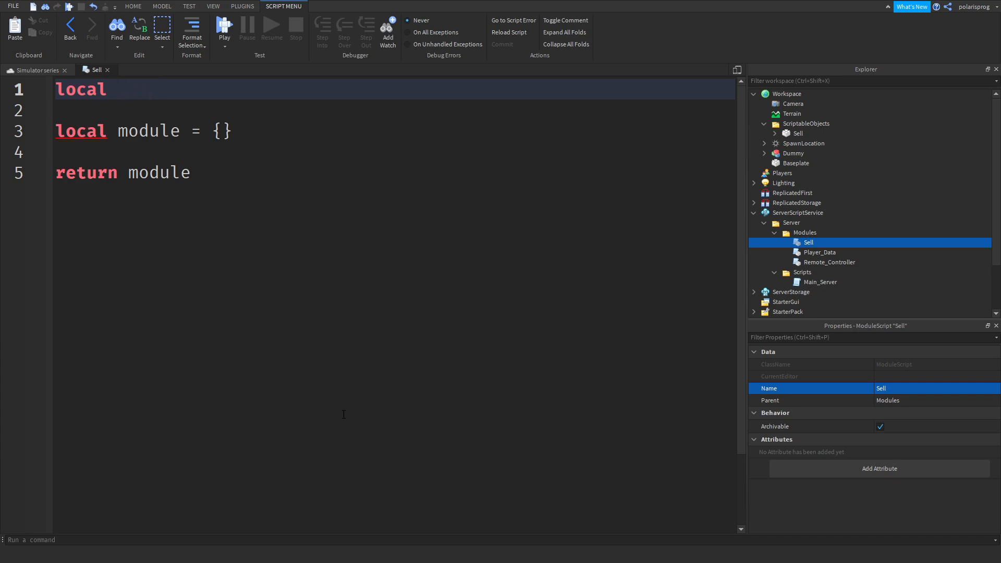
pyautogui.click(118, 89)
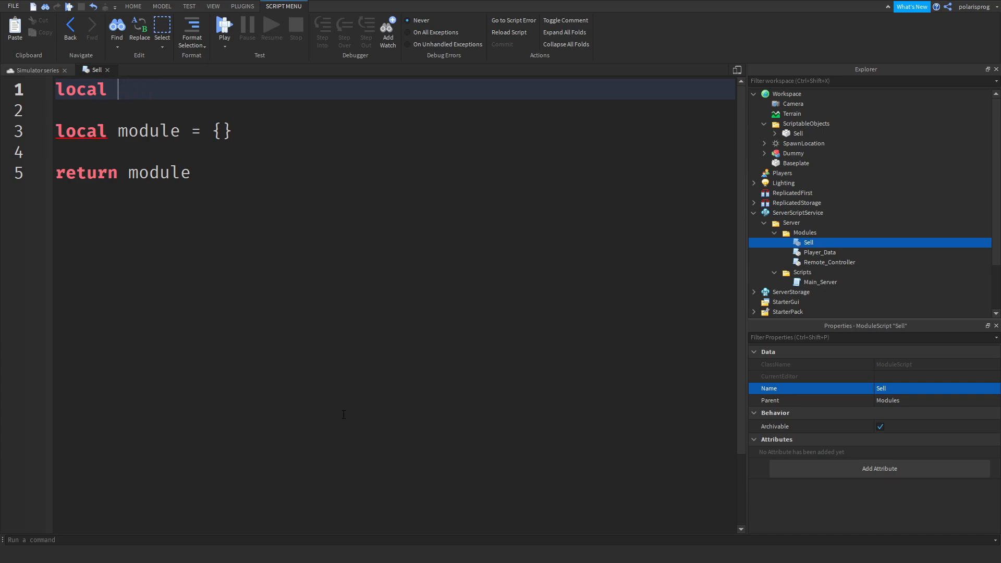
pyautogui.write('ScriptableObjec')
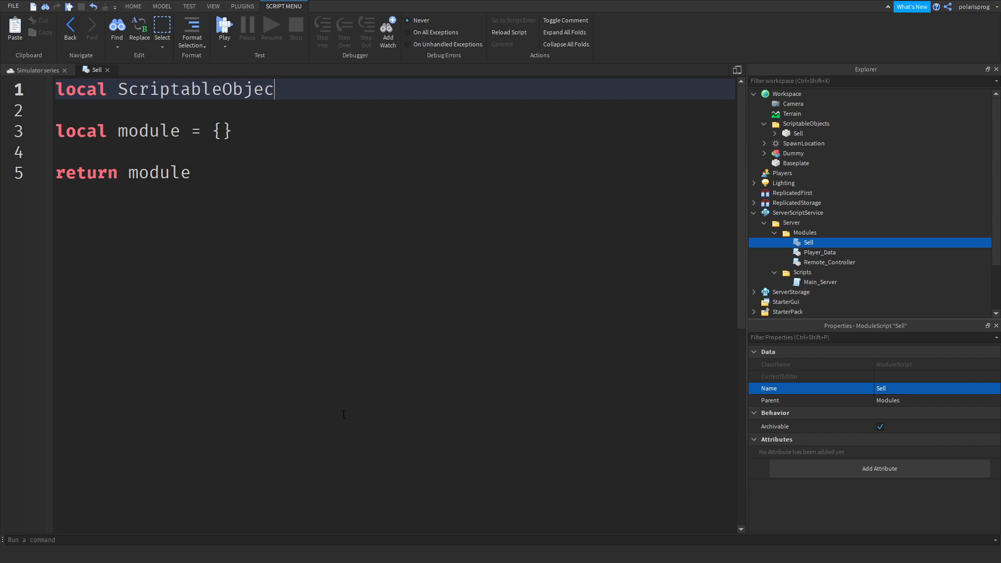
pyautogui.write('ts =')
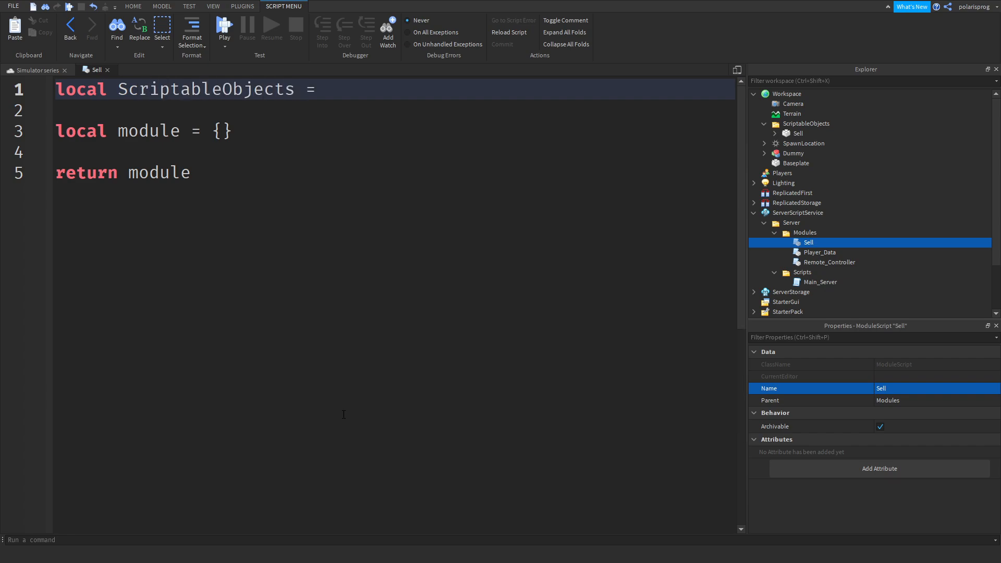
pyautogui.write('workspace.s')
pyautogui.write('local')
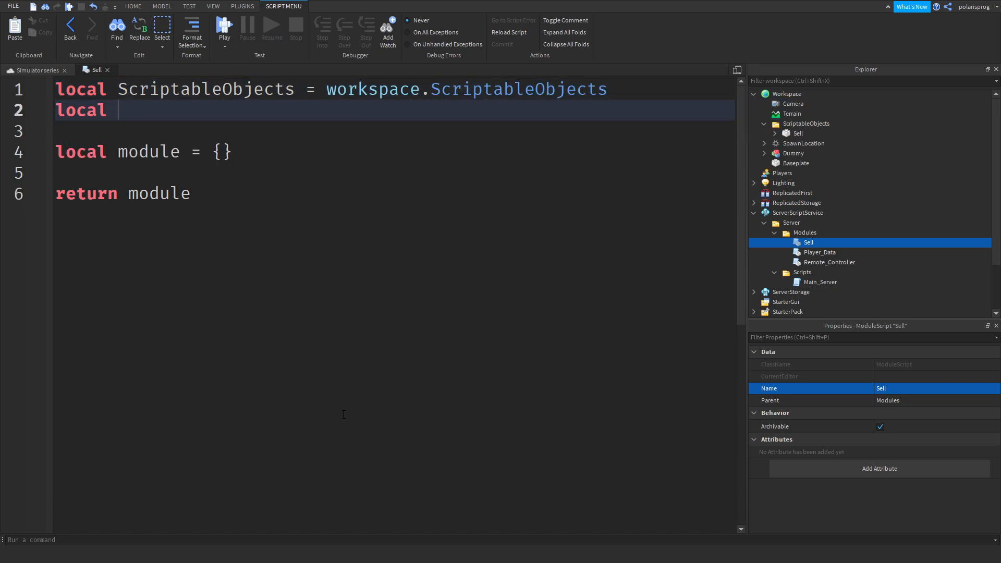
pyautogui.write('sell =')
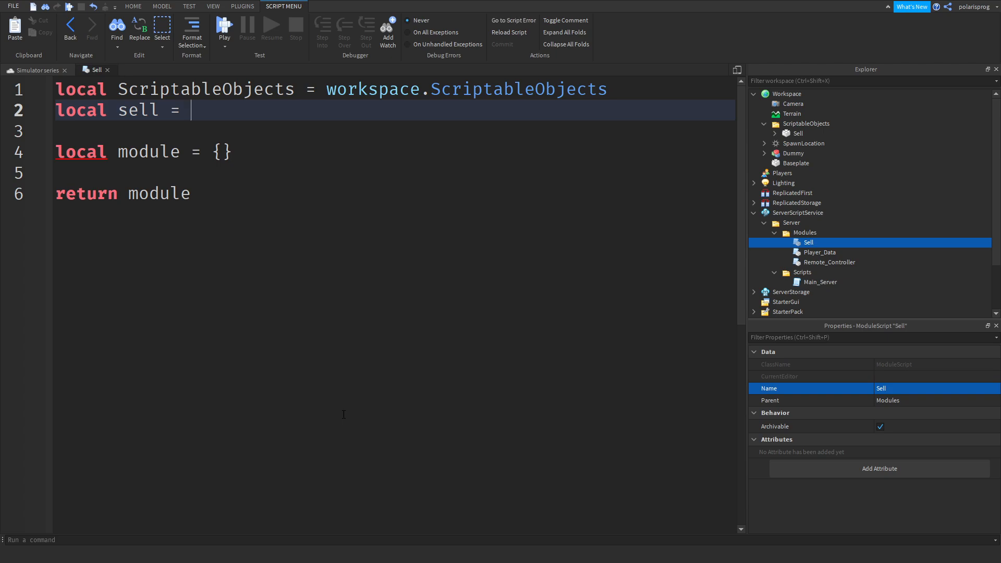
pyautogui.write('ScriptableObjects.Sell')
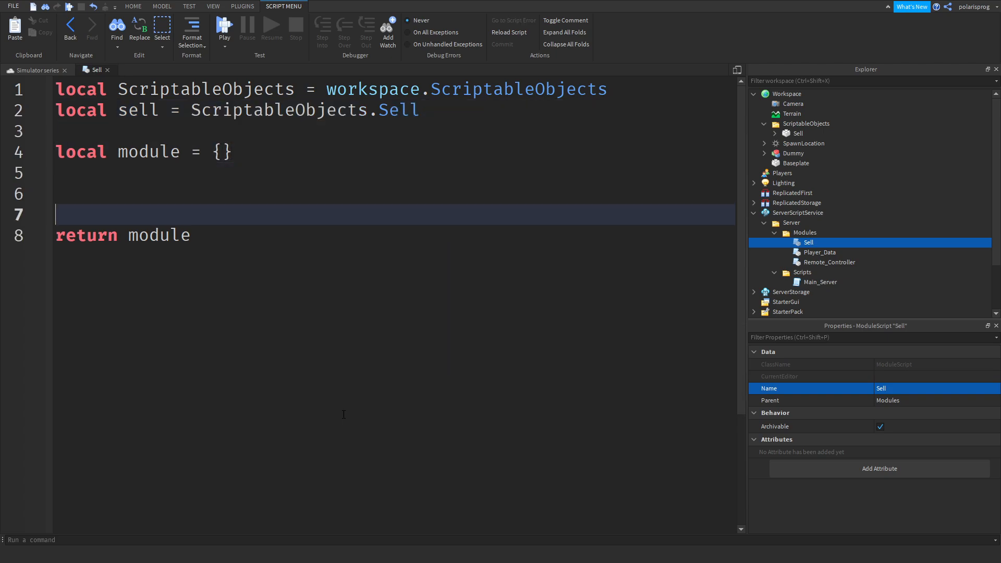
# - Add an empty sell.Touched:Connect(function(hit) end) handler
pyautogui.write('sell.')
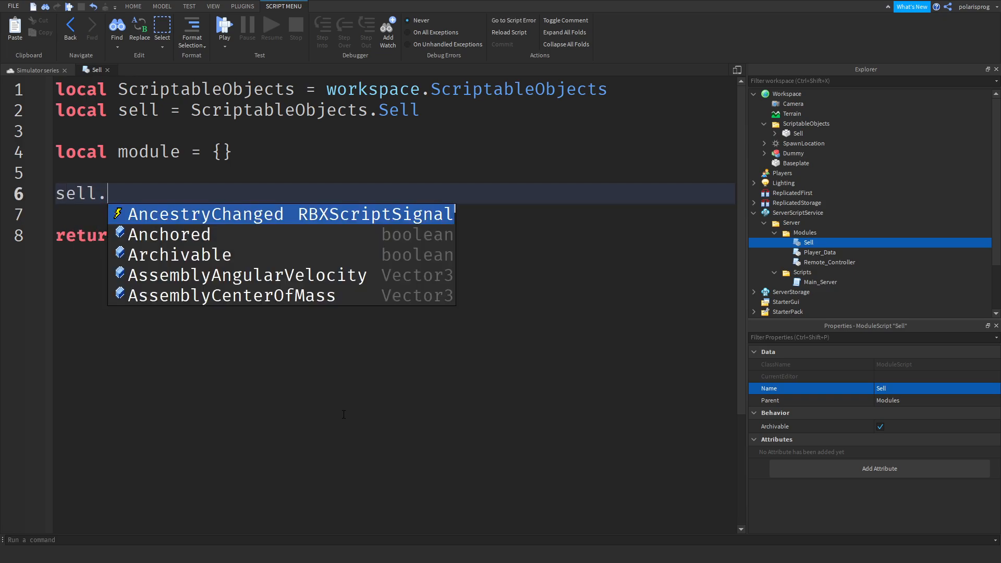
pyautogui.write('Touched:Connect(function(')
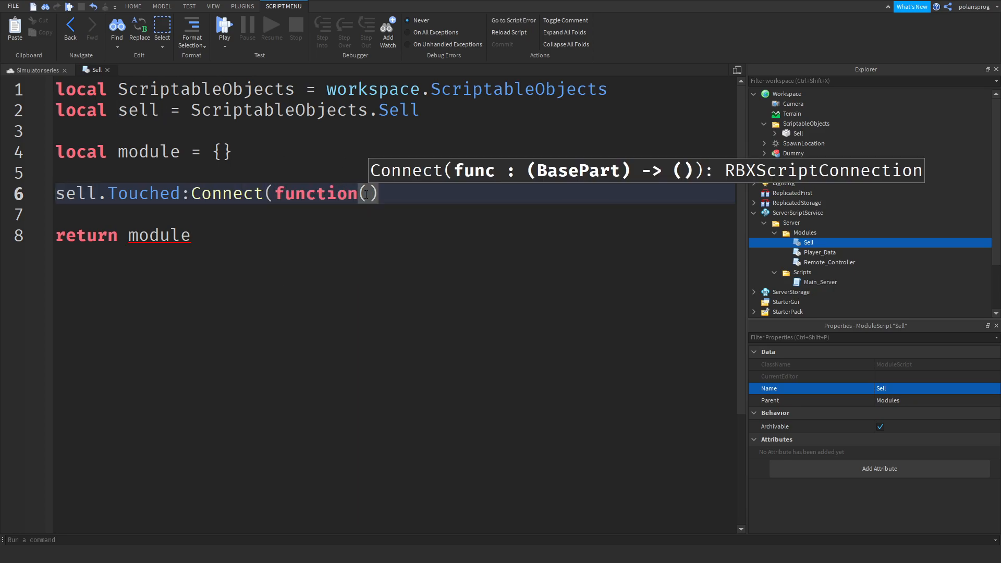
pyautogui.write('hit')
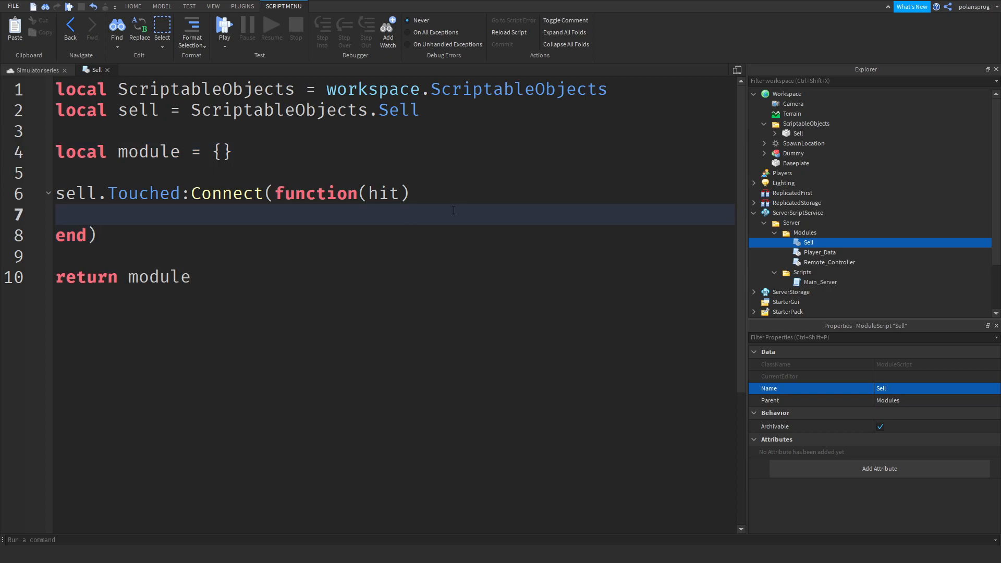
pyautogui.moveTo(453, 210)
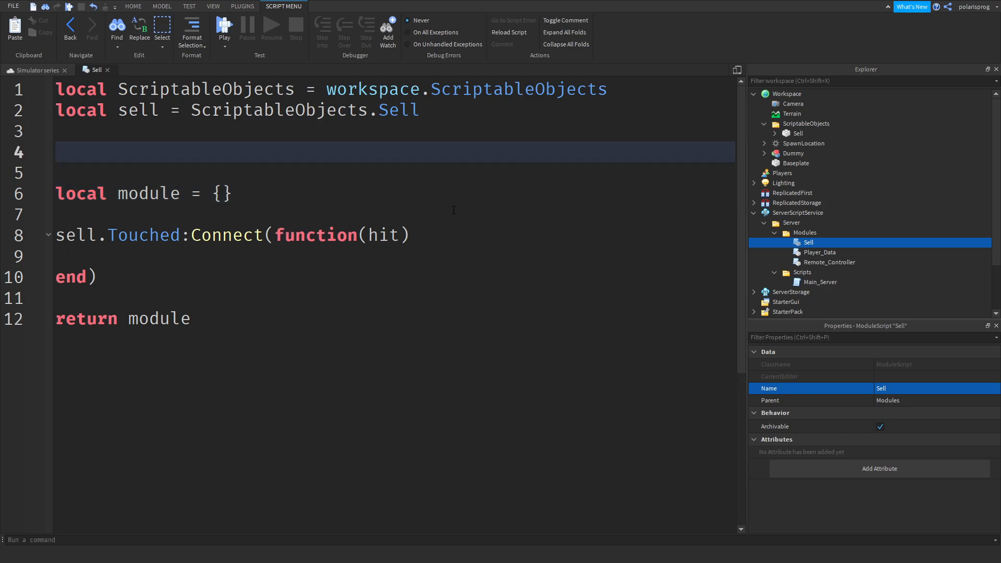
# - Add currencyToSell = "Strength" and currencyToGet string variables
pyautogui.write('local cur')
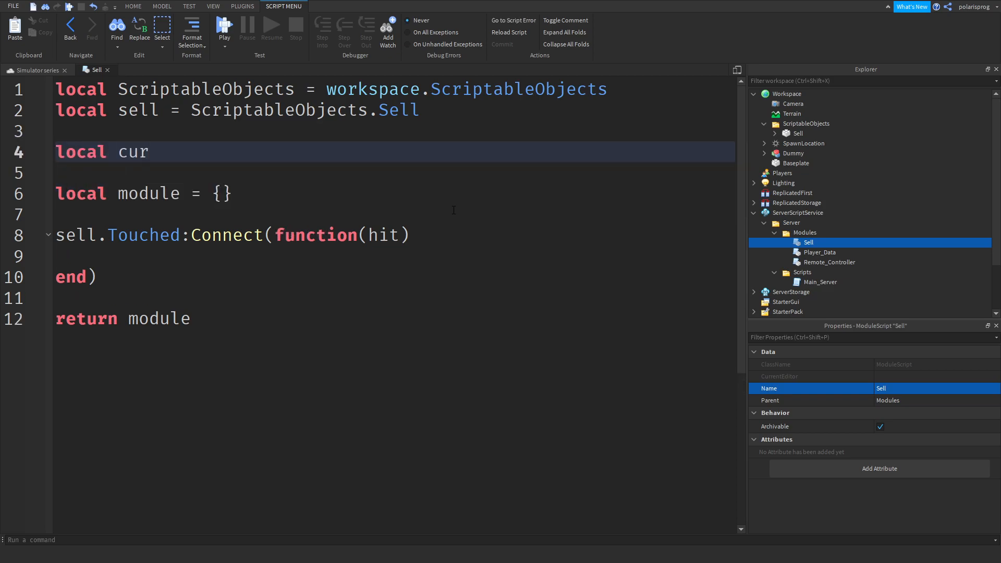
pyautogui.write('rencyToS')
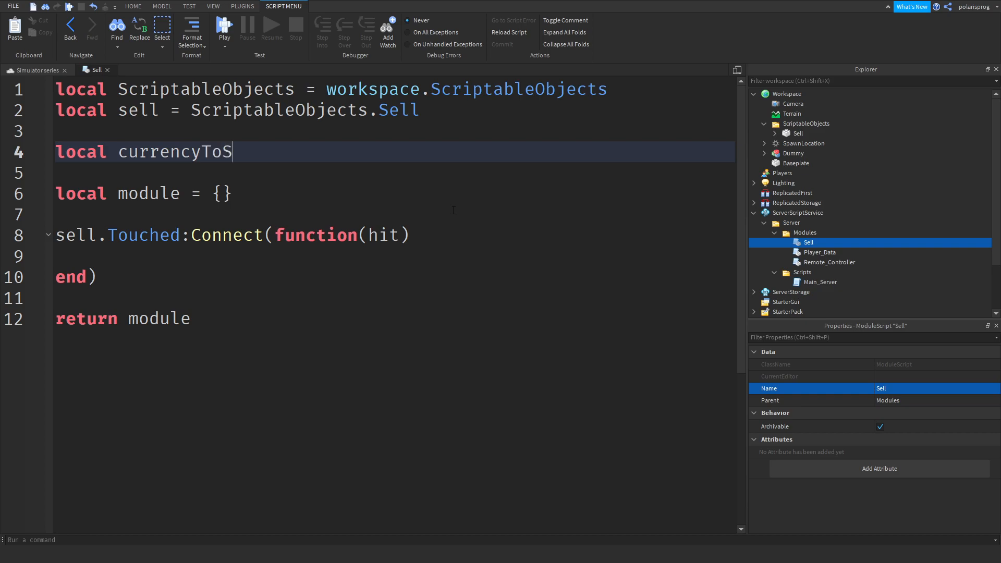
pyautogui.write('ell = "')
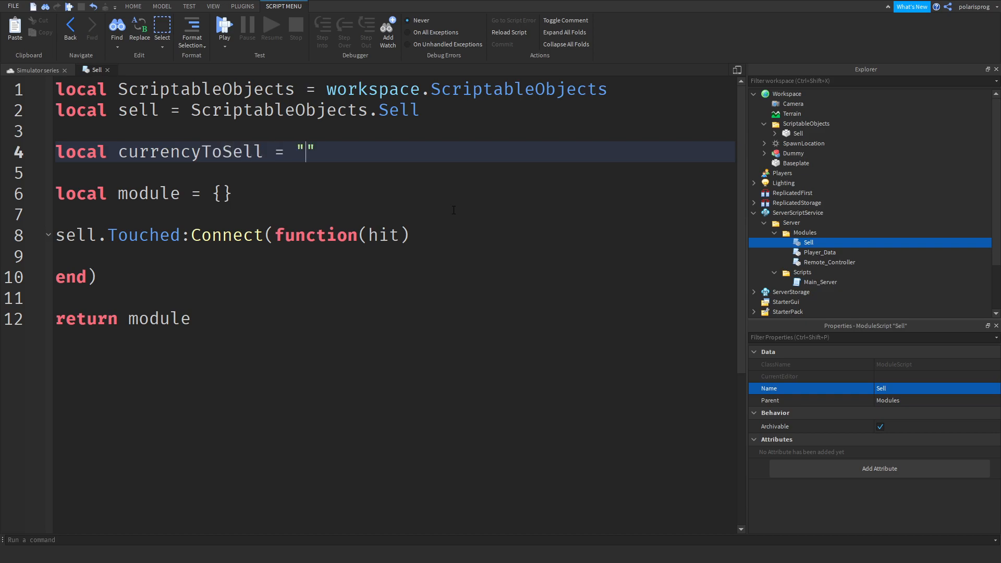
pyautogui.write('Strength')
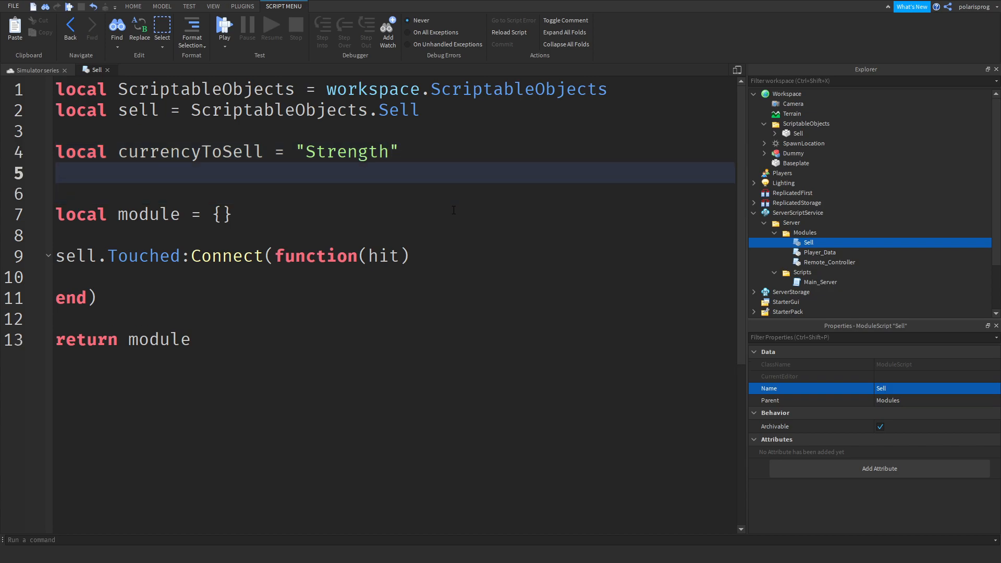
pyautogui.write('local TO')
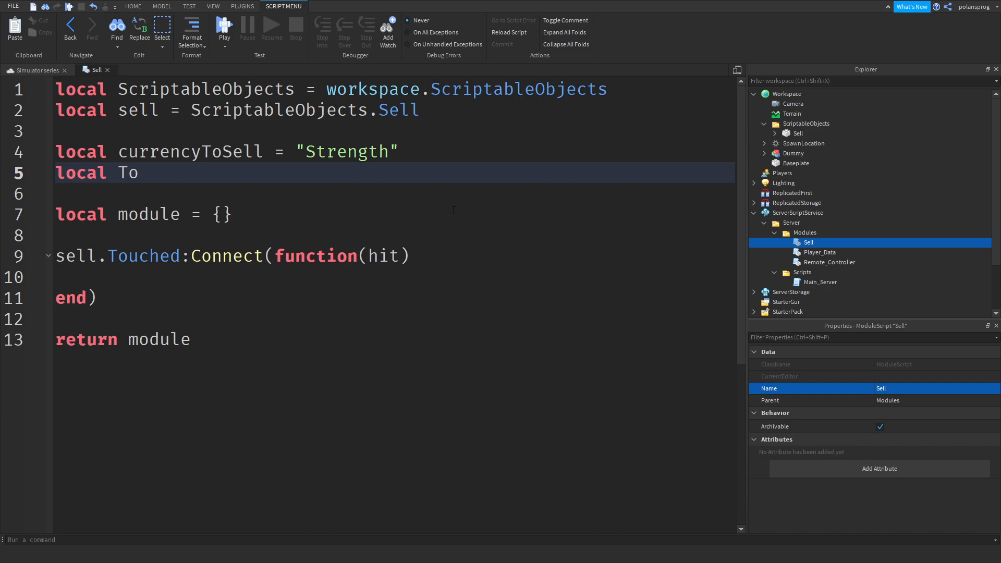
pyautogui.write('urrenc')
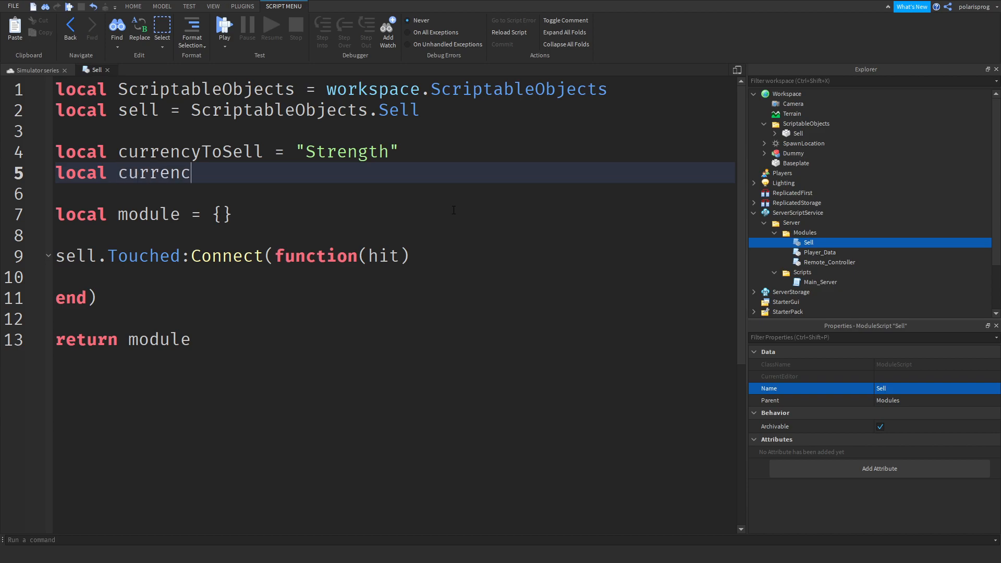
pyautogui.write("yToGet = ''")
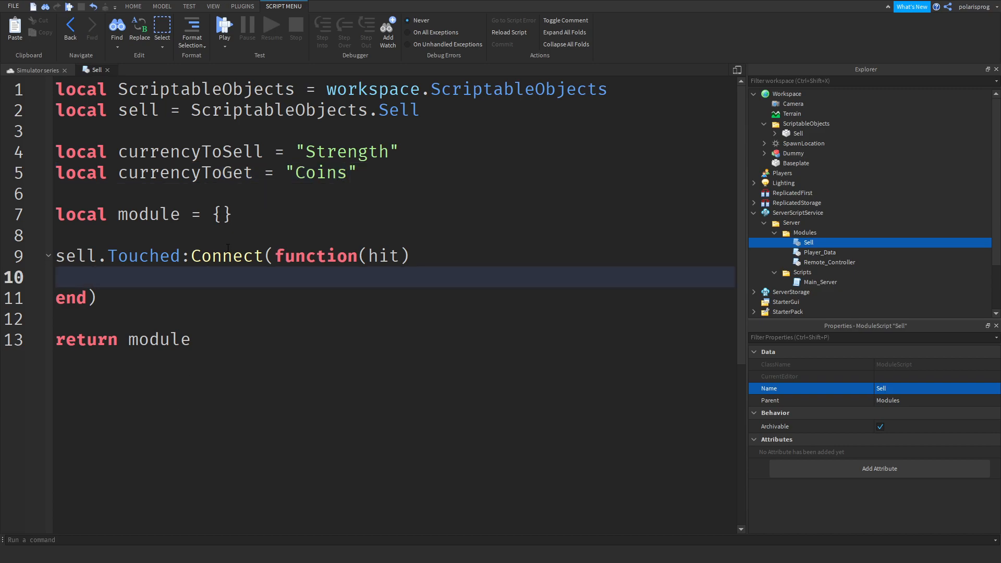
# - Check hit.Parent for a Humanoid and get plr from game.Players, testing if plr exists
pyautogui.write('if hit.P')
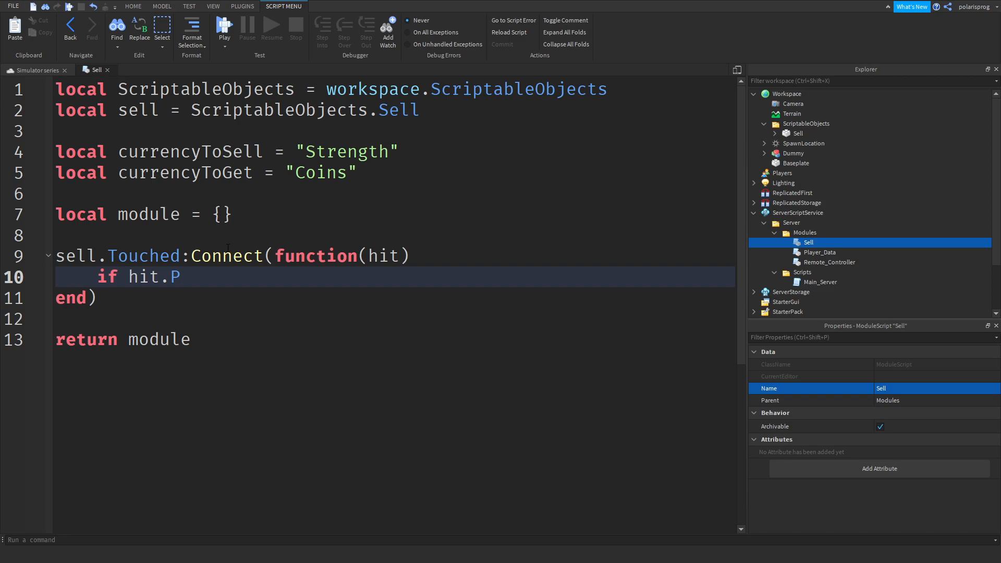
pyautogui.write('arent:FindFirstC')
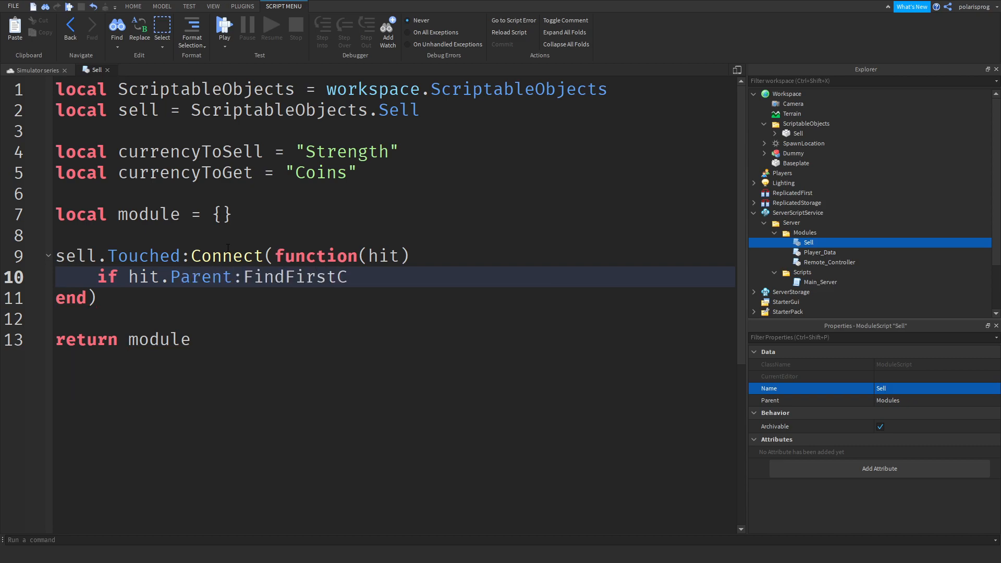
pyautogui.write('hil')
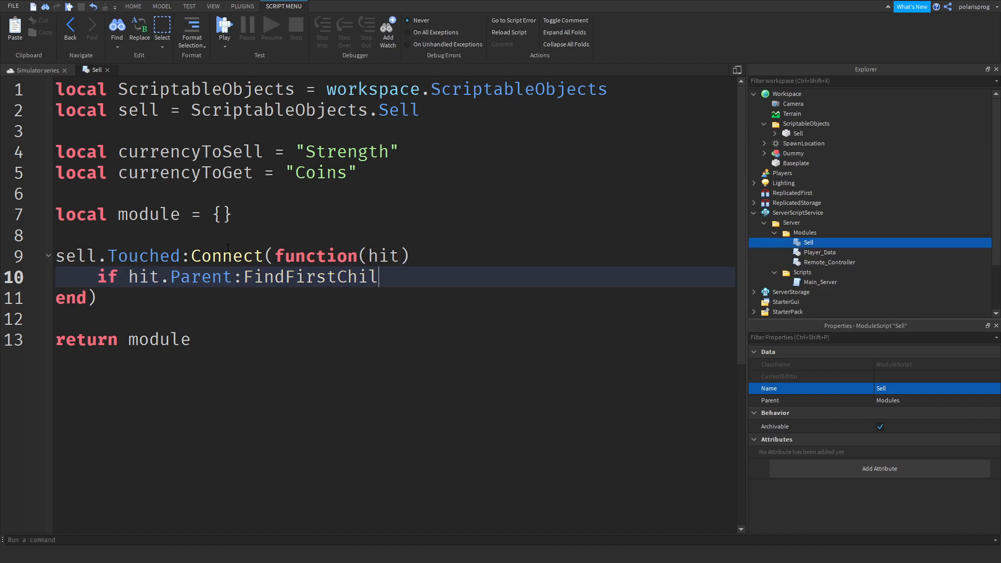
pyautogui.write('dOfClass("Hu"')
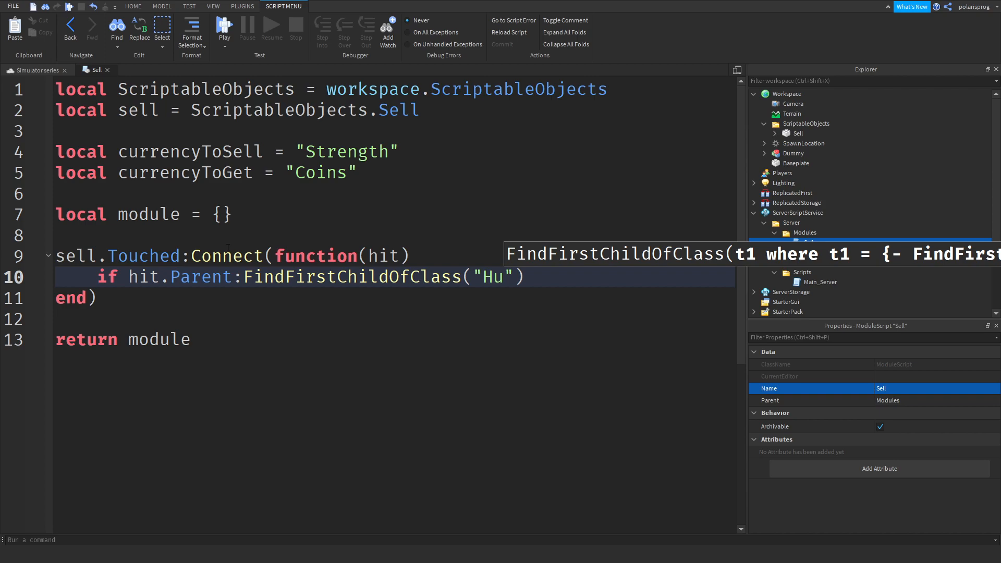
pyautogui.write('manoid") then')
pyautogui.write('local')
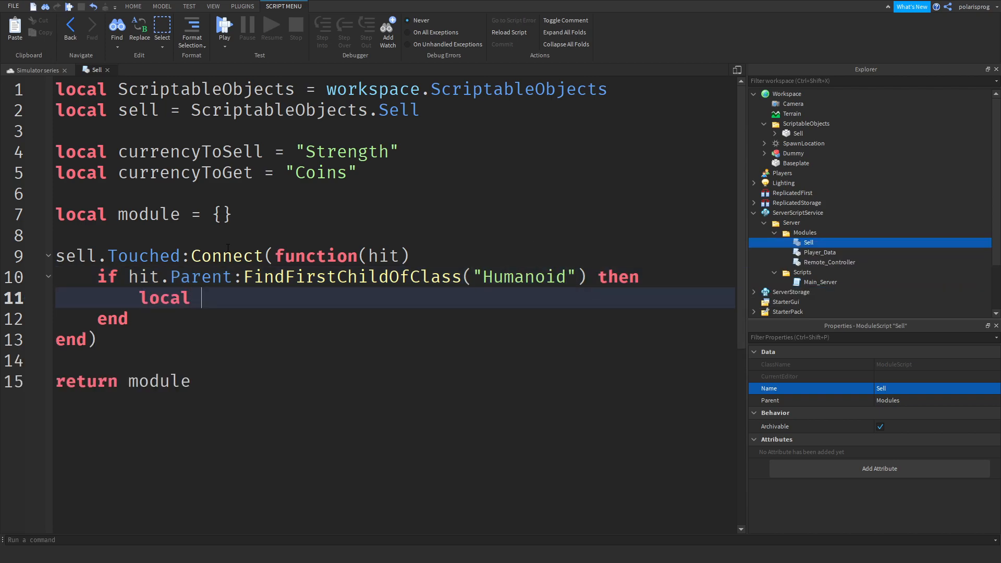
pyautogui.write('plr =')
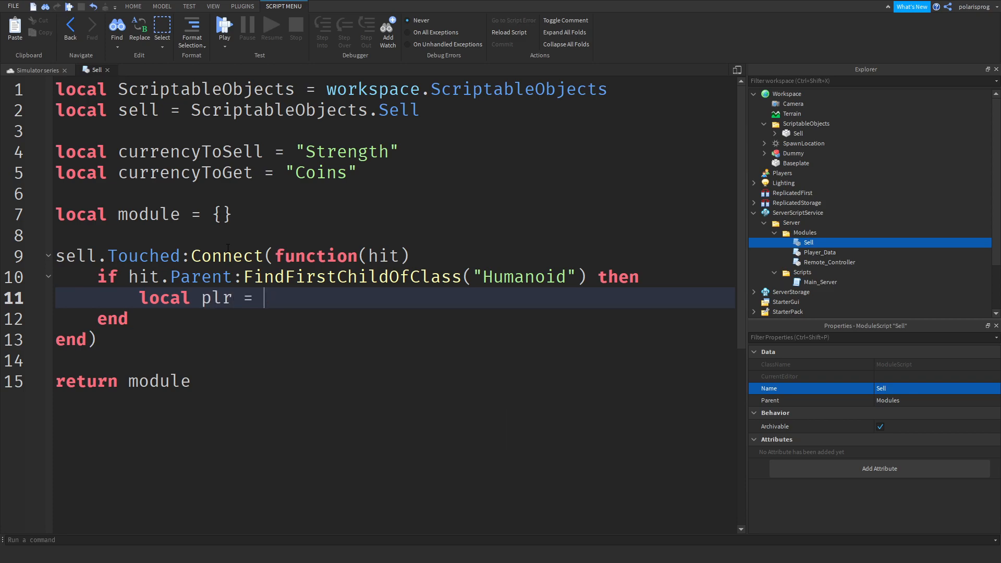
pyautogui.write('game.')
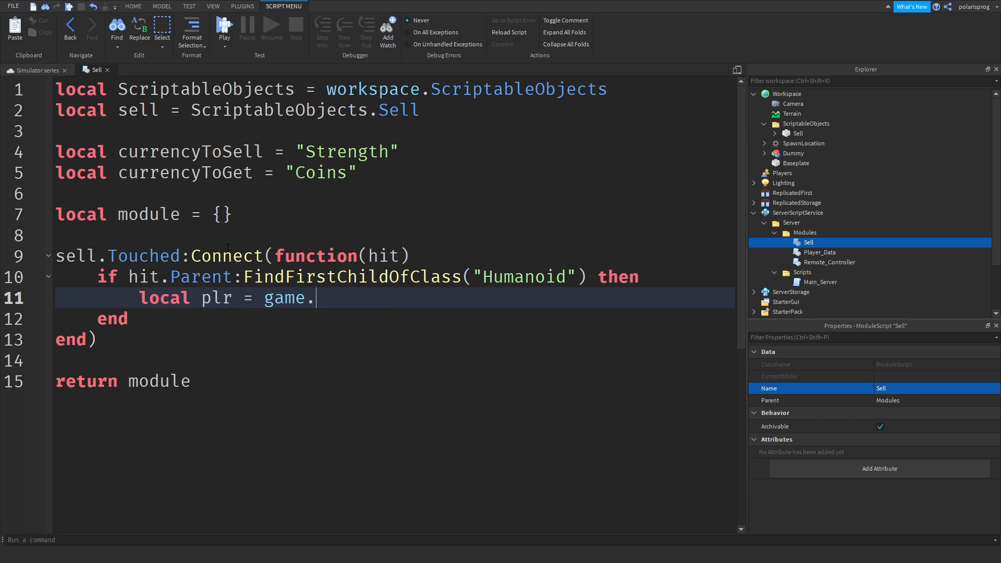
pyautogui.write('Players:ge')
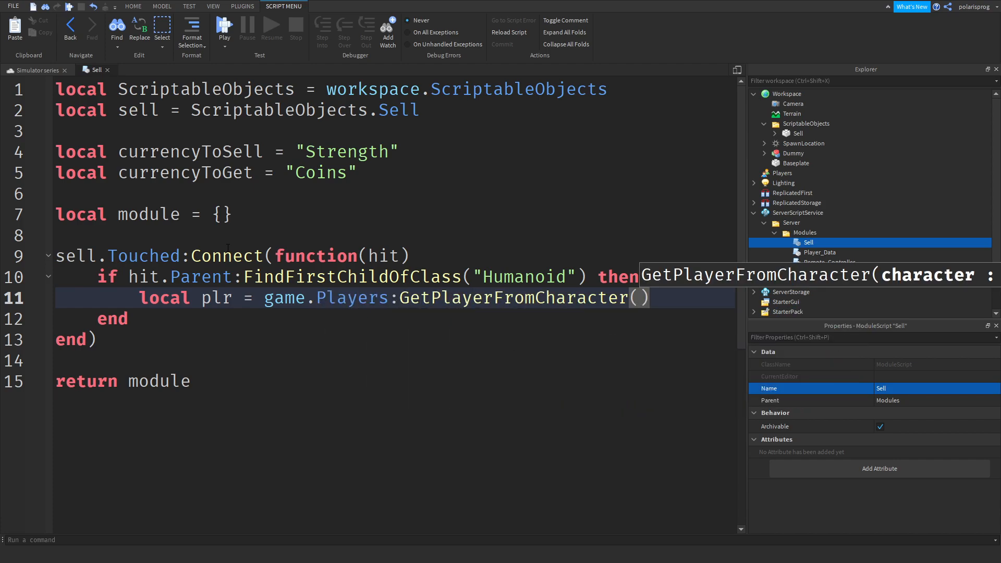
pyautogui.write('hit.Parent')
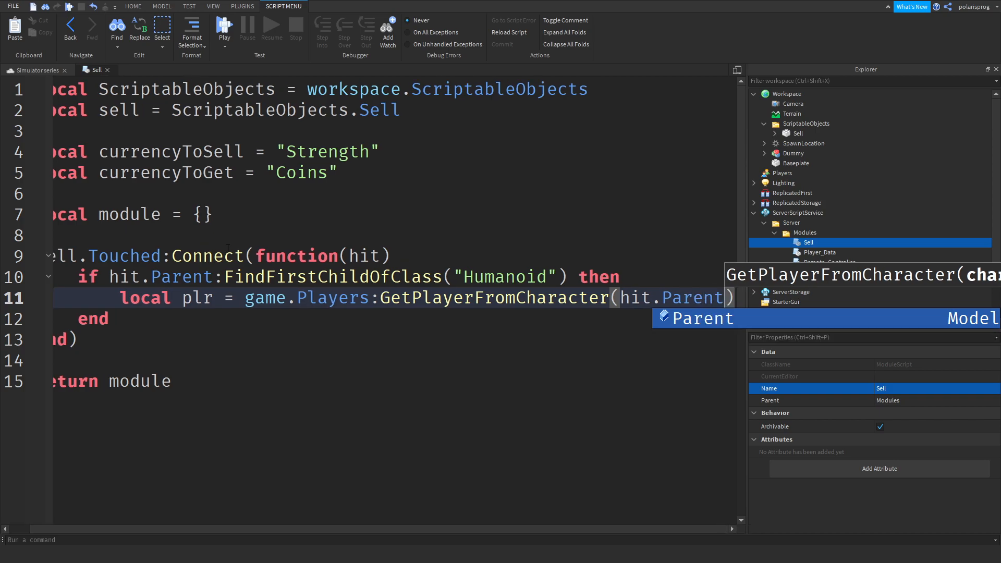
pyautogui.write('if plr ~= nil then')
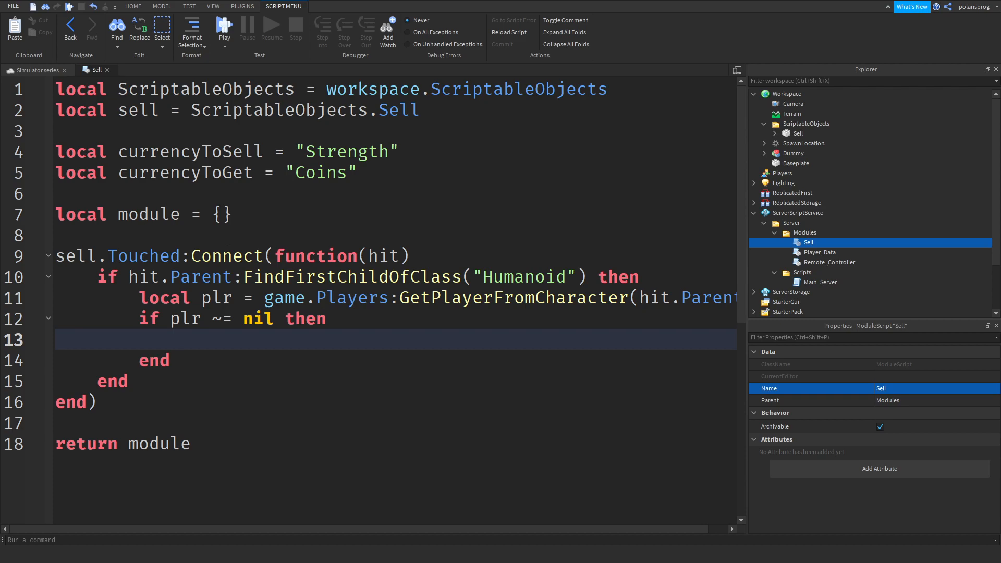
# - Add the player's leaderstats Strength value to Coins, then set Strength to 0
pyautogui.write('plr')
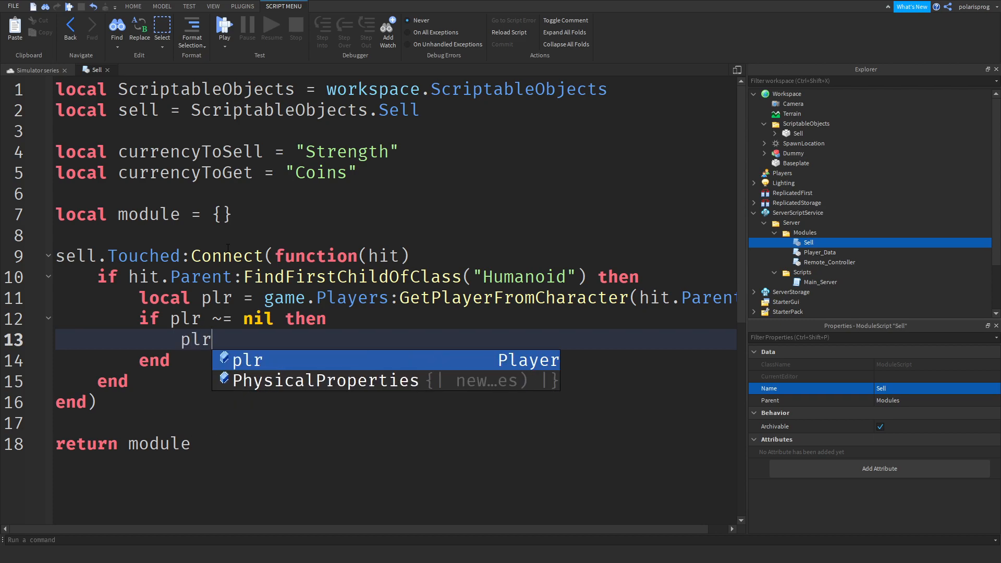
pyautogui.write('.')
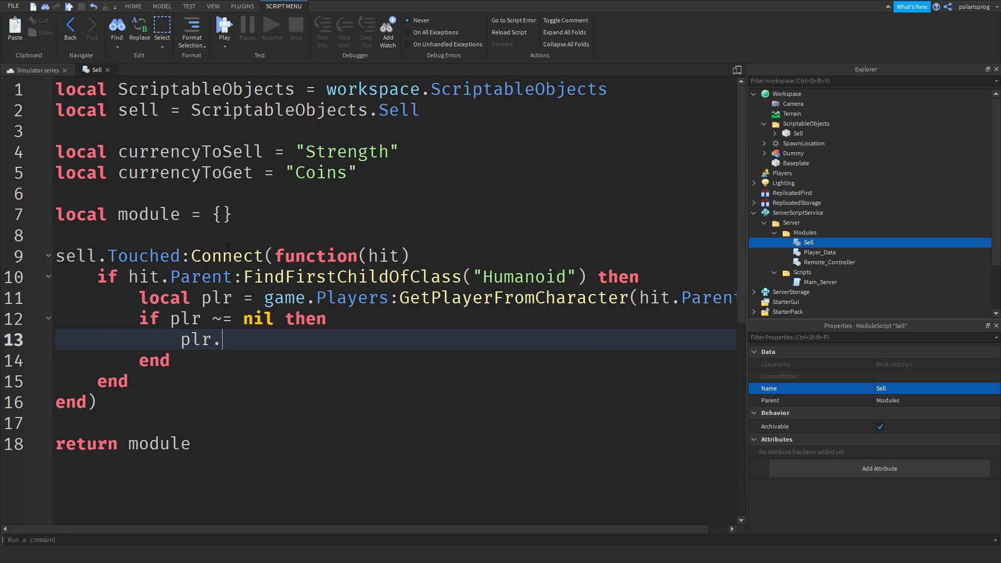
pyautogui.write('leaderstats')
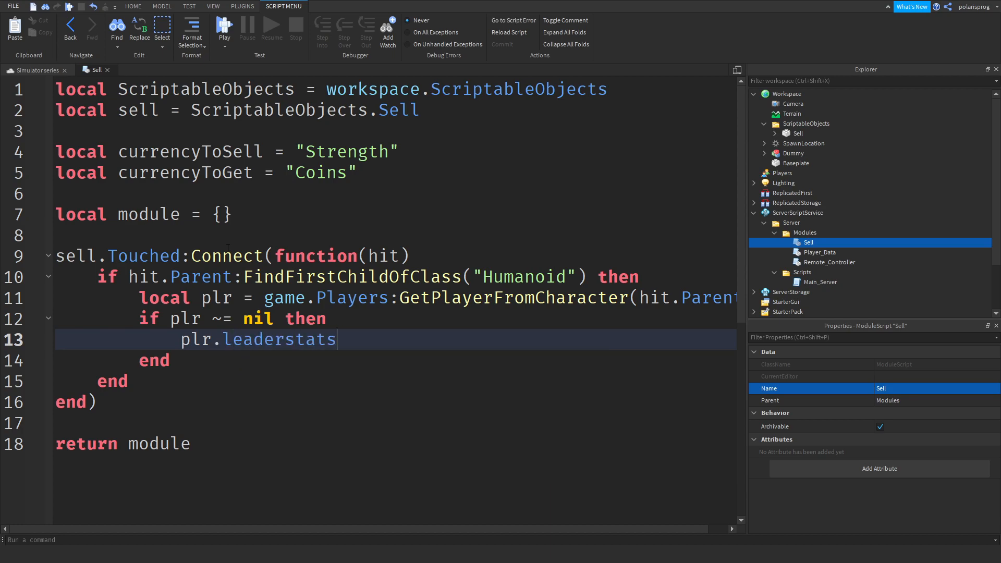
pyautogui.write('[]')
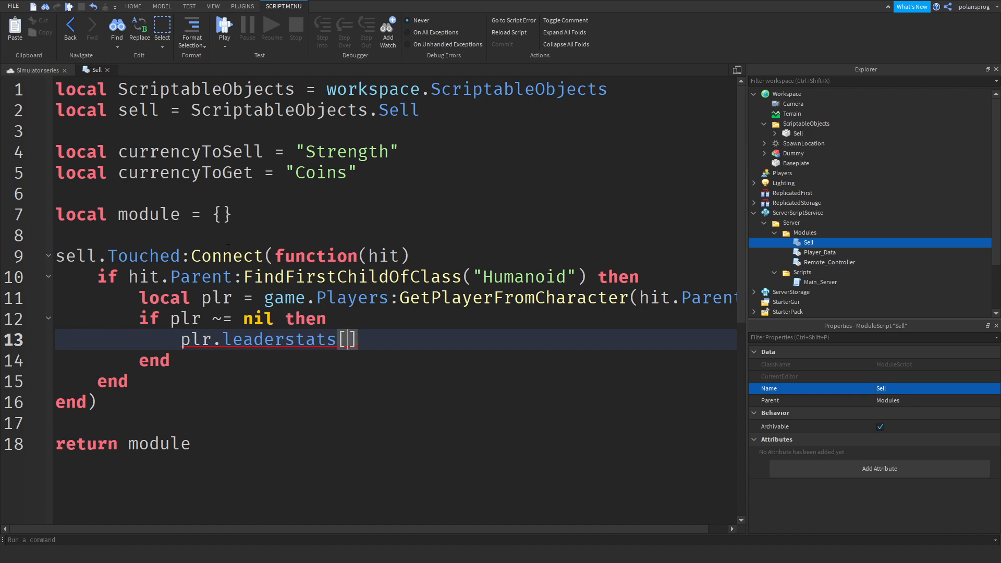
pyautogui.write('currencyToGet')
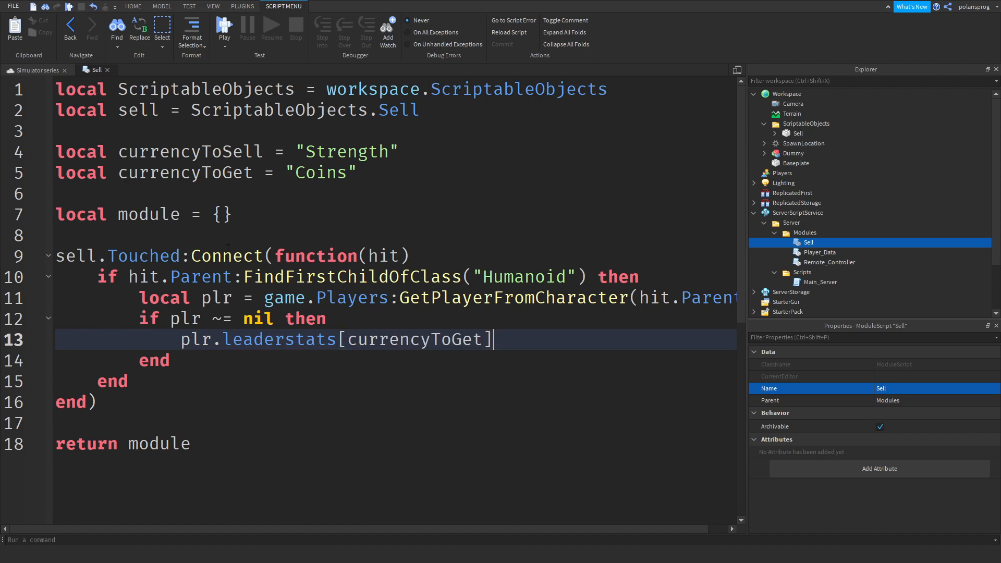
pyautogui.write('.Value +=')
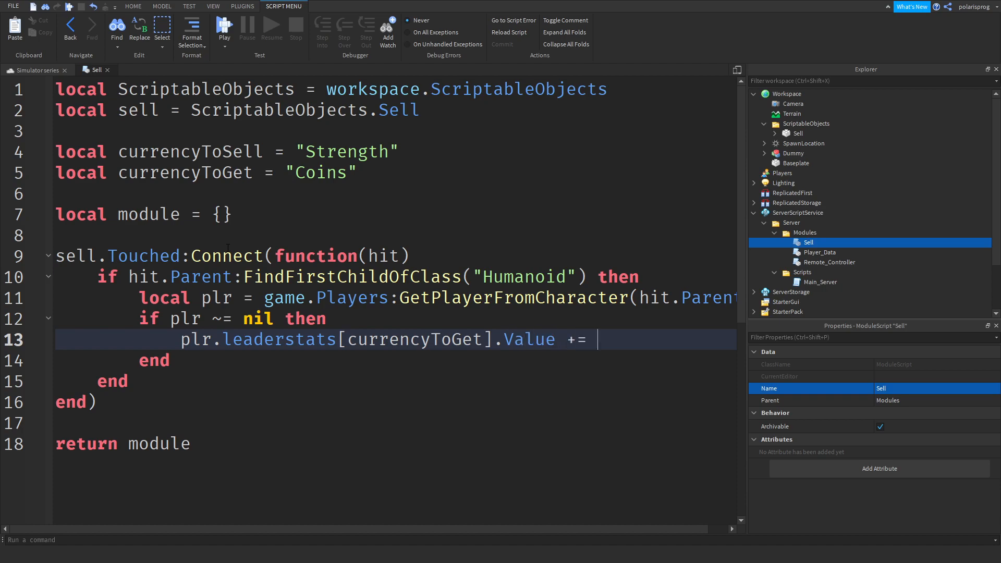
pyautogui.write('plr.l')
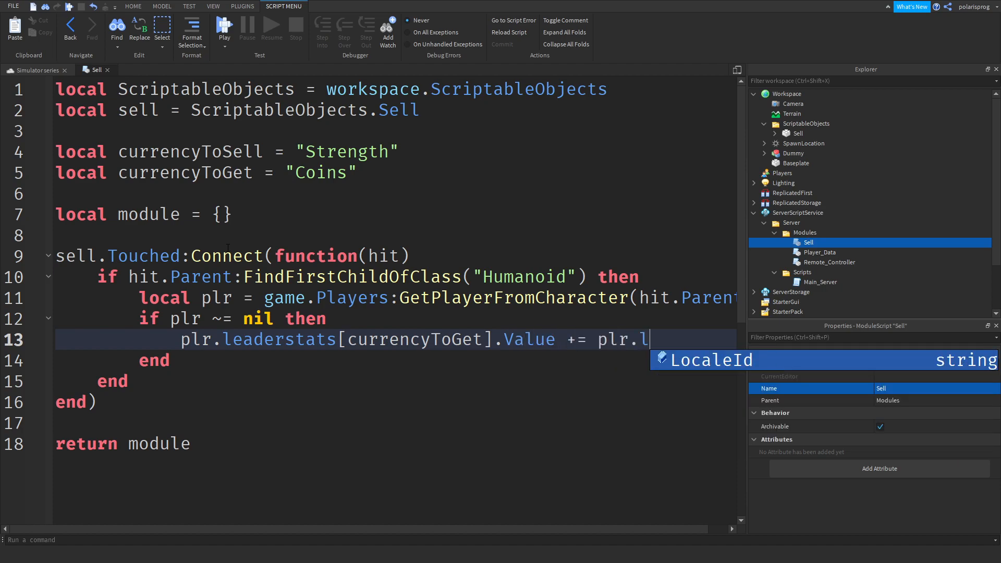
pyautogui.write('eaderstats')
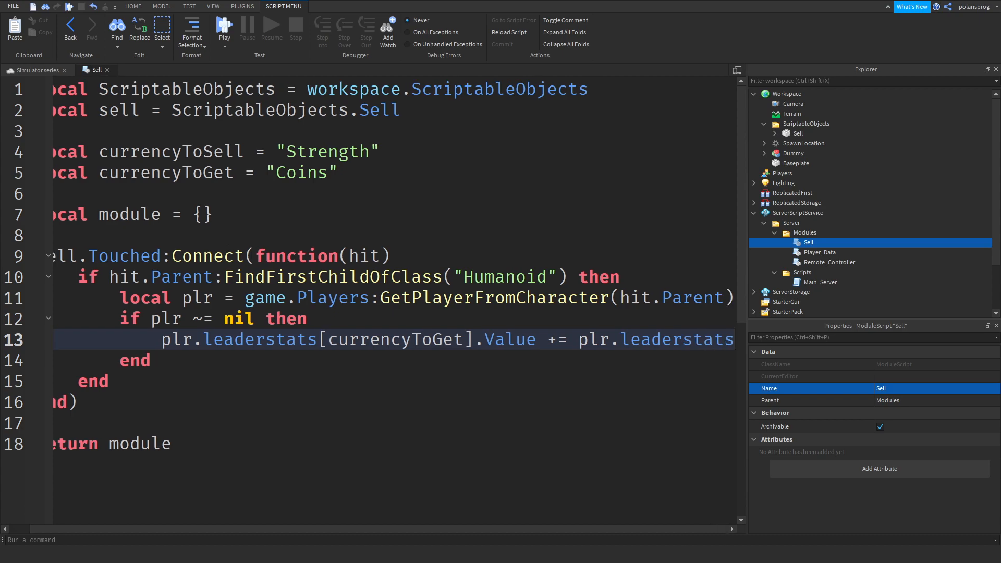
pyautogui.write('[c')
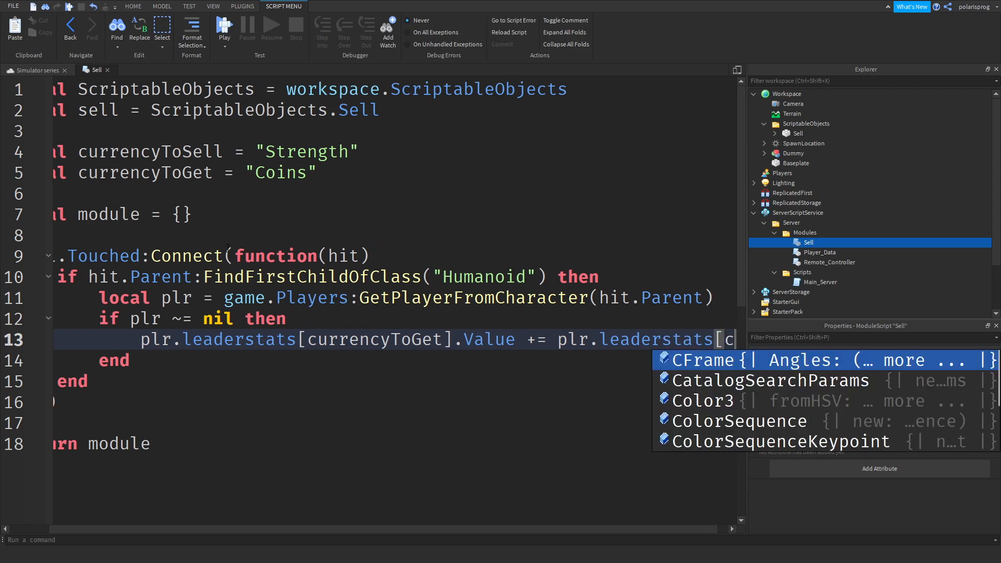
pyautogui.write('currencyToSell].Val')
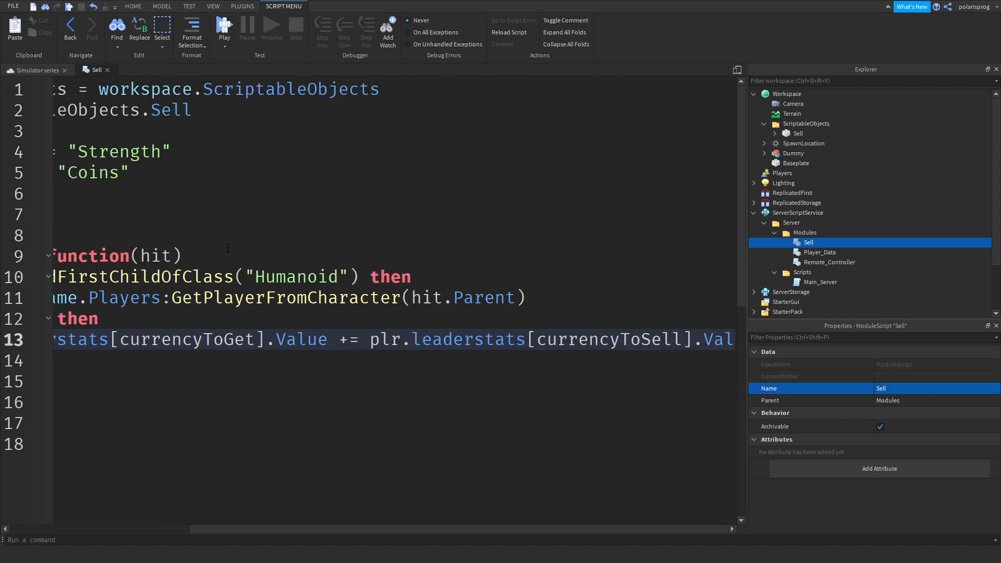
pyautogui.hscroll(-3)
pyautogui.write('plr.leaderstats[currencyToSell].Value')
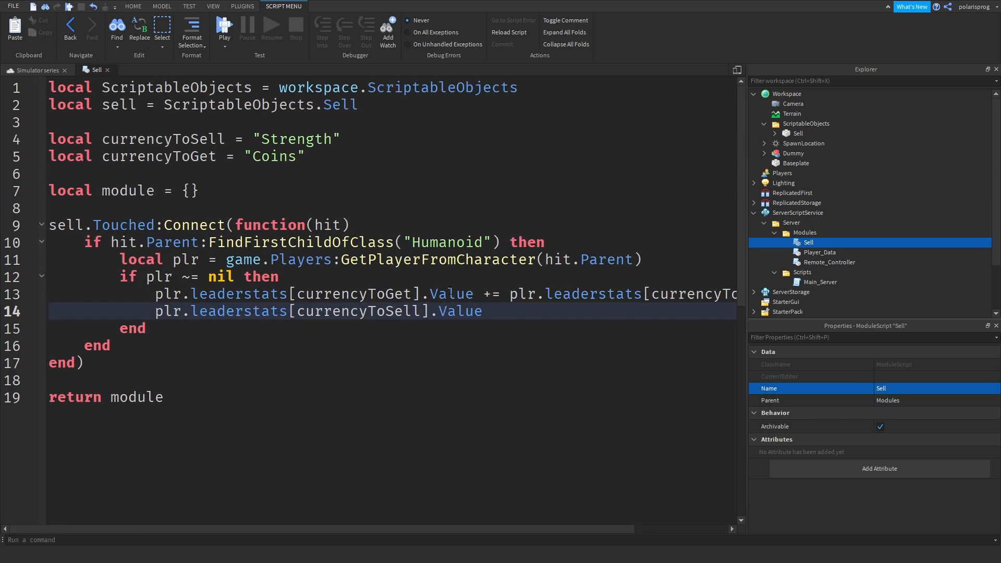
pyautogui.write('= 0')
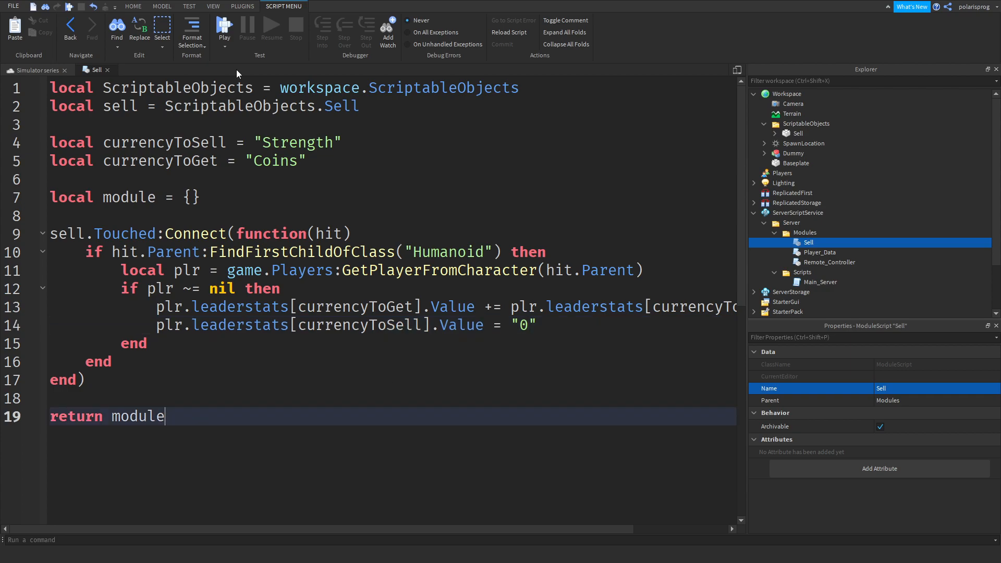
pyautogui.moveTo(224, 29)
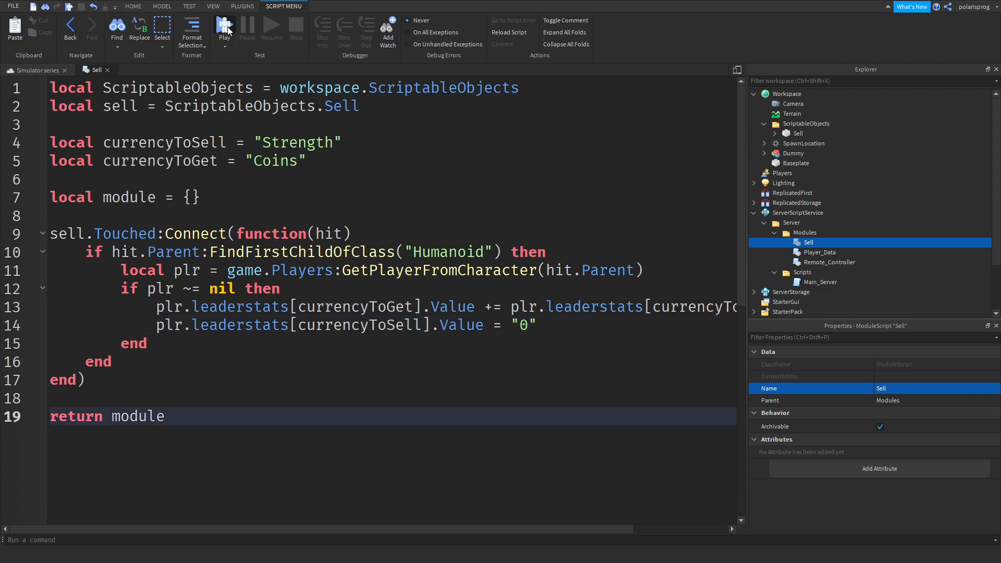
pyautogui.click(224, 28)
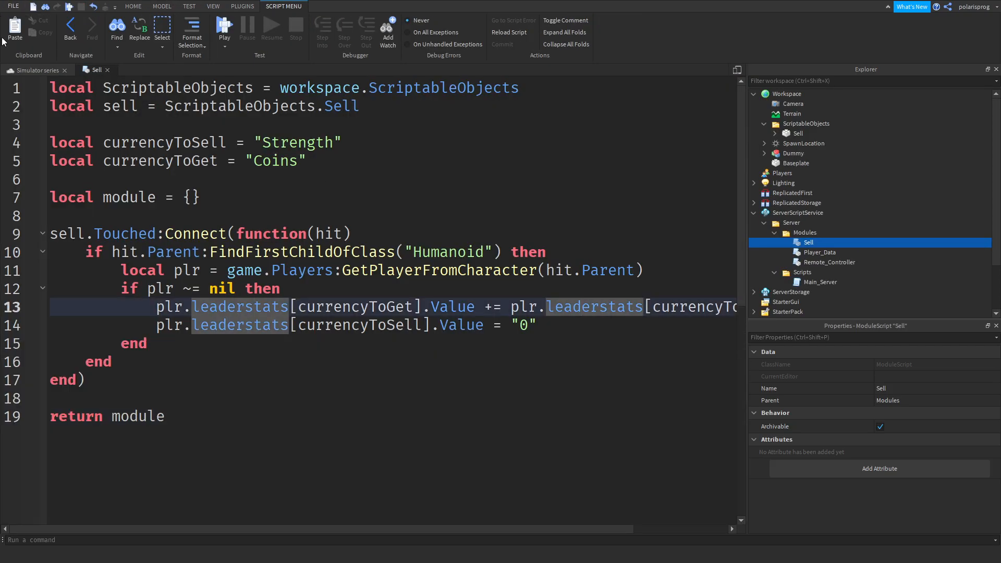
# - Insert a ScreenGui into StarterGui and rename it MainSS
pyautogui.click(213, 5)
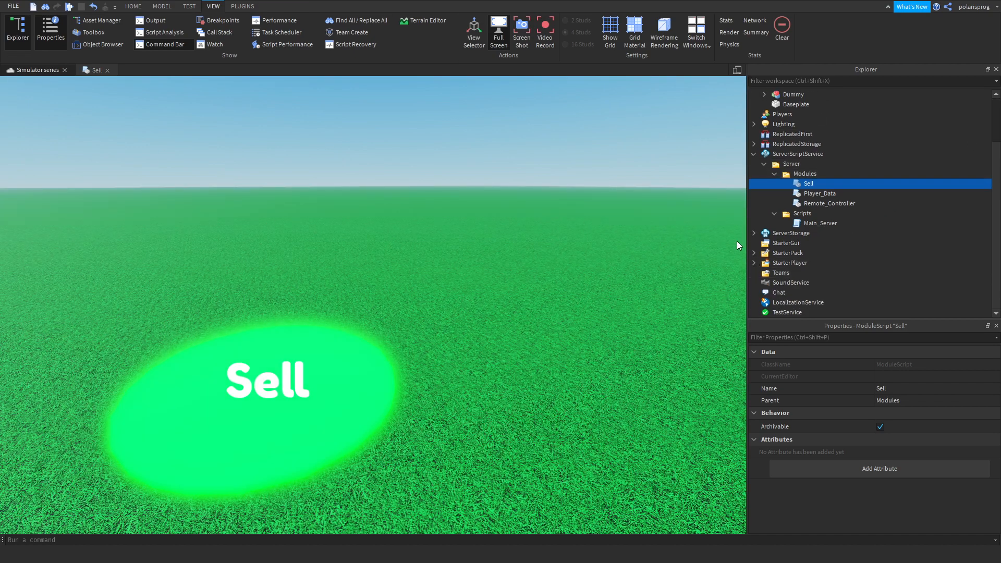
pyautogui.click(786, 242)
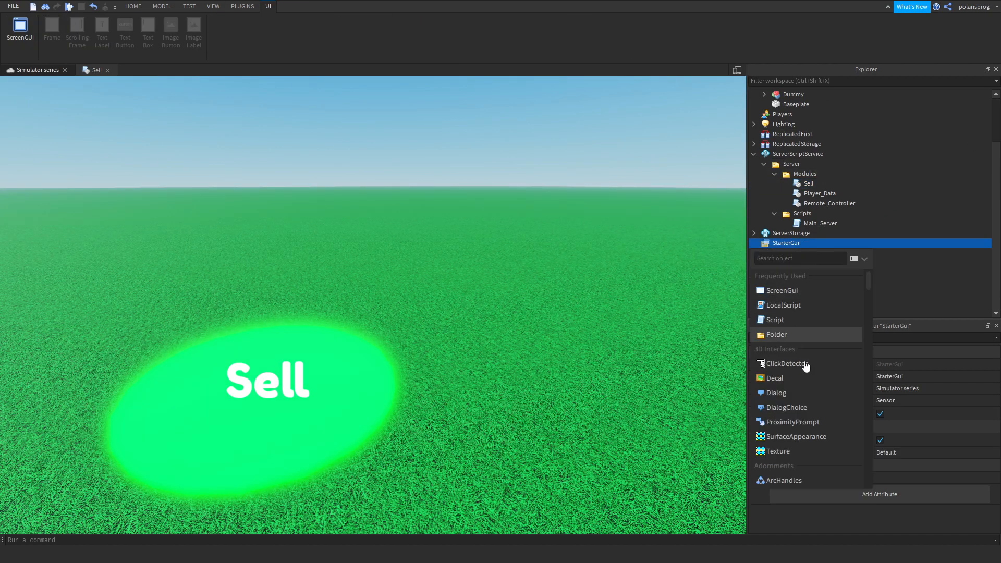
pyautogui.scroll(-3)
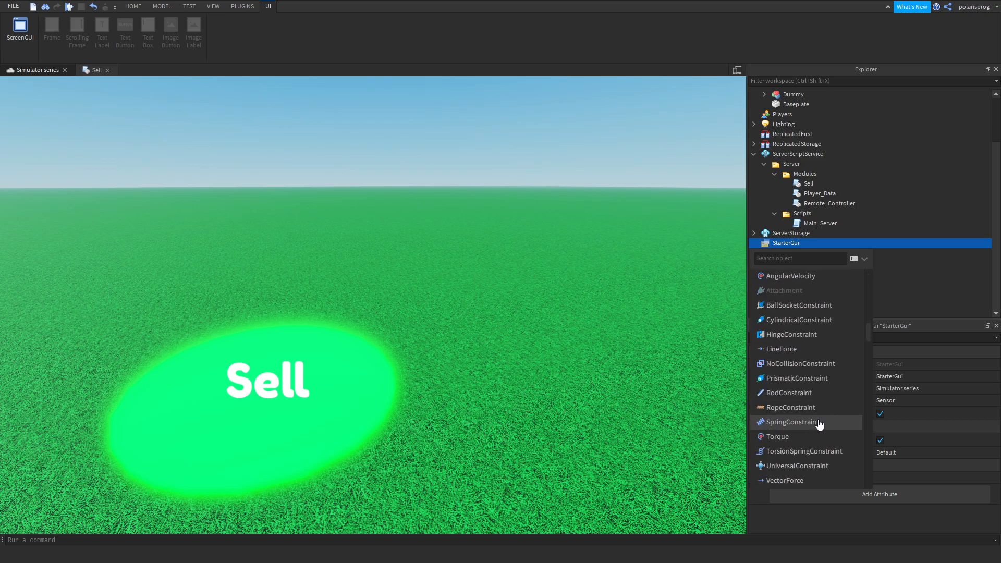
pyautogui.scroll(-3)
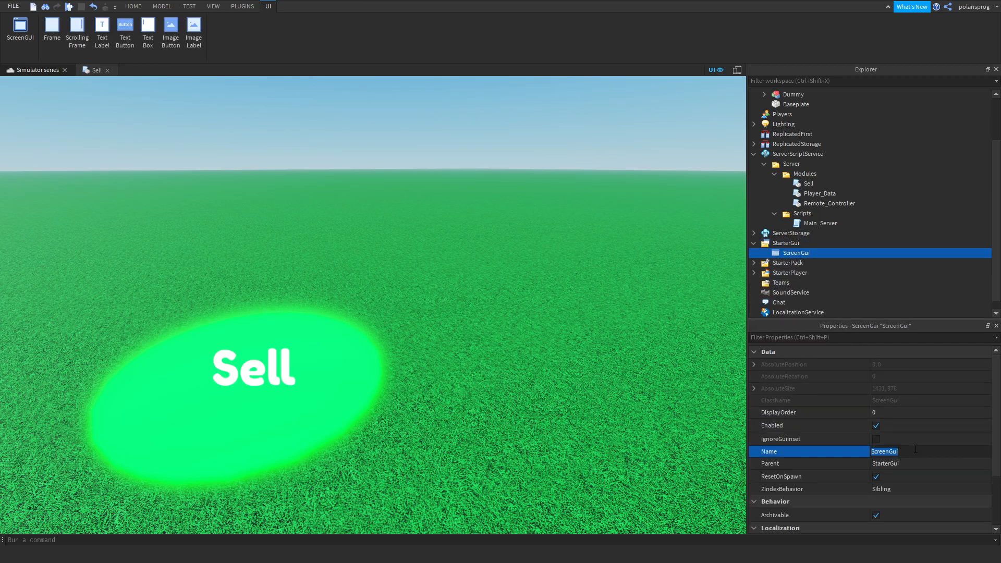
pyautogui.write('MainSS')
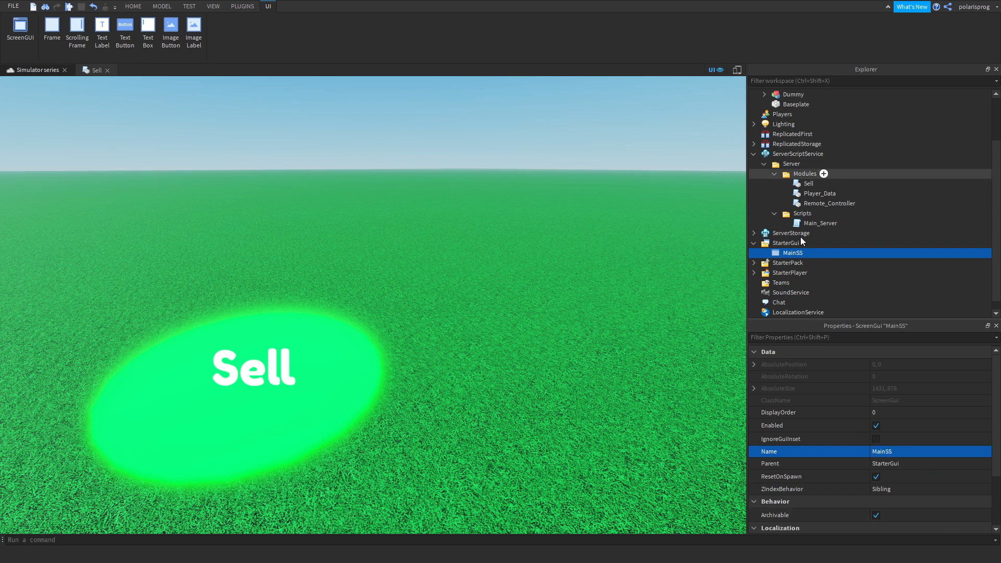
pyautogui.click(51, 31)
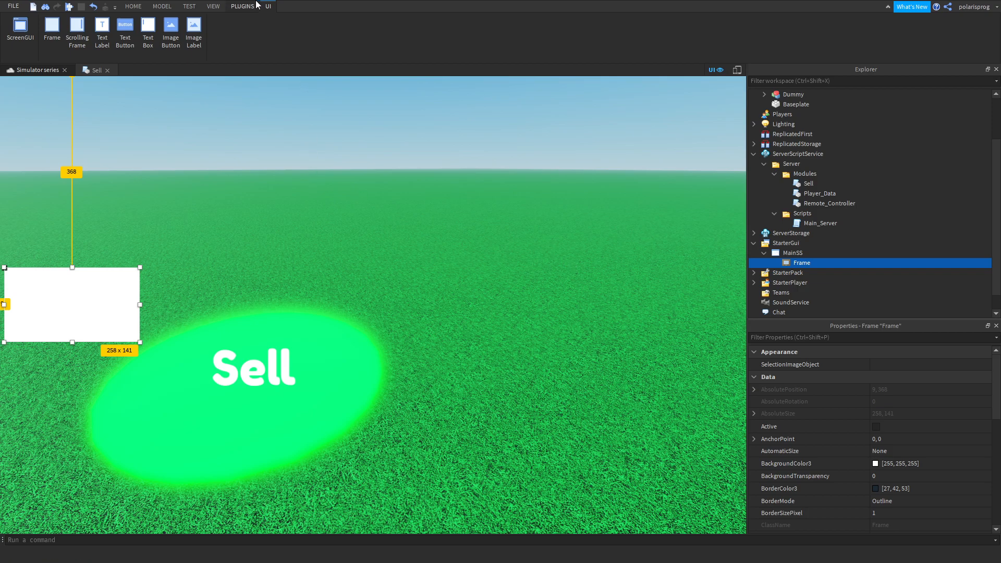
# - Insert a Frame into MainSS and rename it CurrencyLabelHolder
pyautogui.click(242, 6)
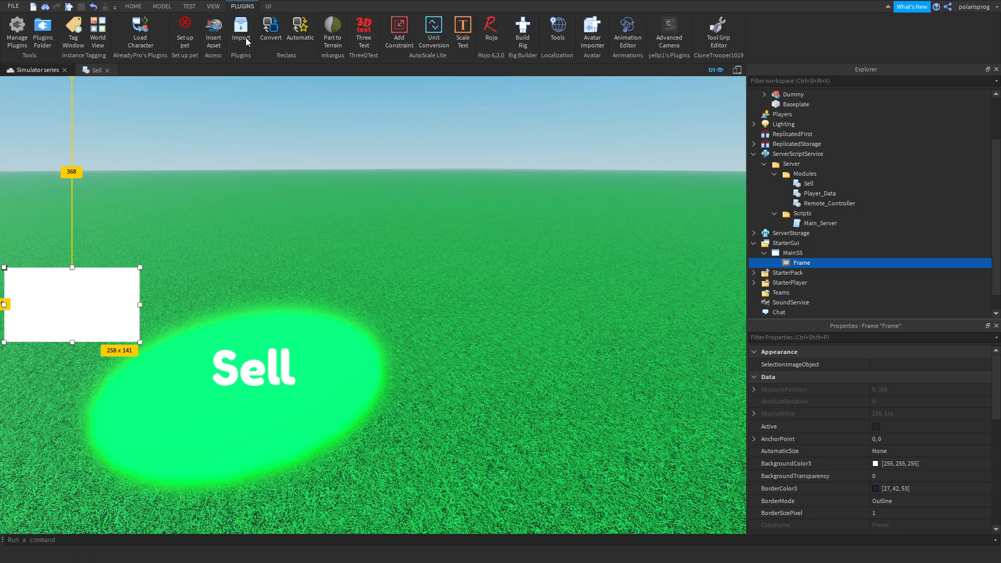
pyautogui.click(433, 33)
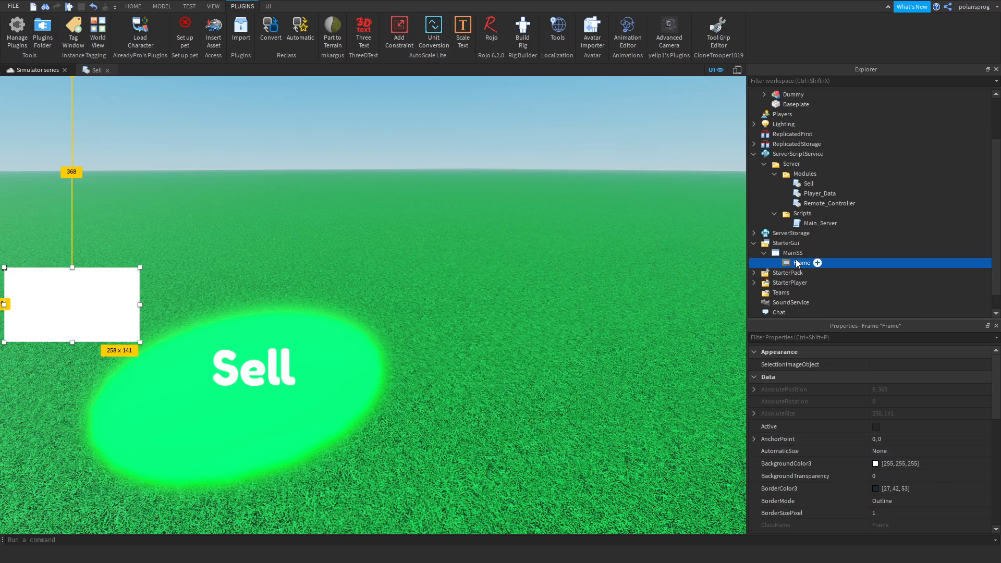
pyautogui.doubleClick(800, 262)
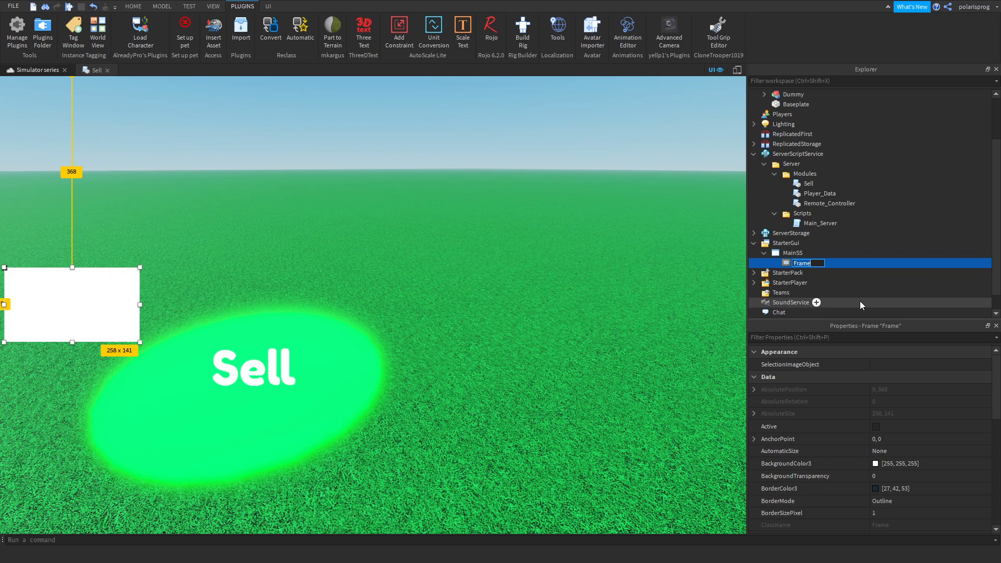
pyautogui.write('Current')
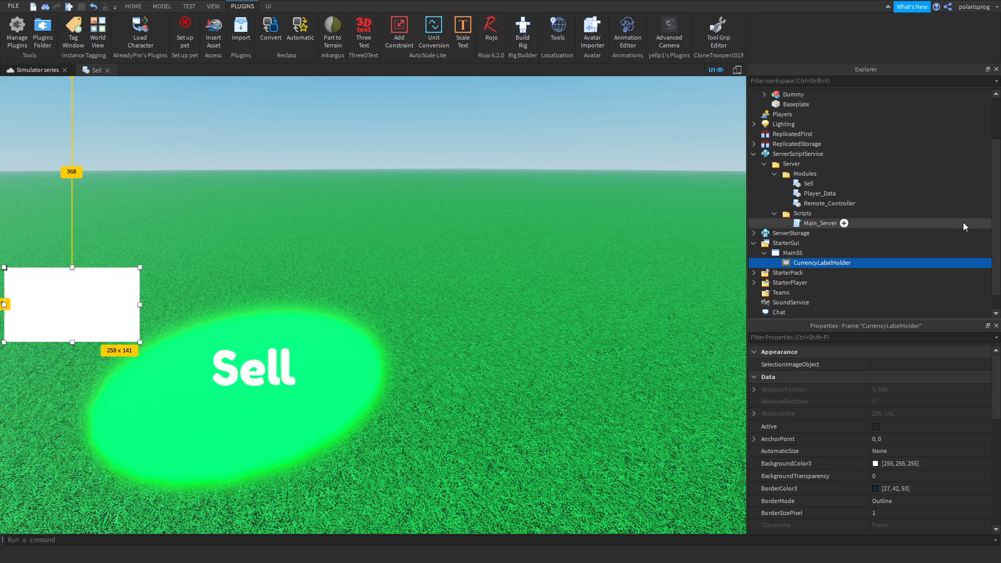
pyautogui.write('ba')
pyautogui.write('1')
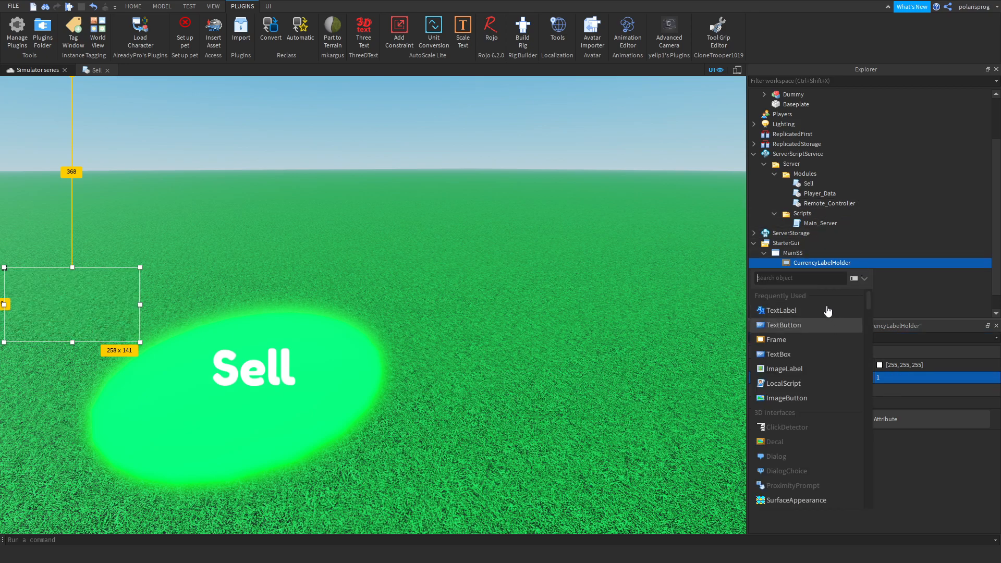
# - Add a TextLabel and a UIListLayout to CurrencyLabelHolder, with Padding 0.1,0
pyautogui.click(778, 310)
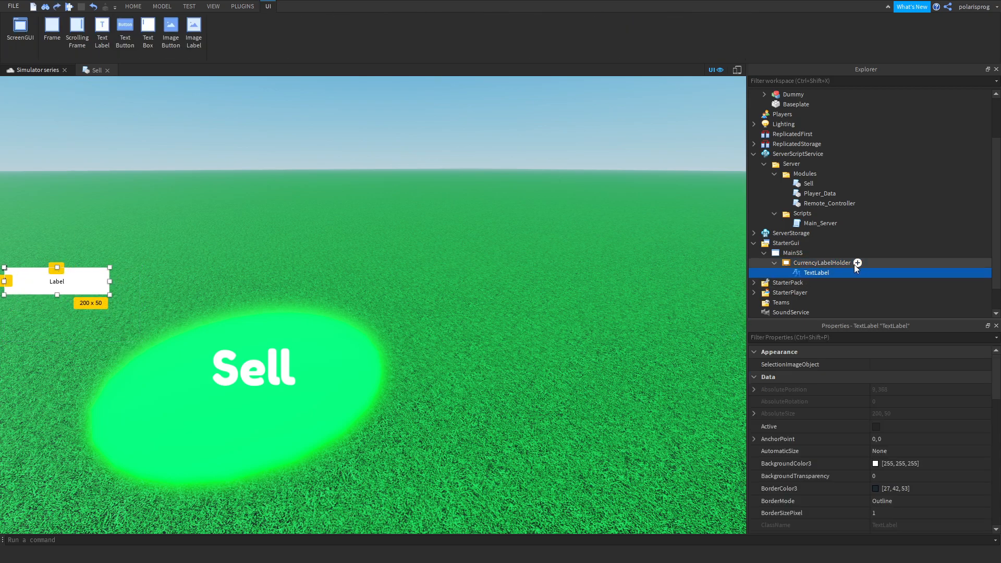
pyautogui.click(856, 262)
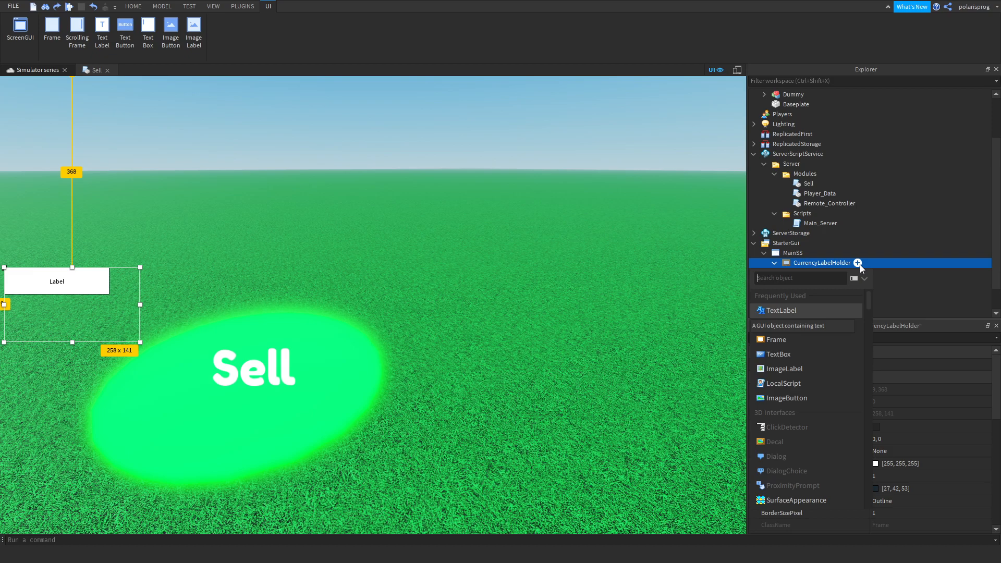
pyautogui.click(782, 310)
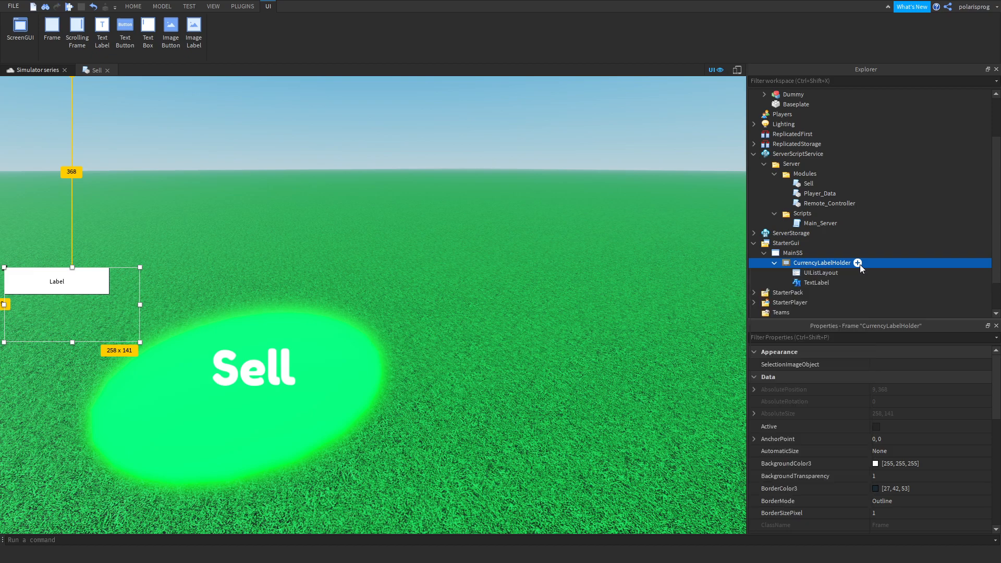
pyautogui.click(820, 272)
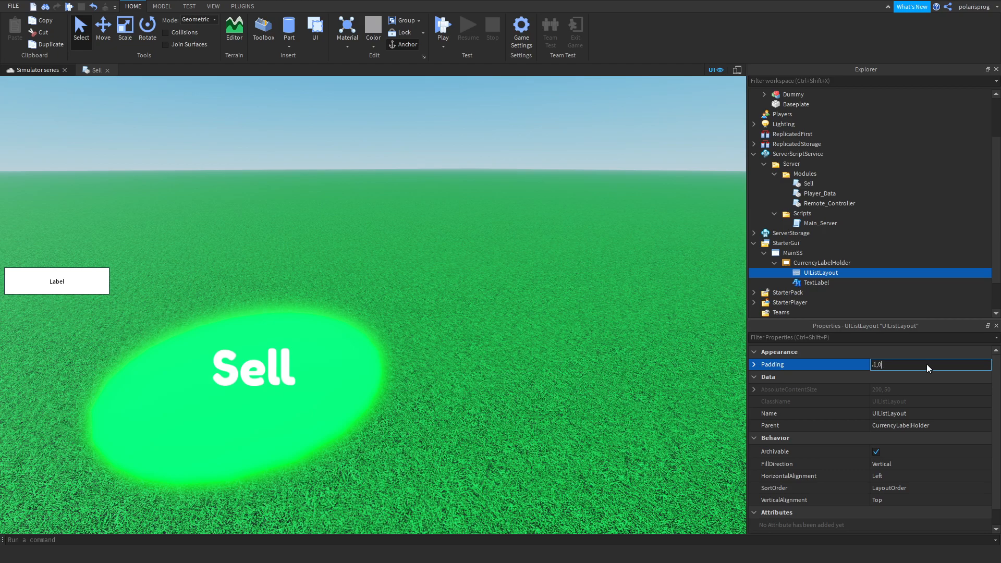
pyautogui.click(753, 365)
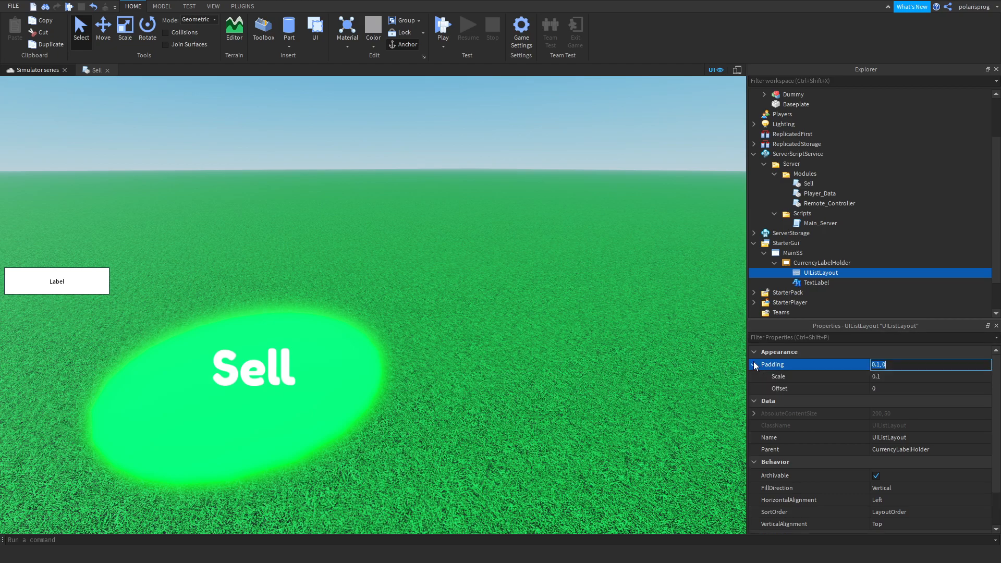
pyautogui.click(816, 282)
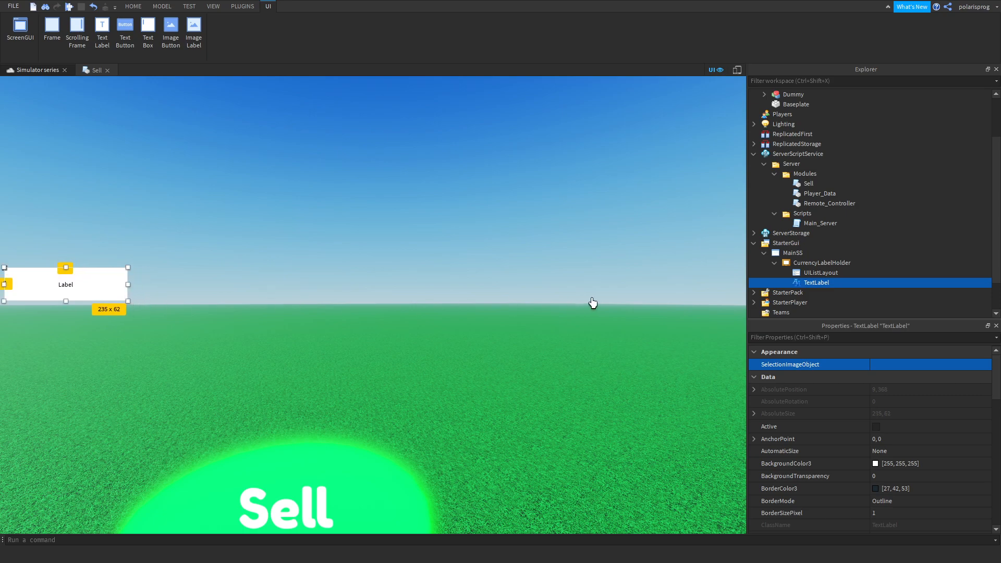
# - Set the list layout's VerticalAlignment to Center
pyautogui.click(133, 6)
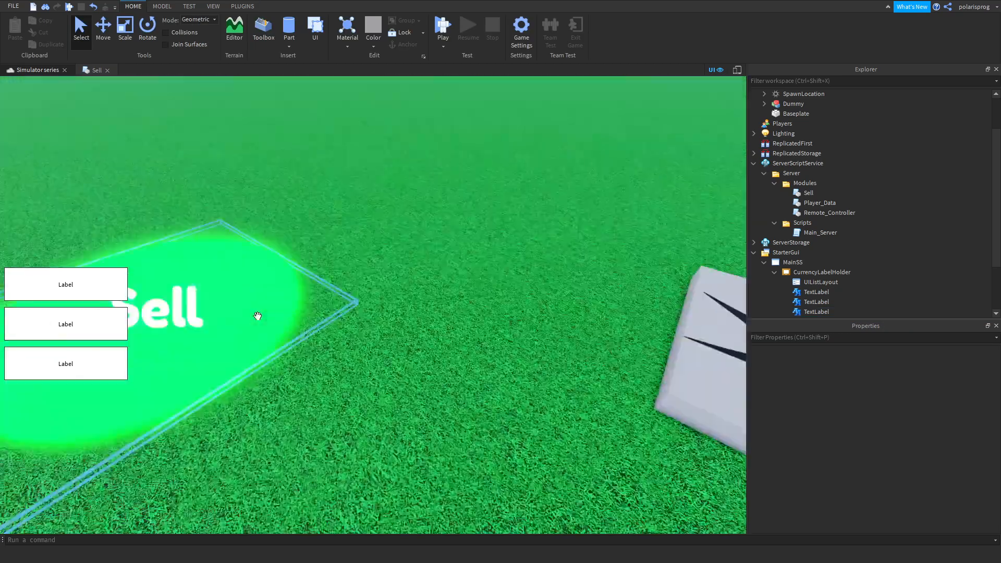
pyautogui.click(820, 282)
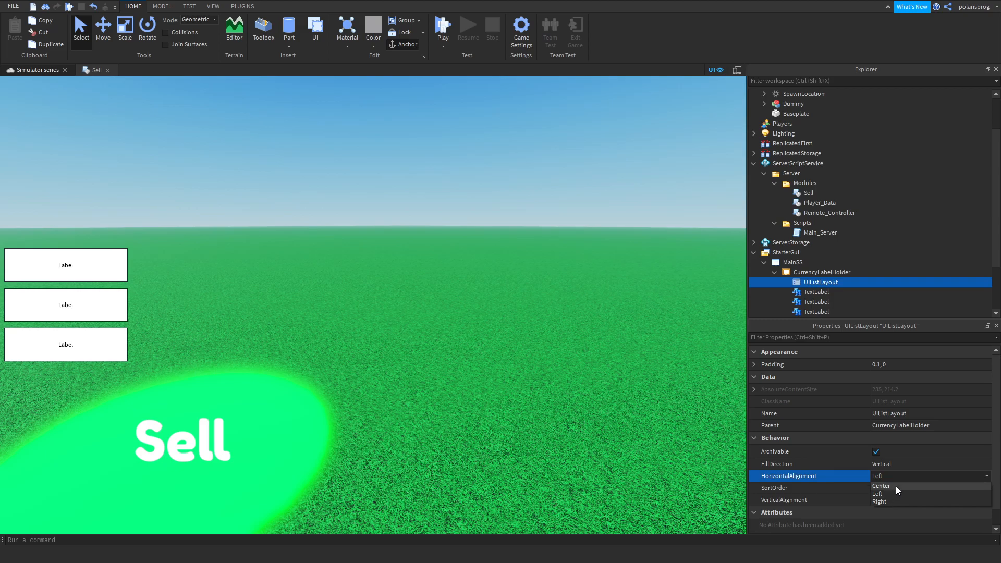
pyautogui.click(881, 485)
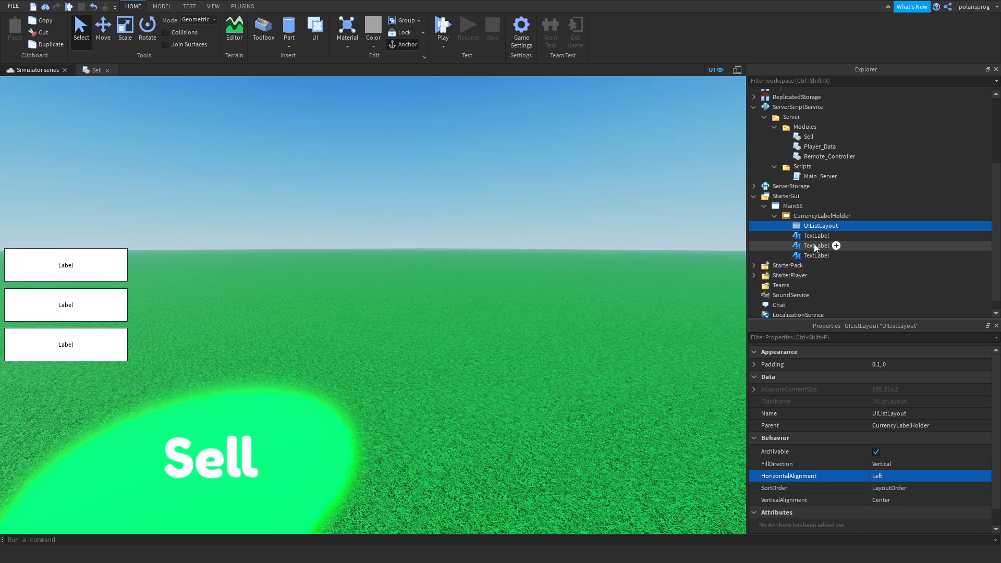
pyautogui.click(817, 245)
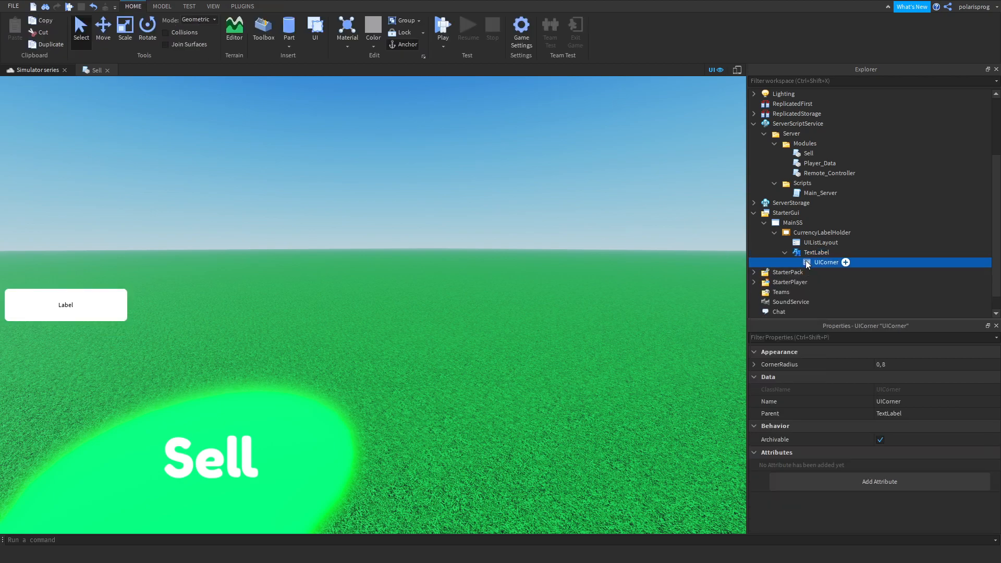
pyautogui.moveTo(810, 272)
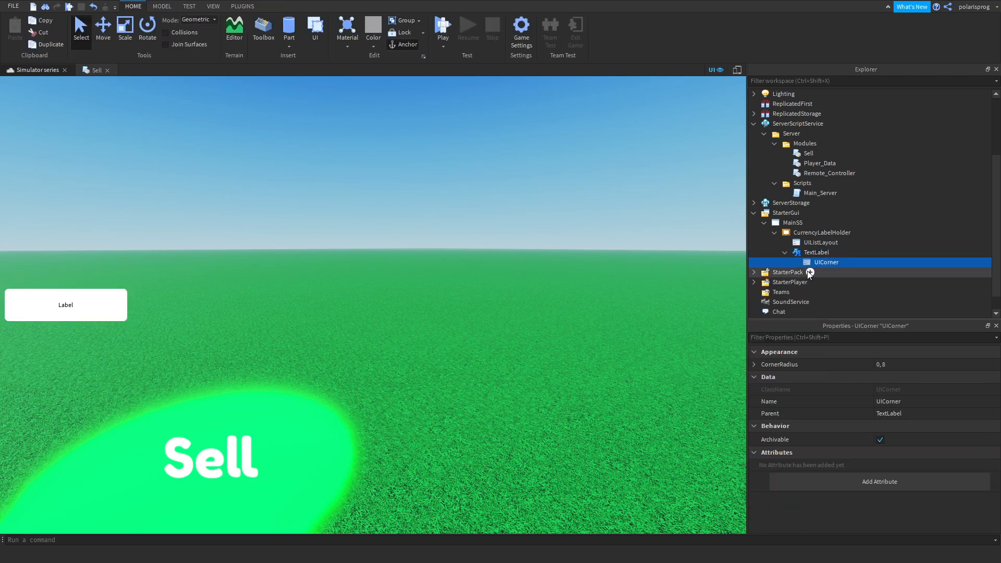
pyautogui.moveTo(836, 269)
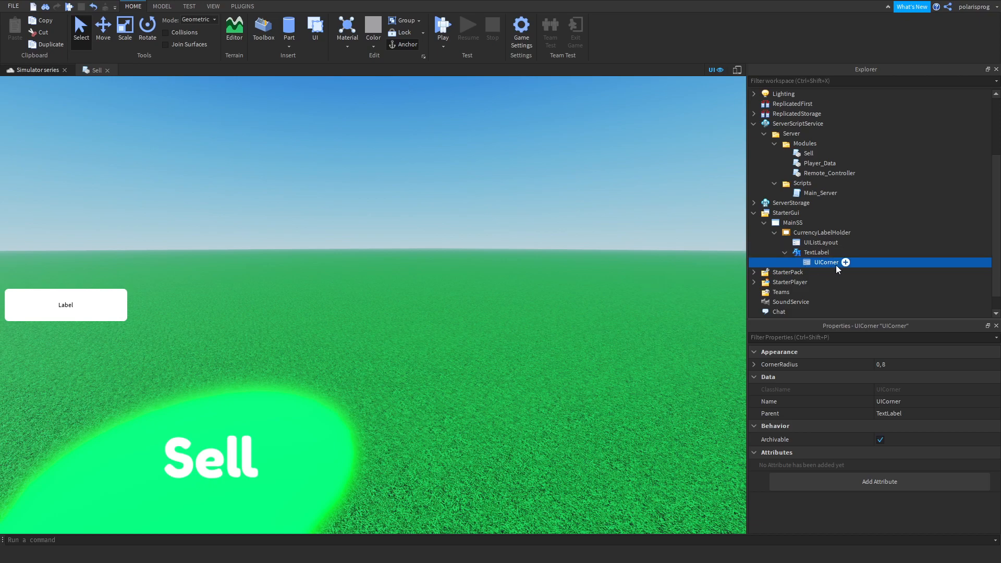
pyautogui.moveTo(836, 275)
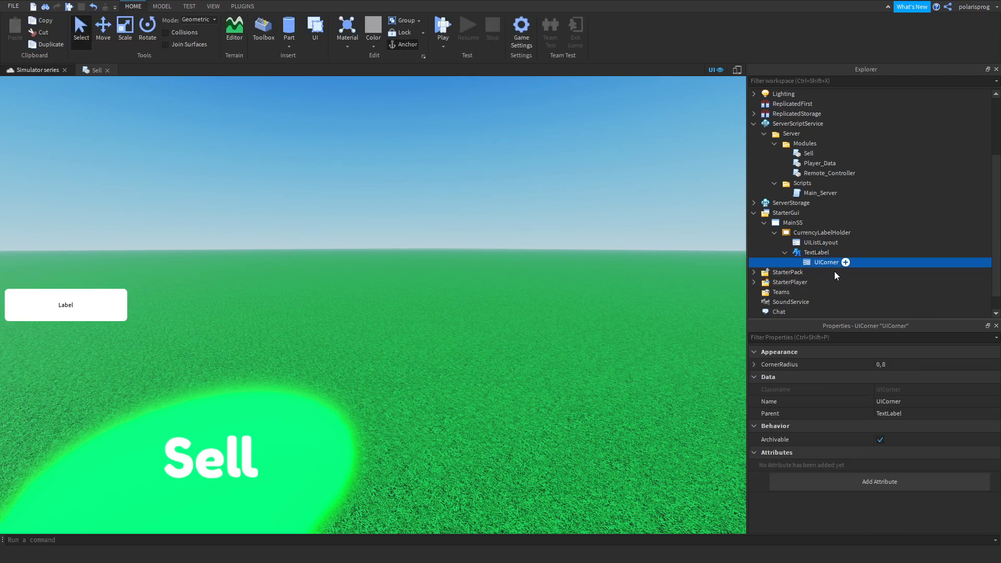
# - Adjust the UICorner CornerRadius, tick TextScaled on the TextLabel, and set Text to 1500
pyautogui.click(935, 363)
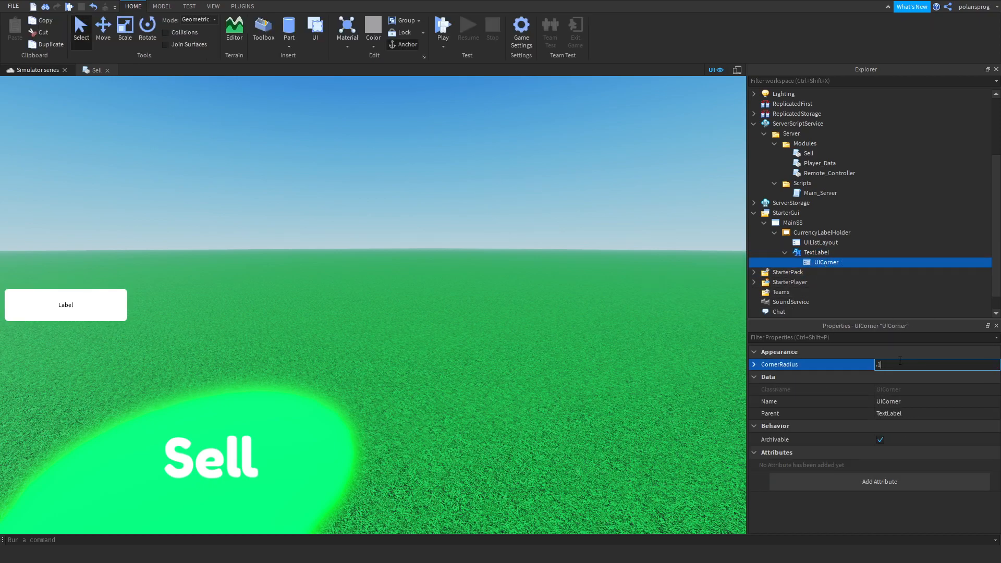
pyautogui.click(815, 252)
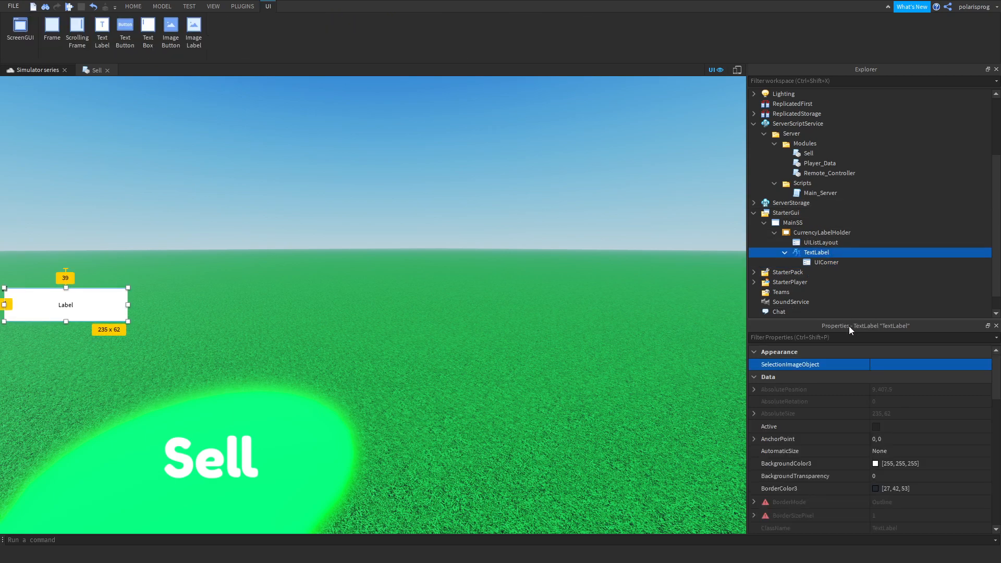
pyautogui.write('tex')
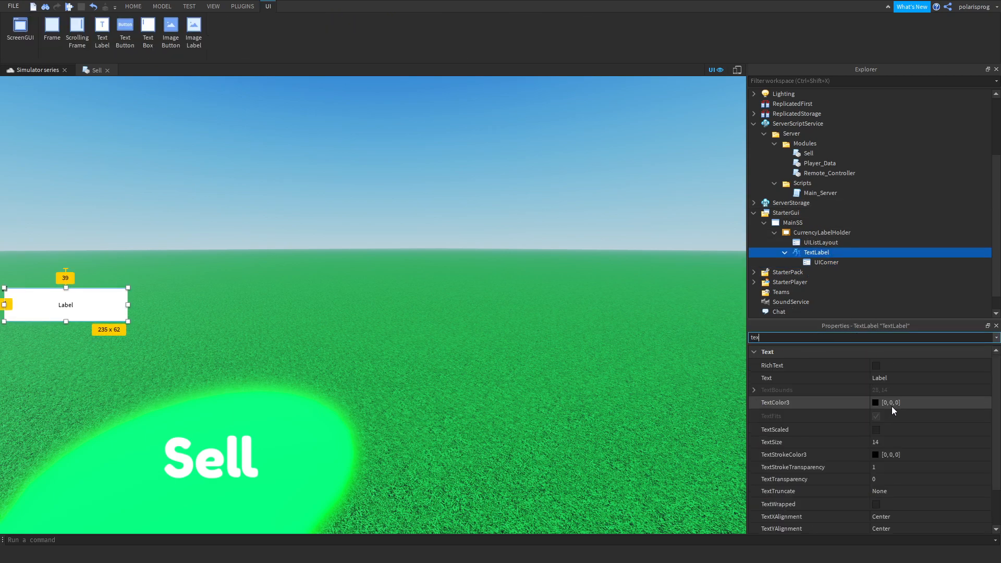
pyautogui.click(876, 429)
pyautogui.write('1')
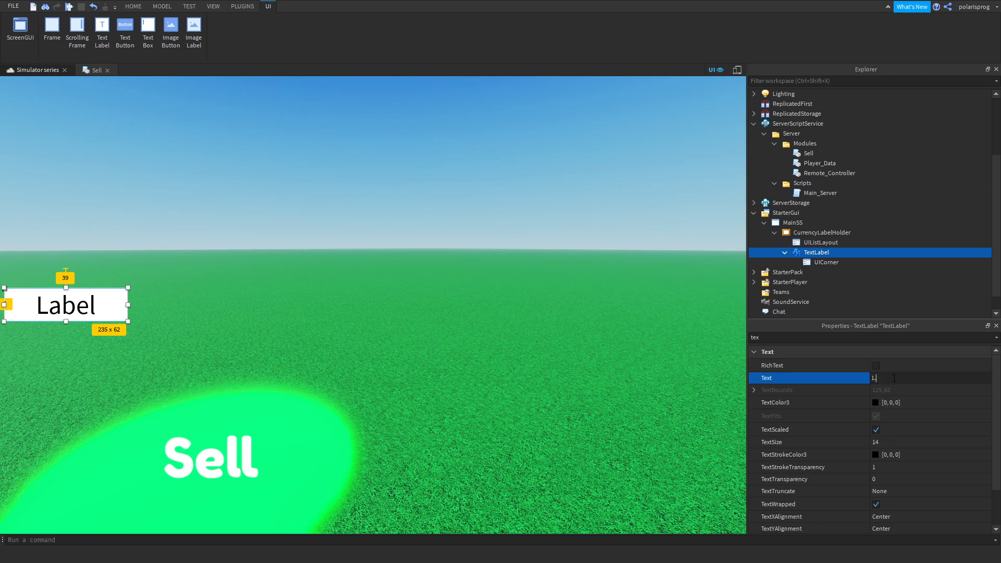
pyautogui.write('500')
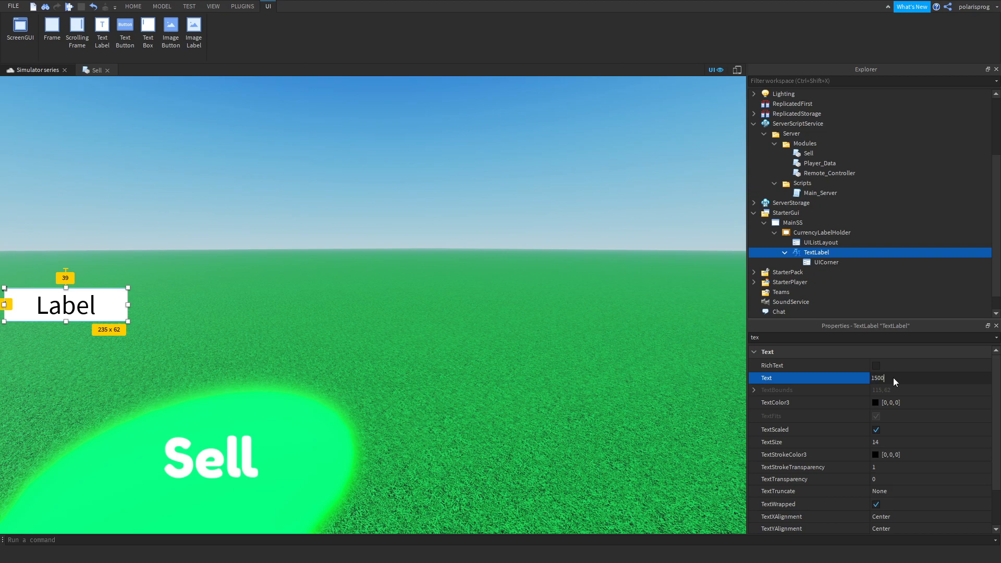
pyautogui.press('Return')
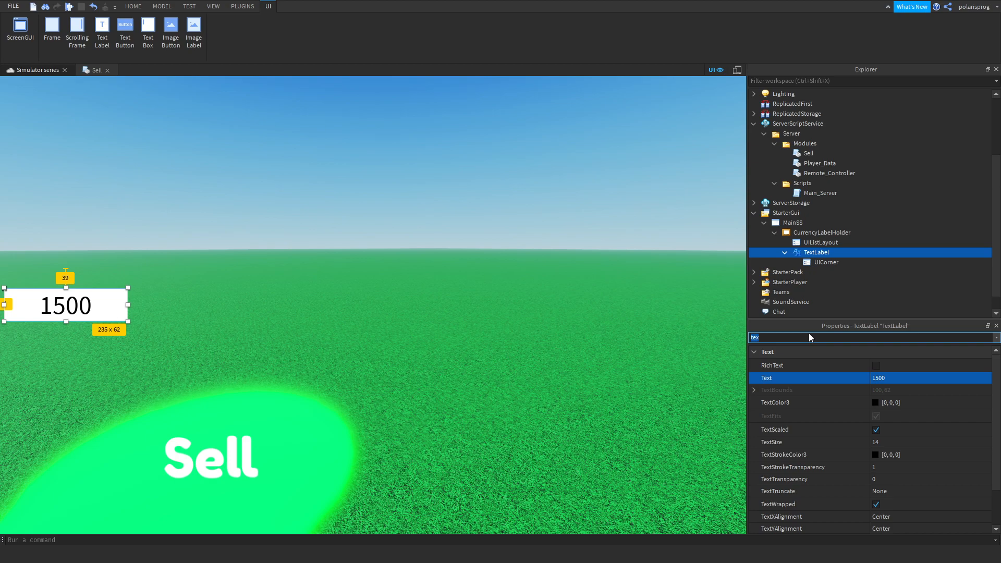
# - Pick a bolder font for the currency label from the Font list
pyautogui.click(929, 389)
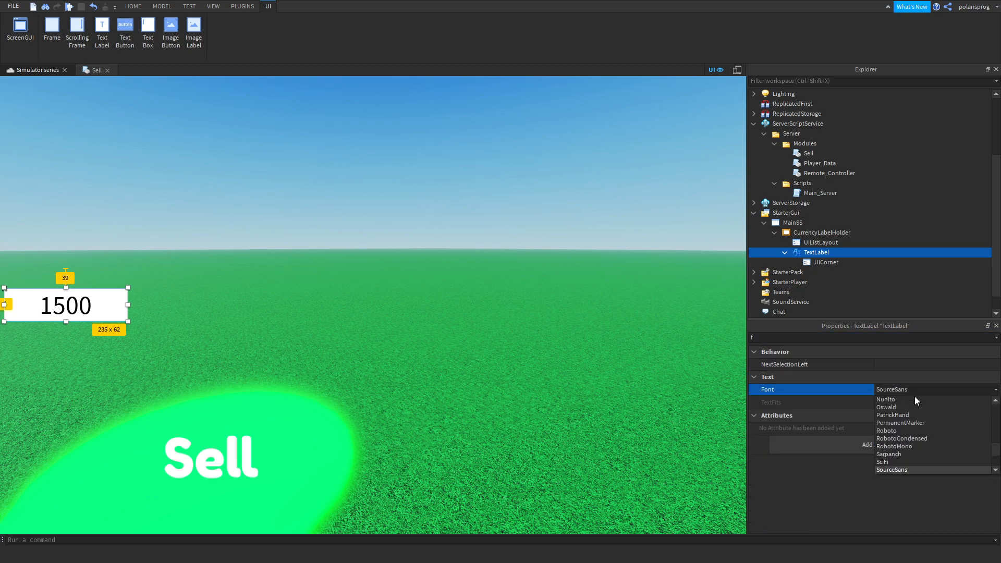
pyautogui.scroll(-3)
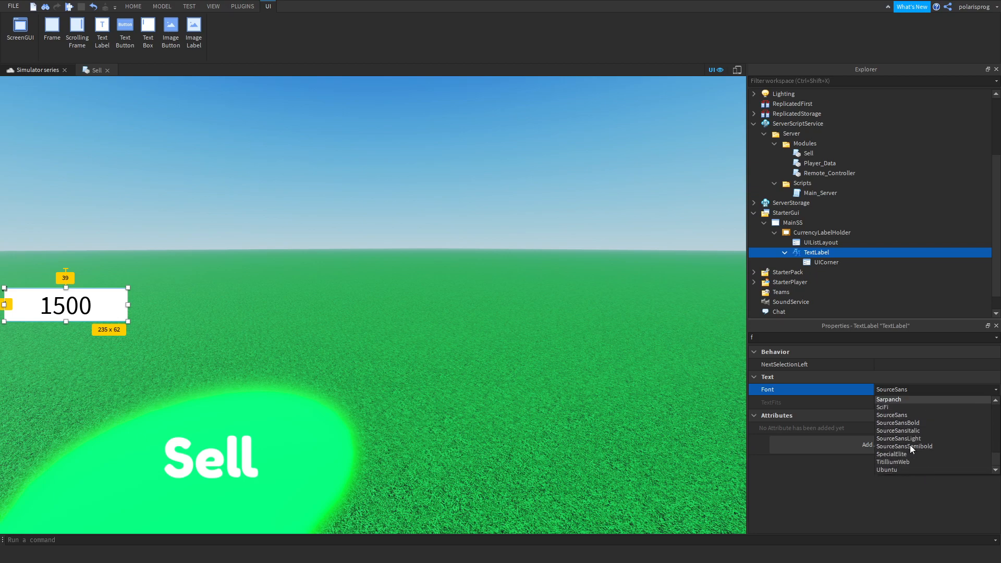
pyautogui.moveTo(904, 470)
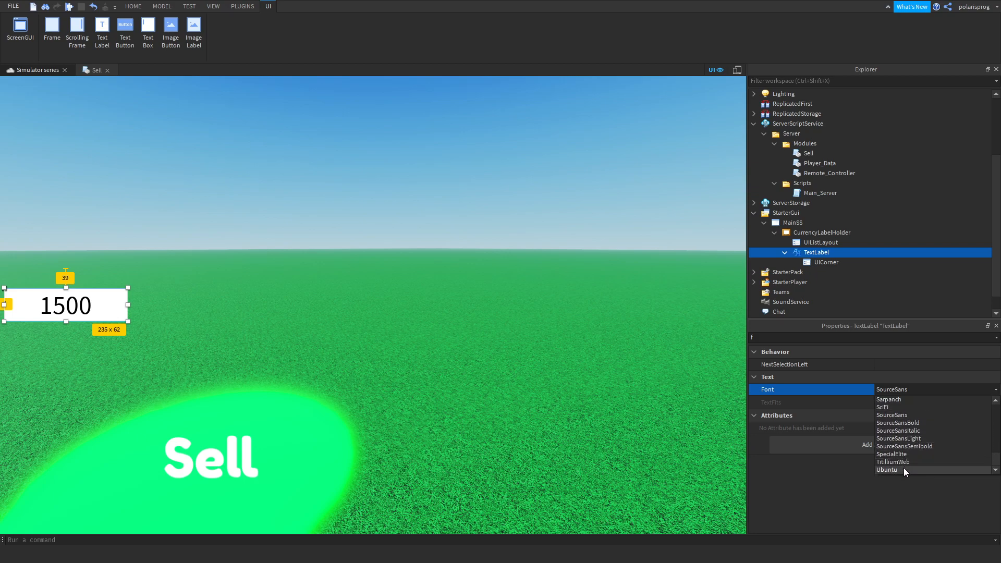
pyautogui.moveTo(904, 454)
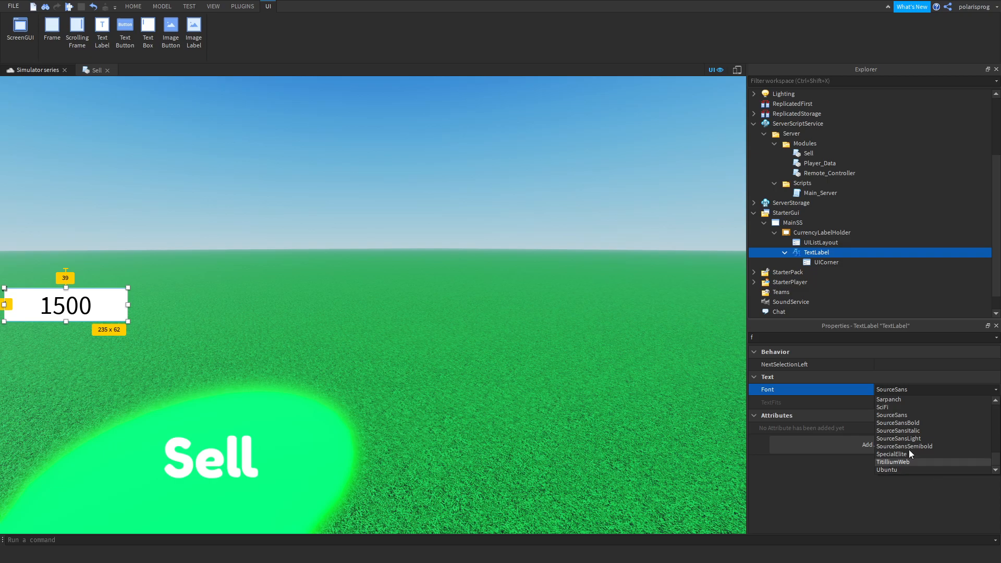
pyautogui.moveTo(918, 428)
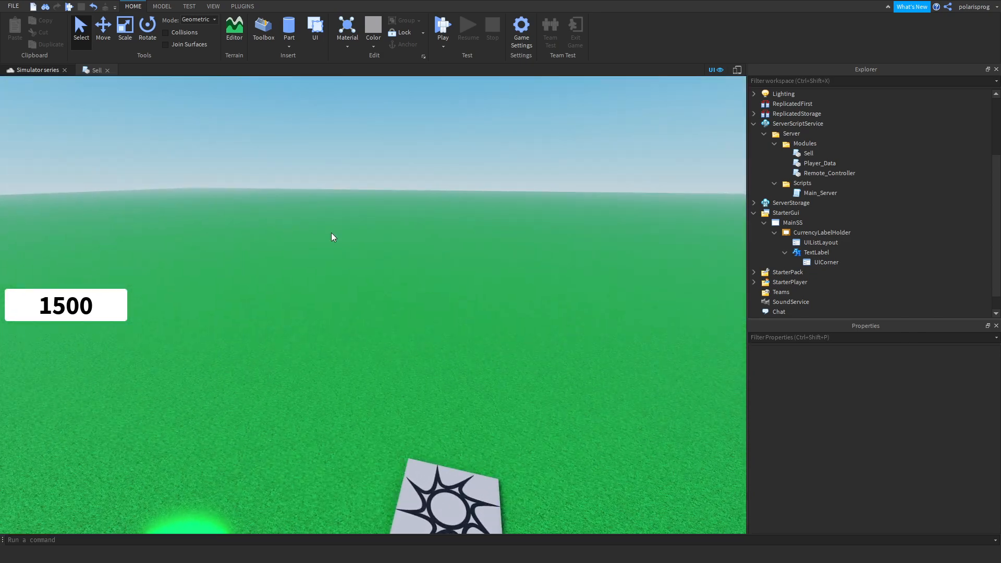
pyautogui.click(815, 251)
pyautogui.write('Display_Strength')
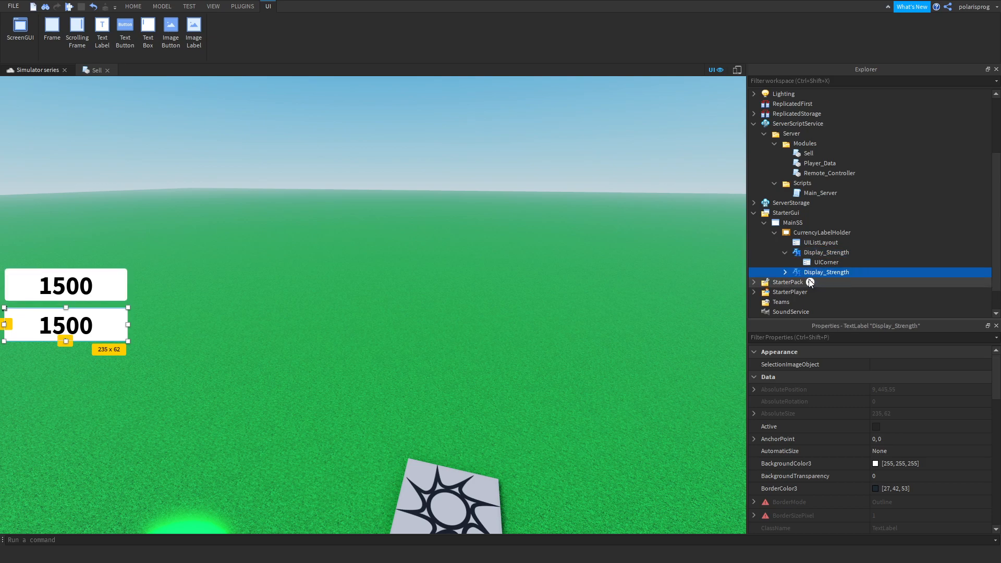
# - Rename the copied label Display_Coins and open MainSS's MainClient script
pyautogui.doubleClick(826, 271)
pyautogui.write('Coins')
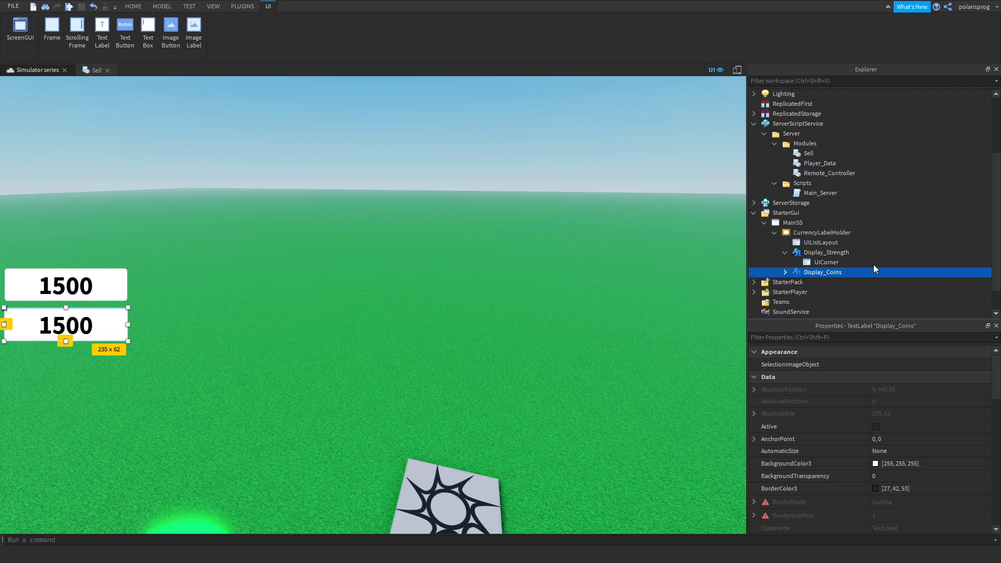
pyautogui.click(792, 222)
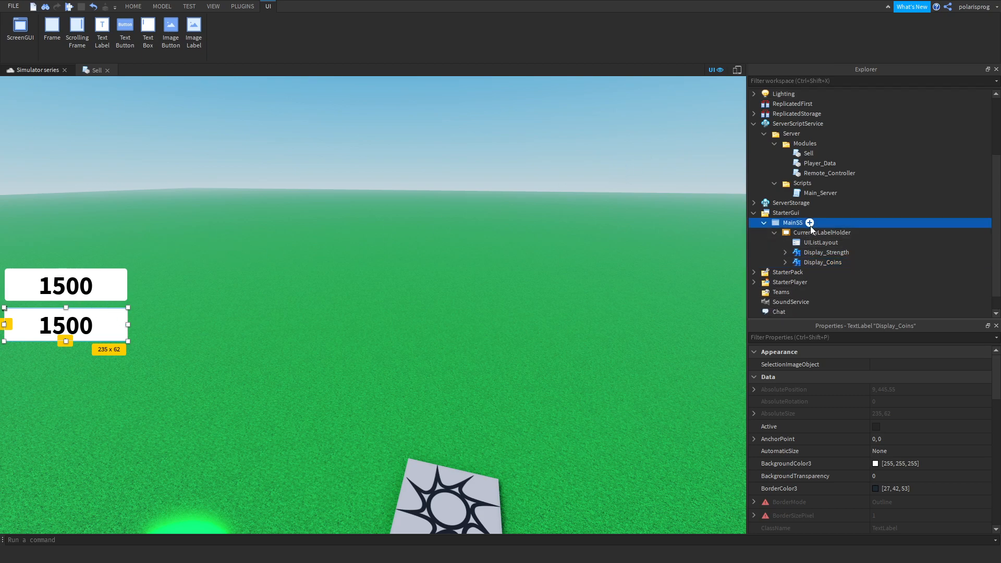
pyautogui.click(792, 222)
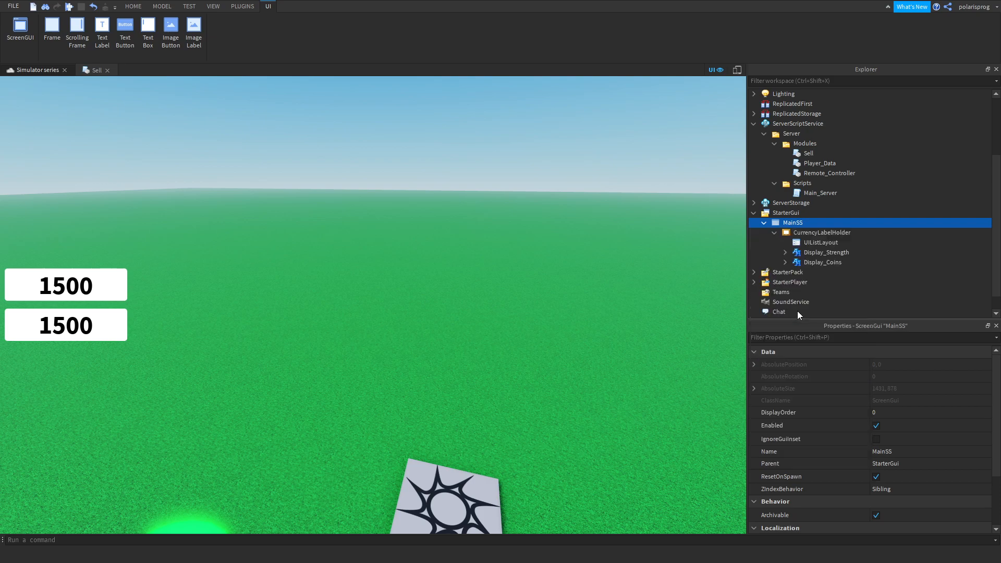
pyautogui.doubleClick(806, 232)
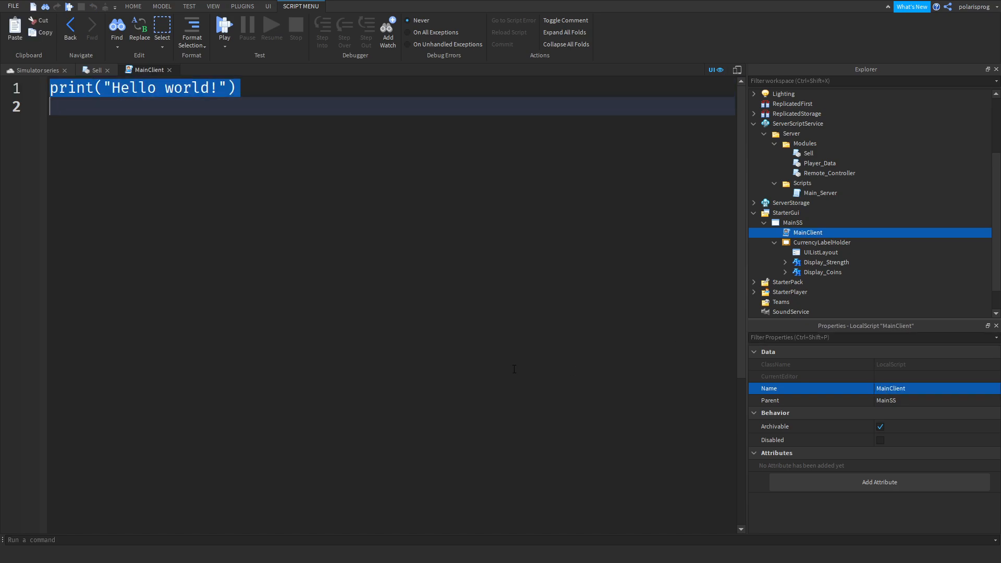
# - Define local MainSS = script.Parent and clh = MainSS:WaitForChild("CurrencyLabelHolder")
pyautogui.write('local')
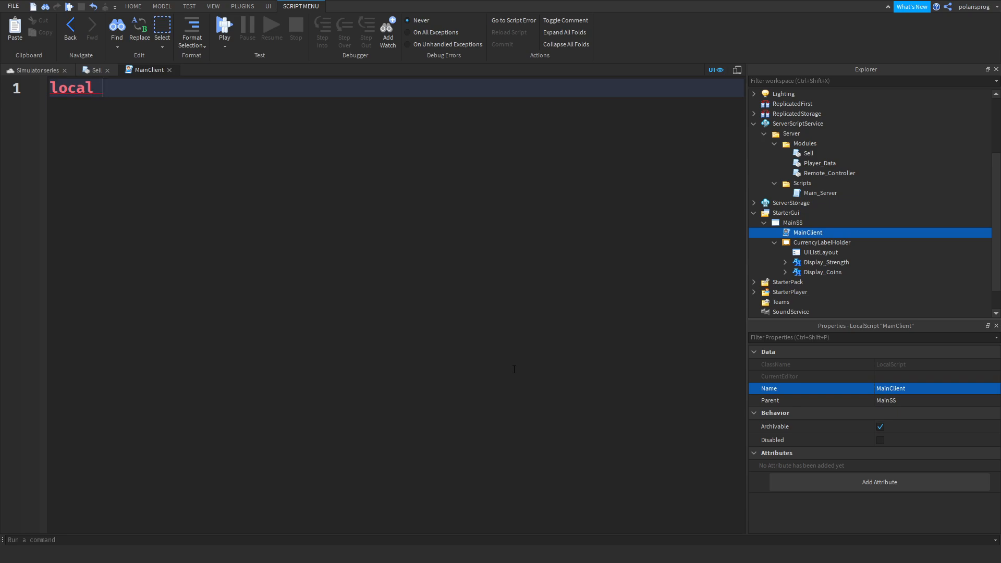
pyautogui.moveTo(759, 117)
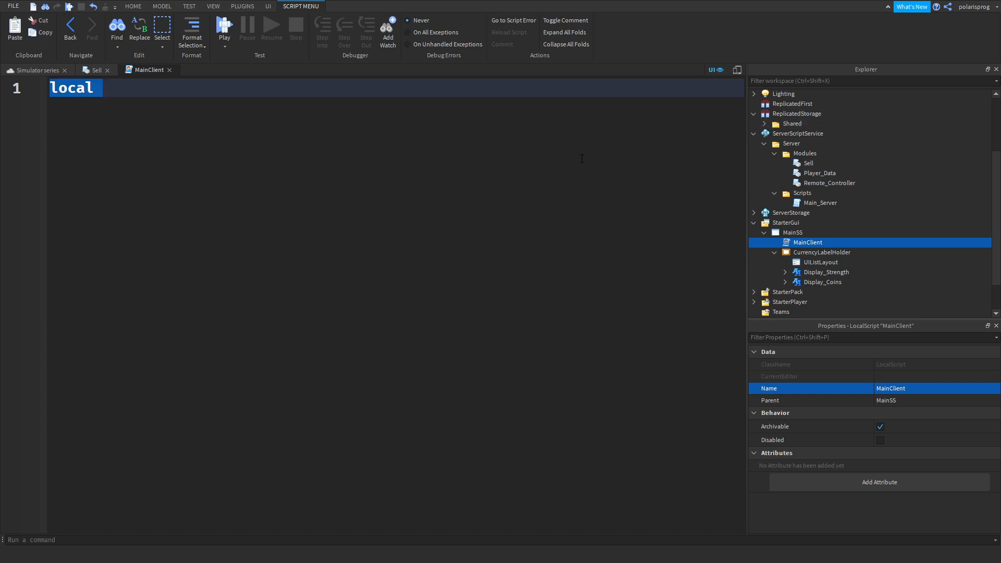
pyautogui.write('s')
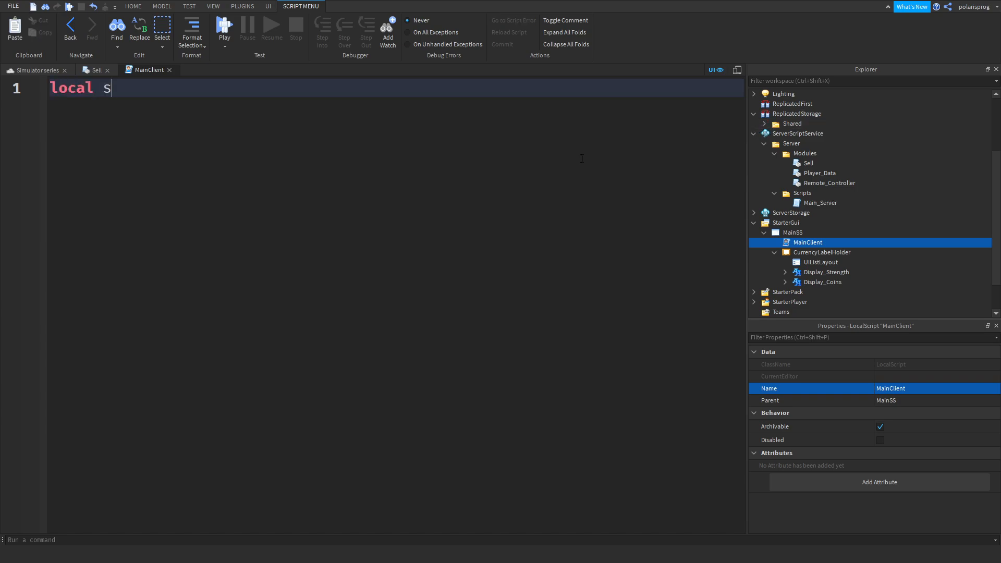
pyautogui.write('ainSS = script.')
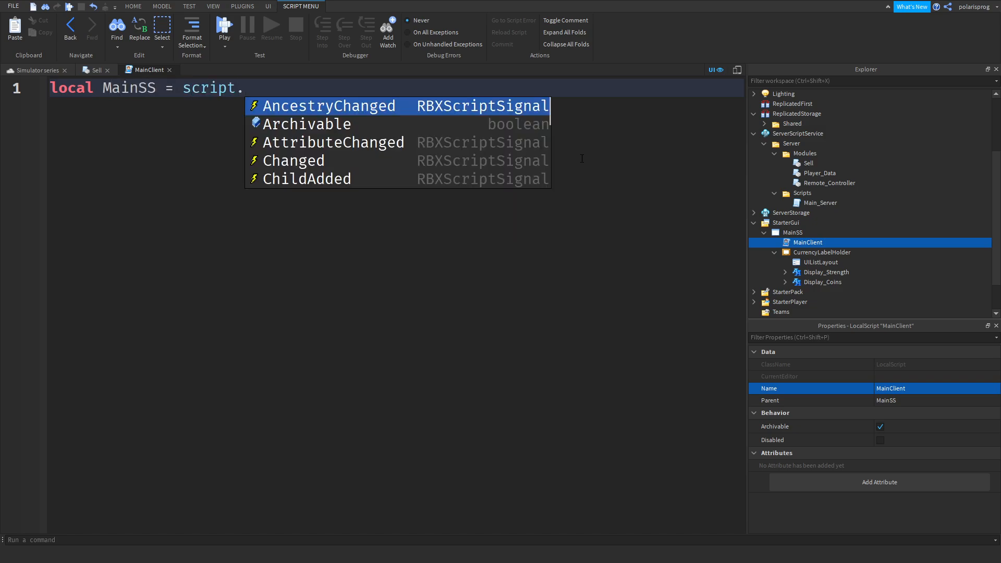
pyautogui.write('Parent')
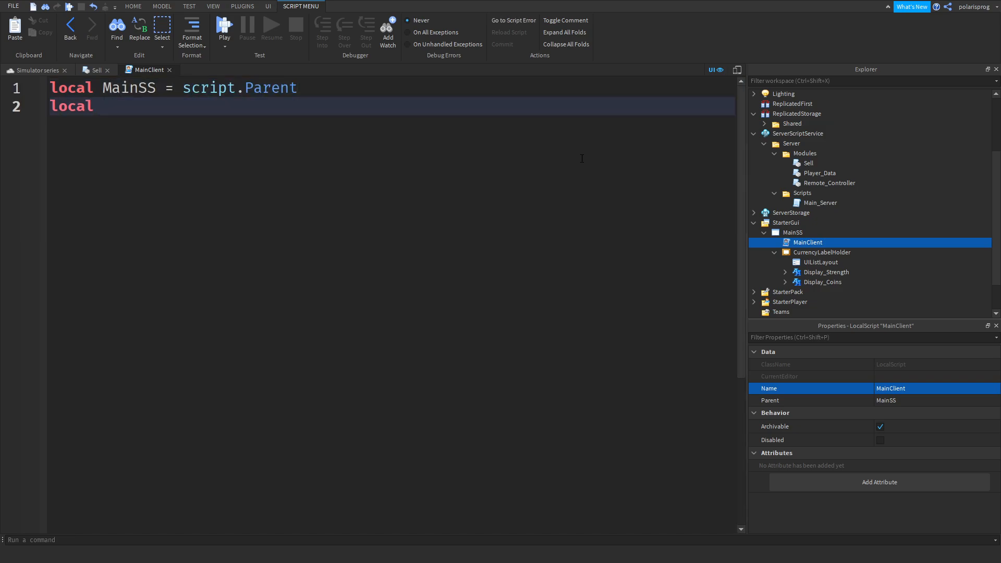
pyautogui.write('cl')
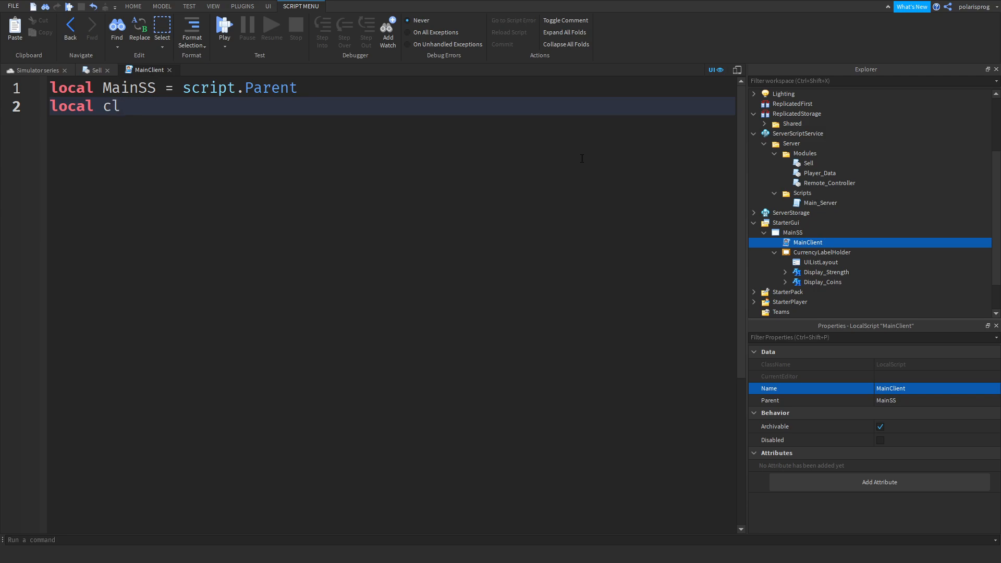
pyautogui.write('H')
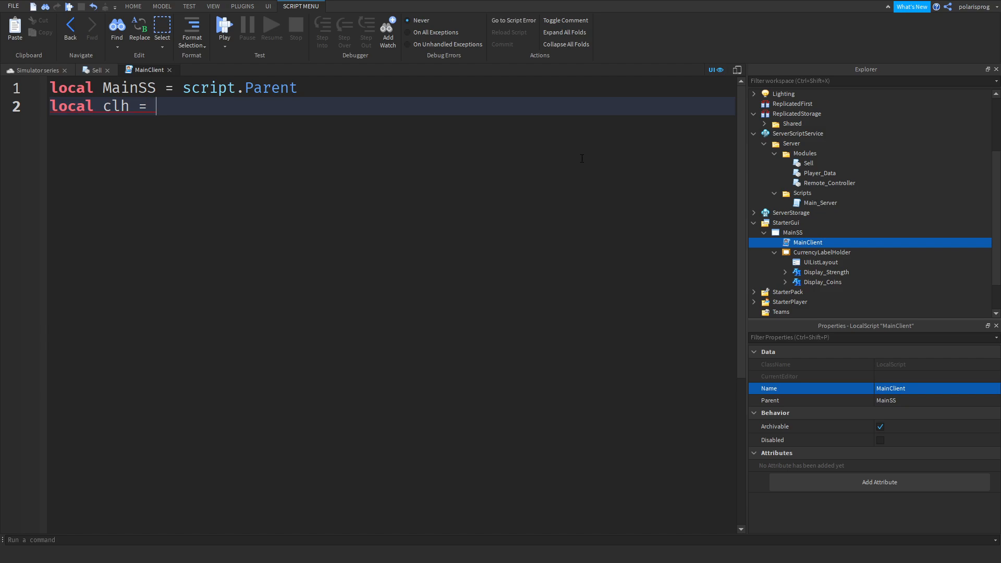
pyautogui.write('MainSS:')
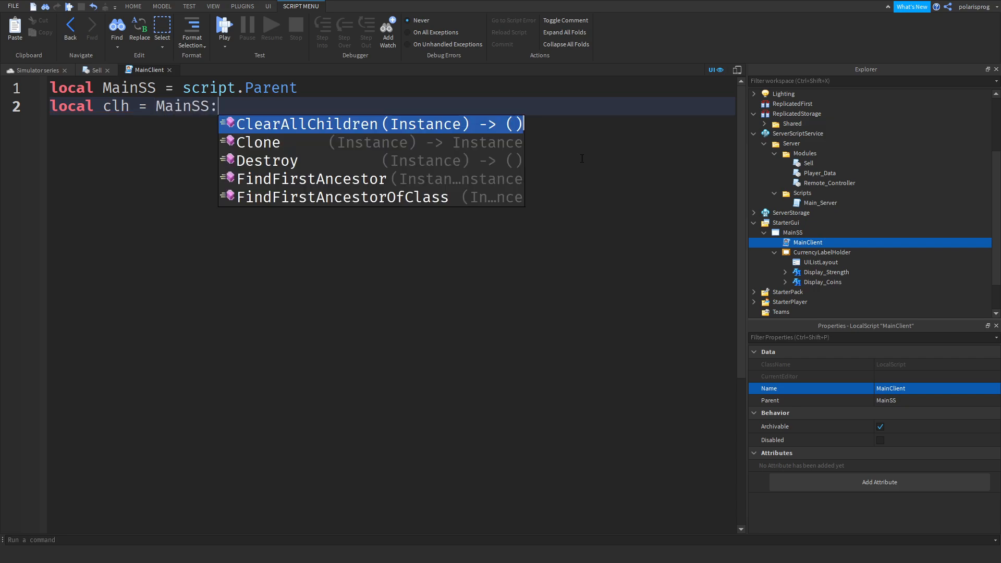
pyautogui.write('WaitForChild("CurrencyLabelHolder"')
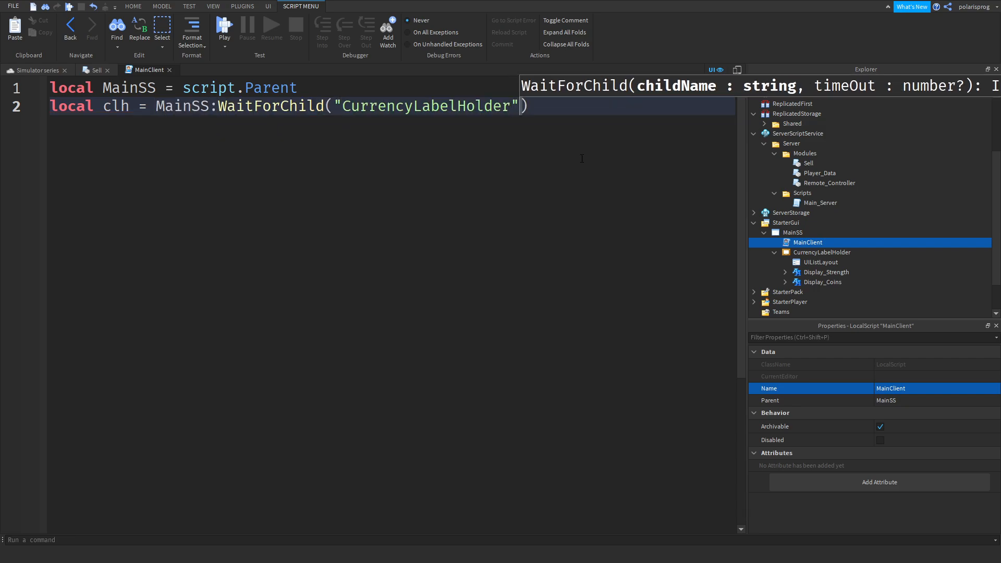
pyautogui.press('enter')
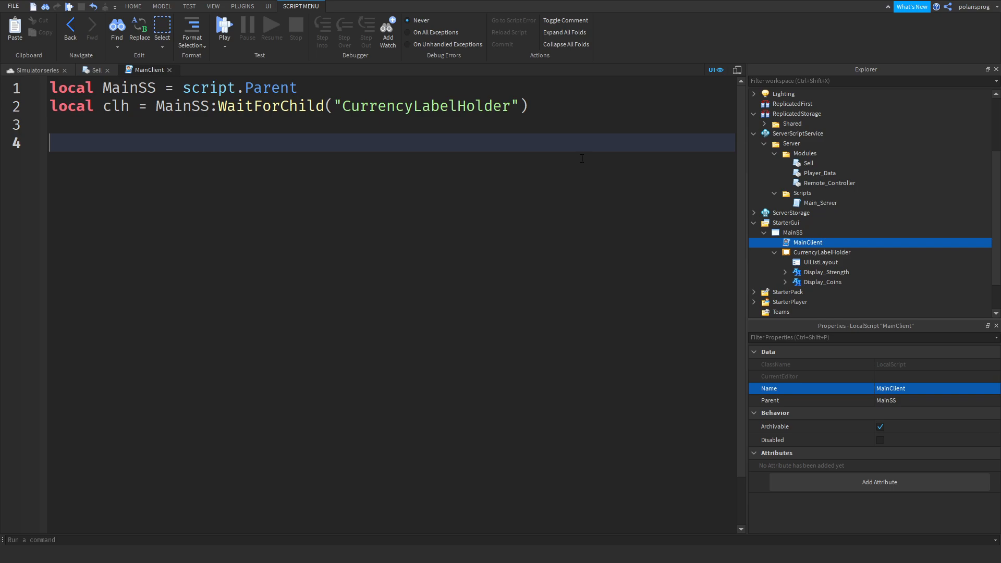
pyautogui.moveTo(822, 282)
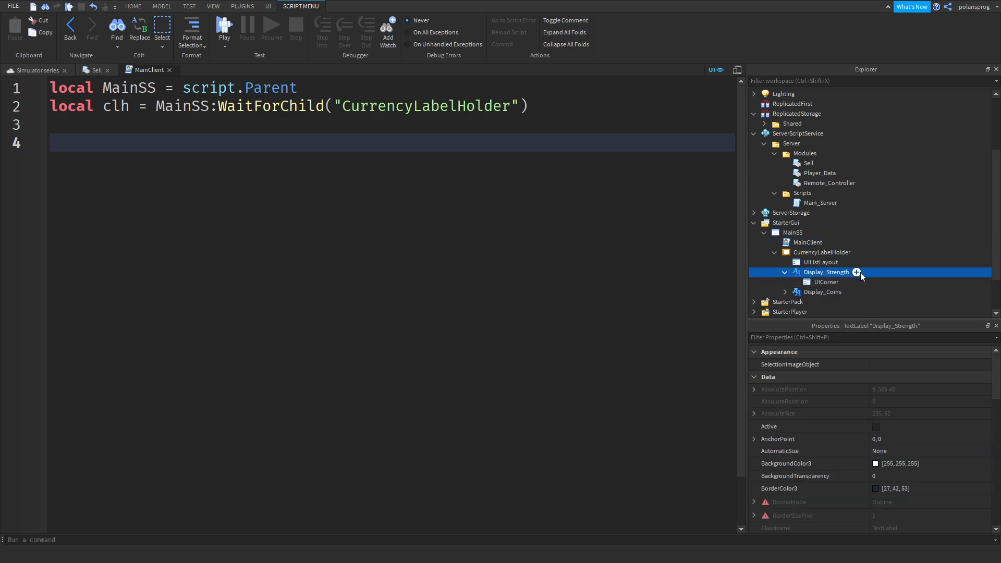
# - Add a WhatToDisplay StringValue set to Strength in Display_Strength, then select Display_Coins
pyautogui.click(856, 272)
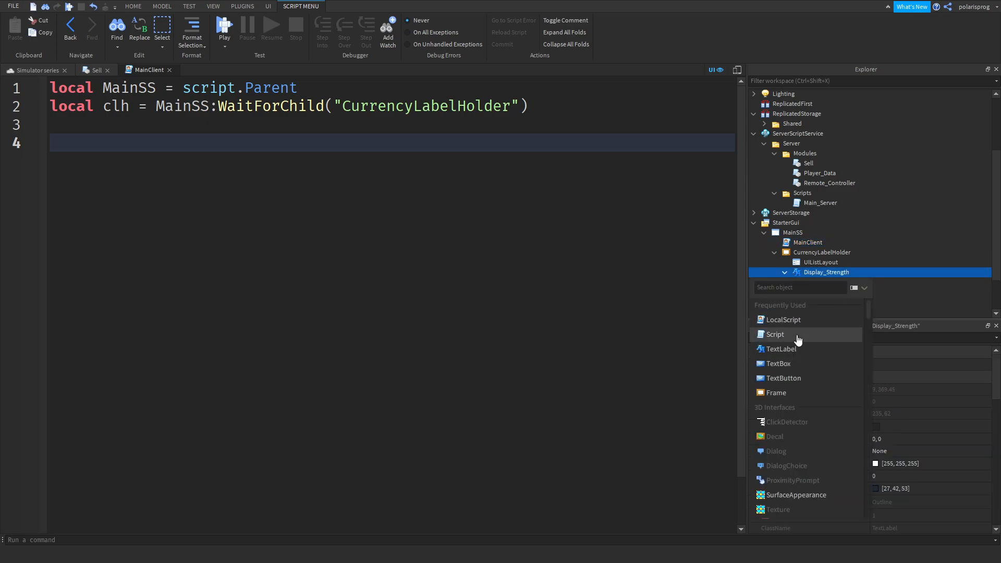
pyautogui.write('str')
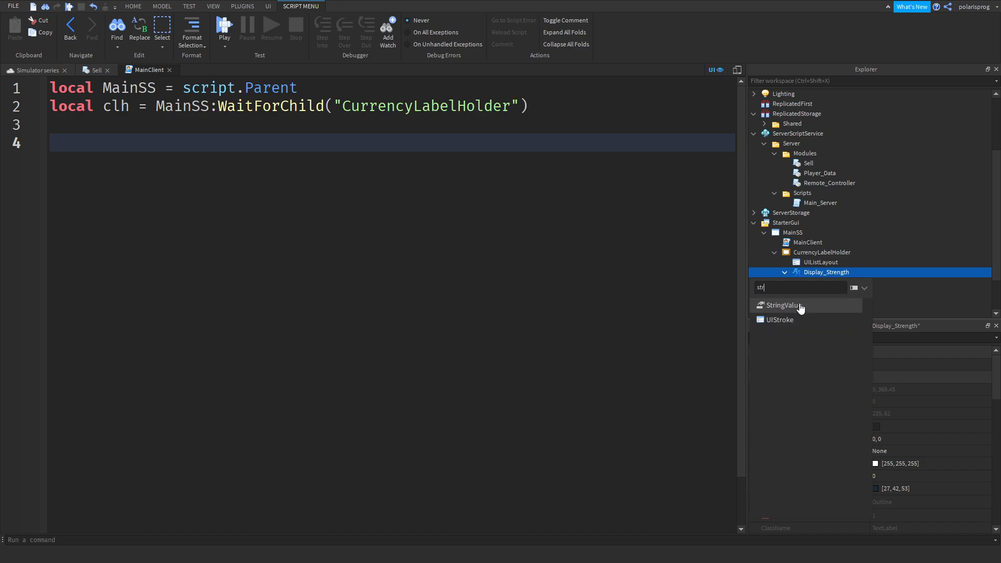
pyautogui.click(782, 305)
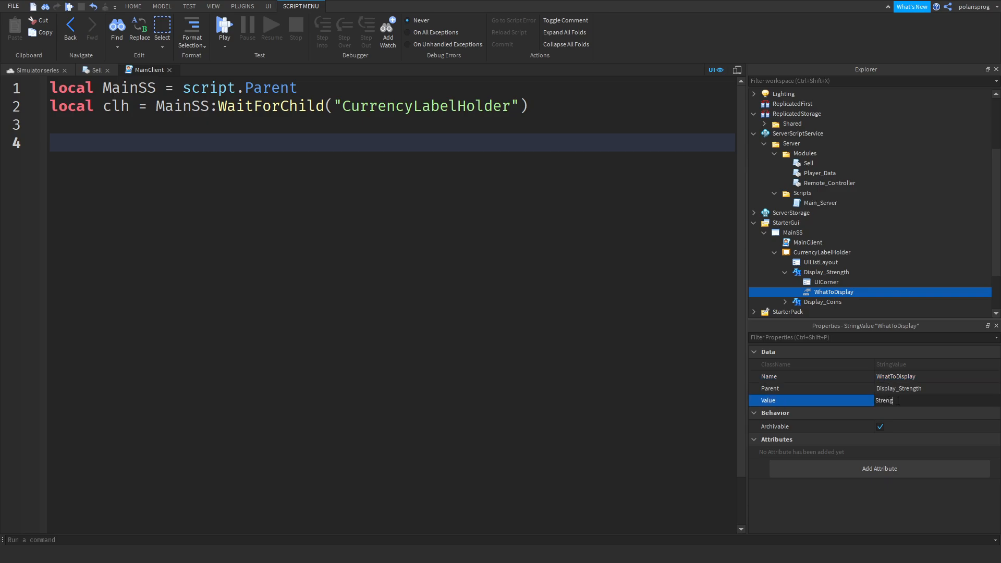
pyautogui.press('Return')
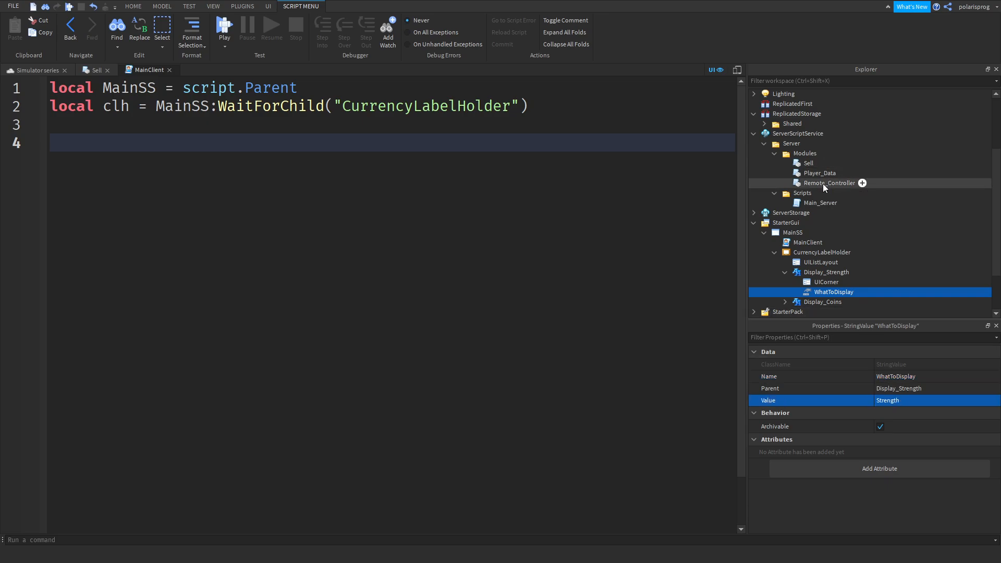
pyautogui.scroll(-3)
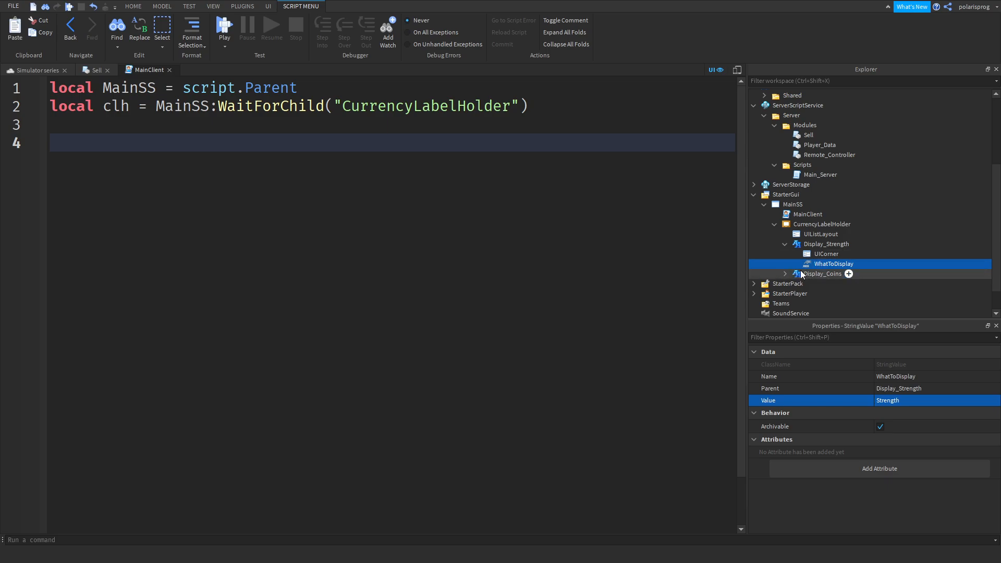
pyautogui.click(785, 273)
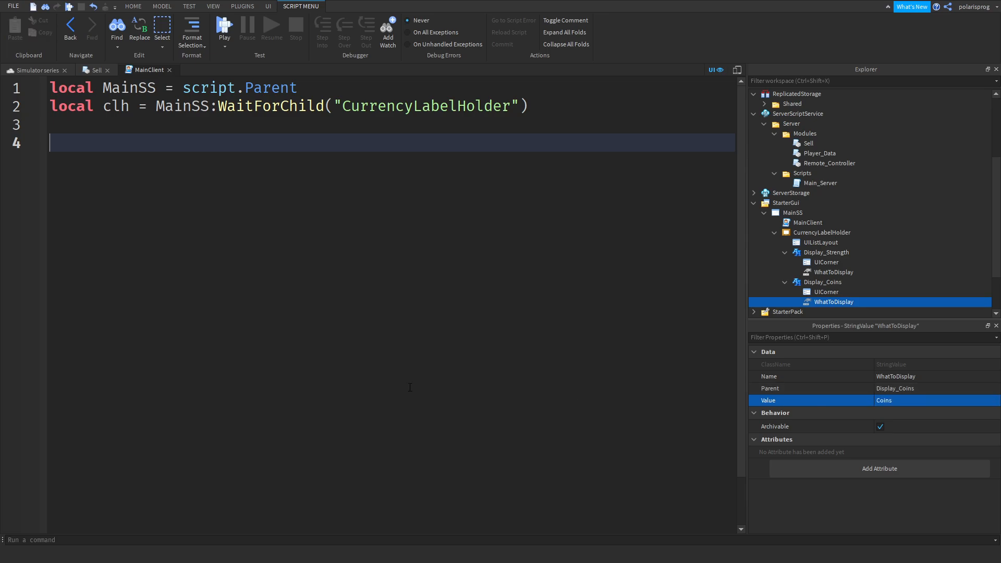
# - Write a for i, v in pairs(clh:GetChildren()) loop with an if v:IsA("TextLabel") block
pyautogui.write('for')
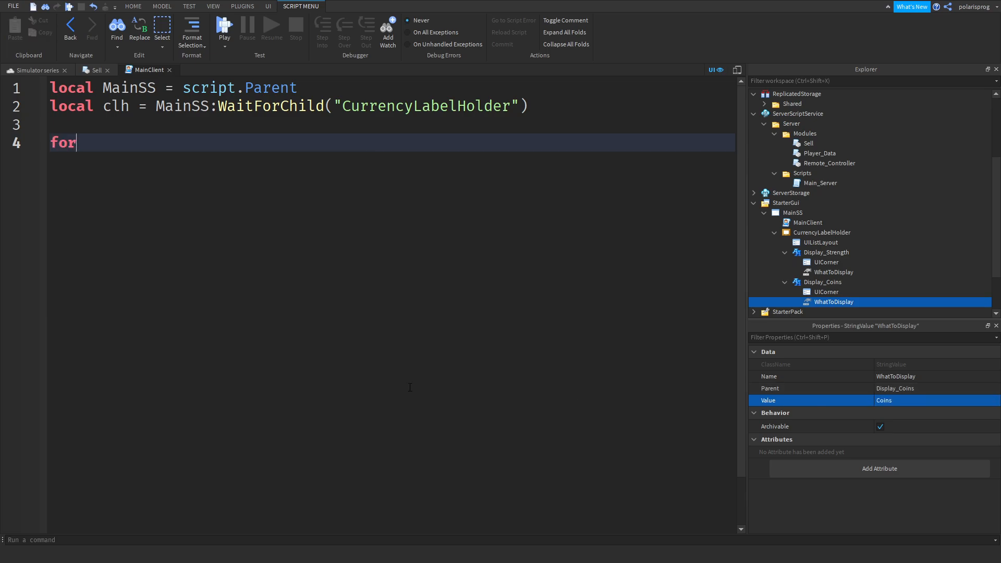
pyautogui.write('i, v in pairs(')
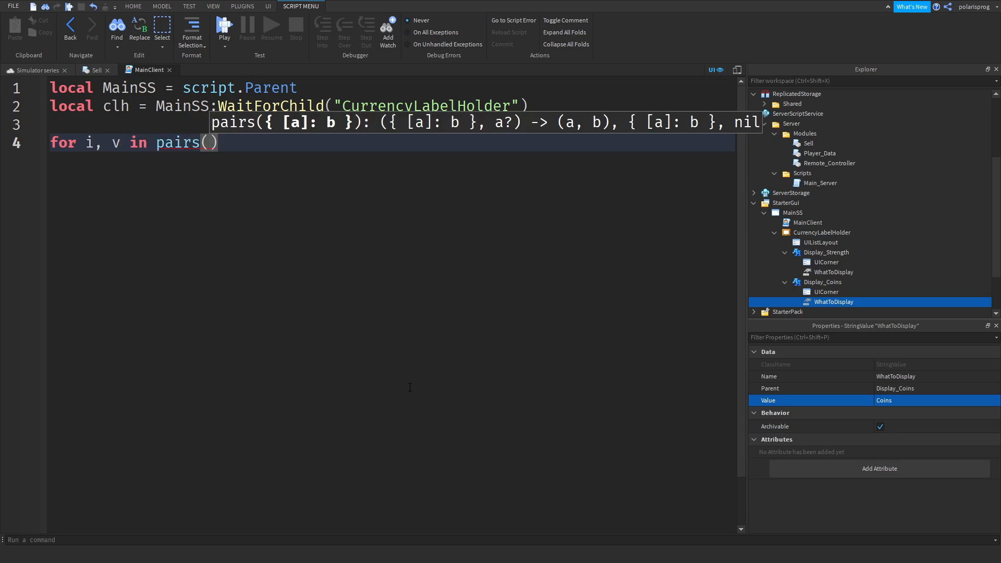
pyautogui.write('clh:')
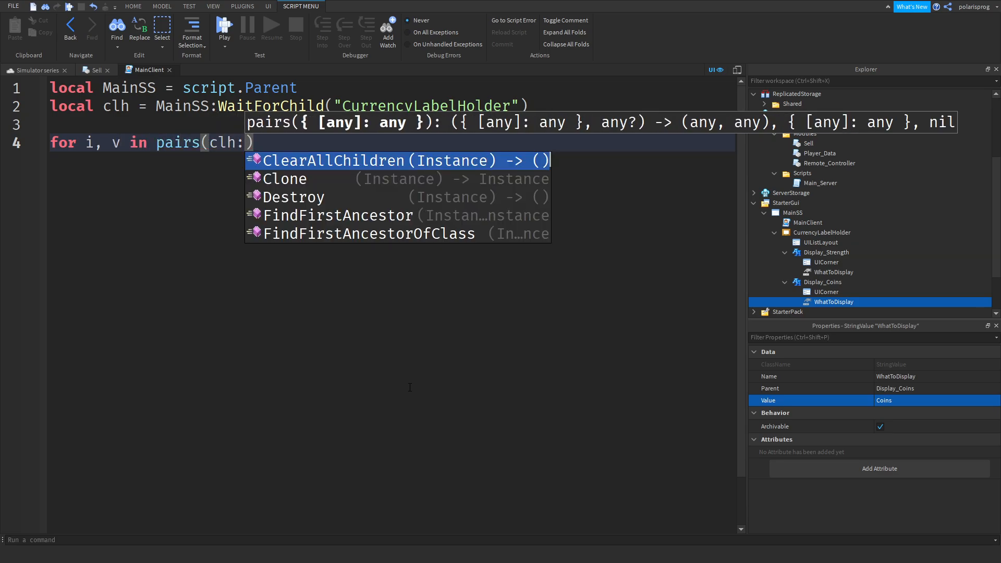
pyautogui.write('GetChildren()) do')
pyautogui.write('if v:')
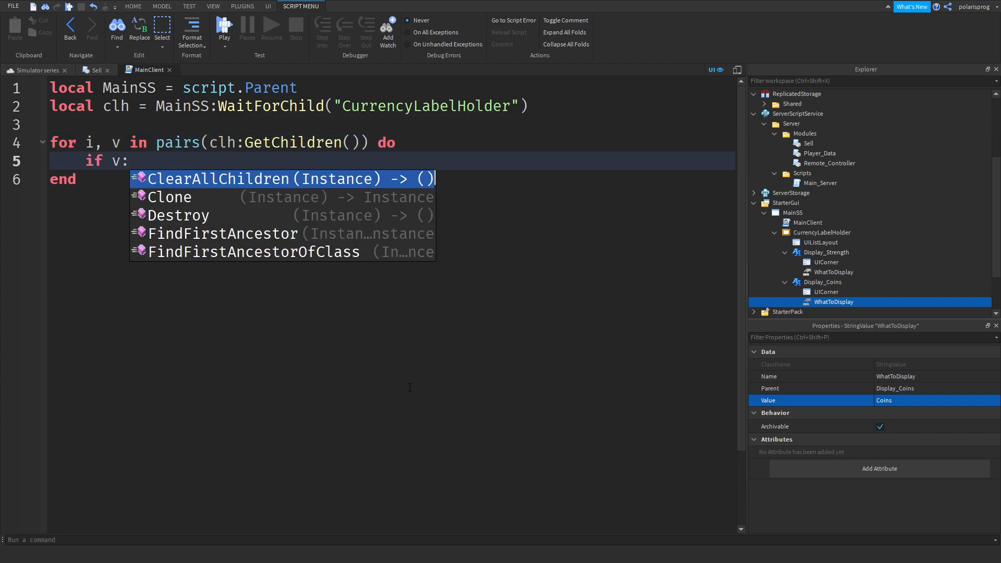
pyautogui.write('i')
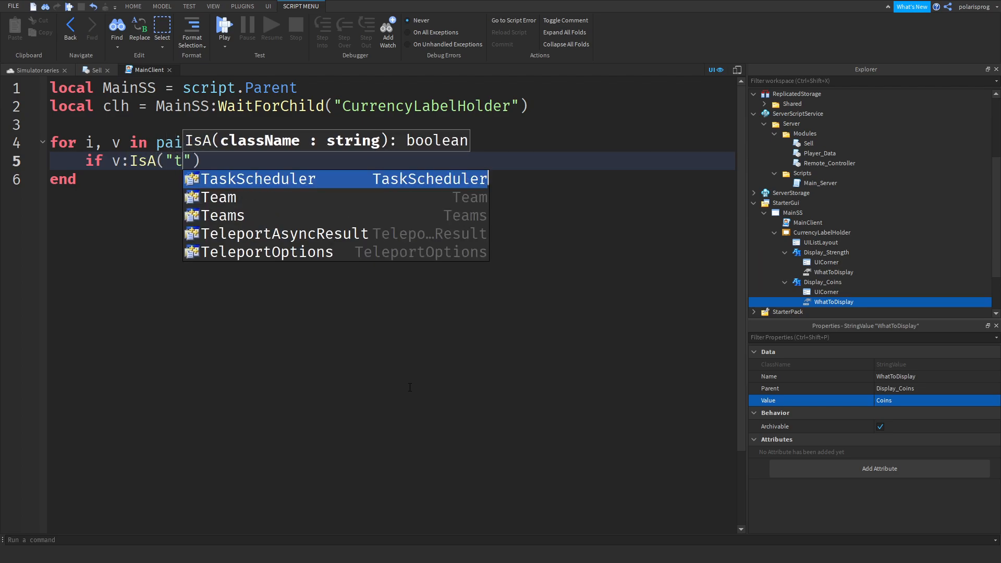
pyautogui.write('extLabel')
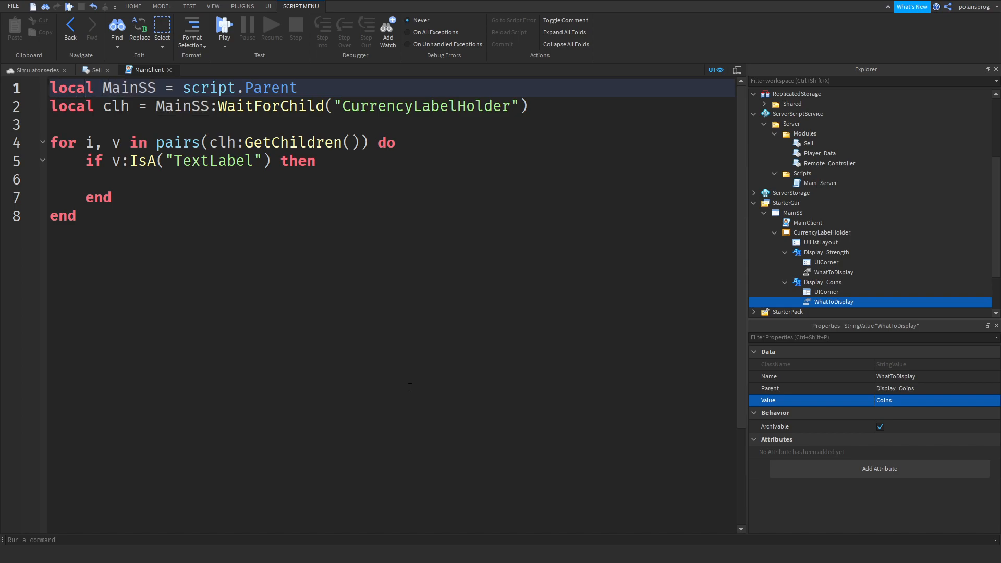
# - Add local plr = game.Players.LocalPlayer at the top of MainClient
pyautogui.write('local plr =')
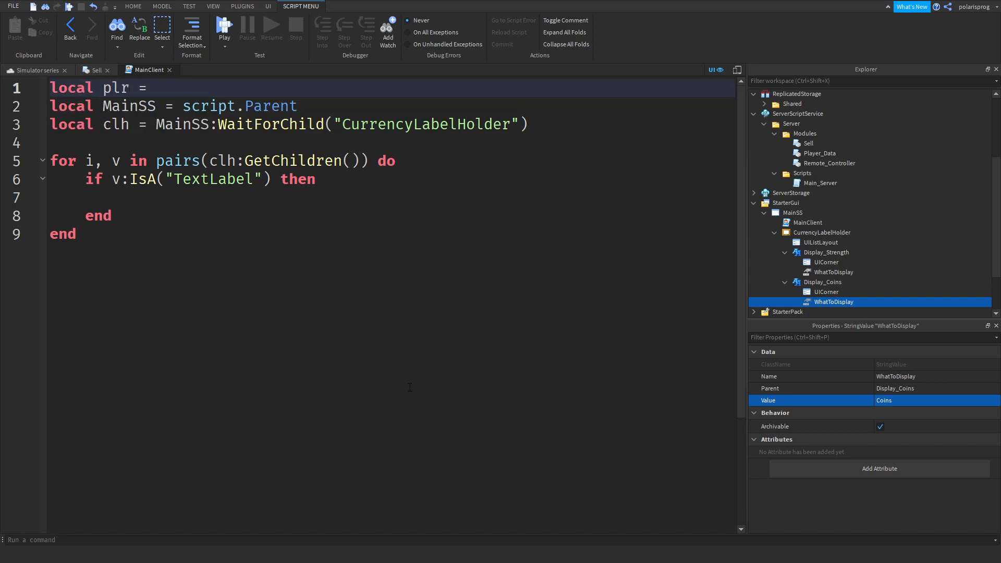
pyautogui.click(148, 88)
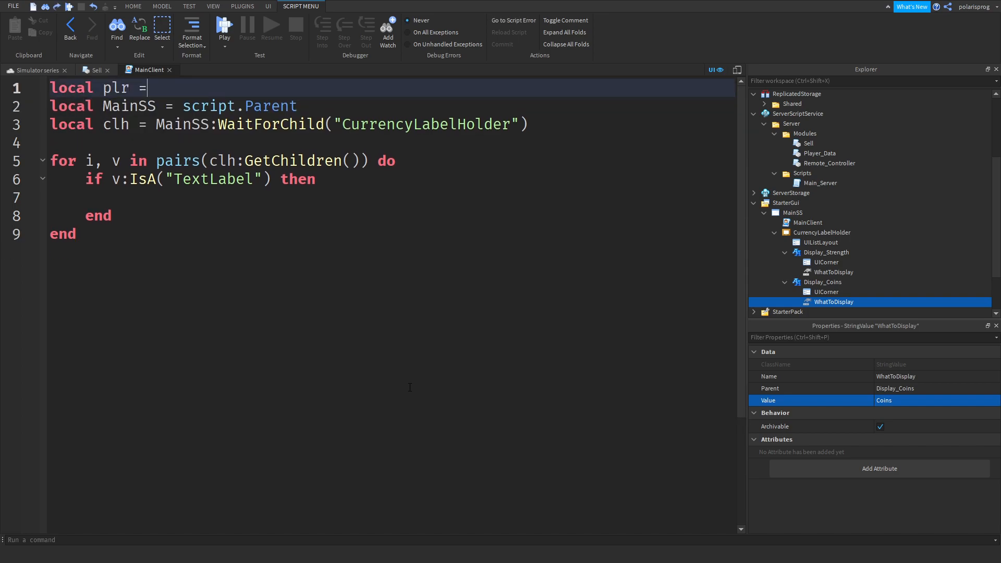
pyautogui.write('game.')
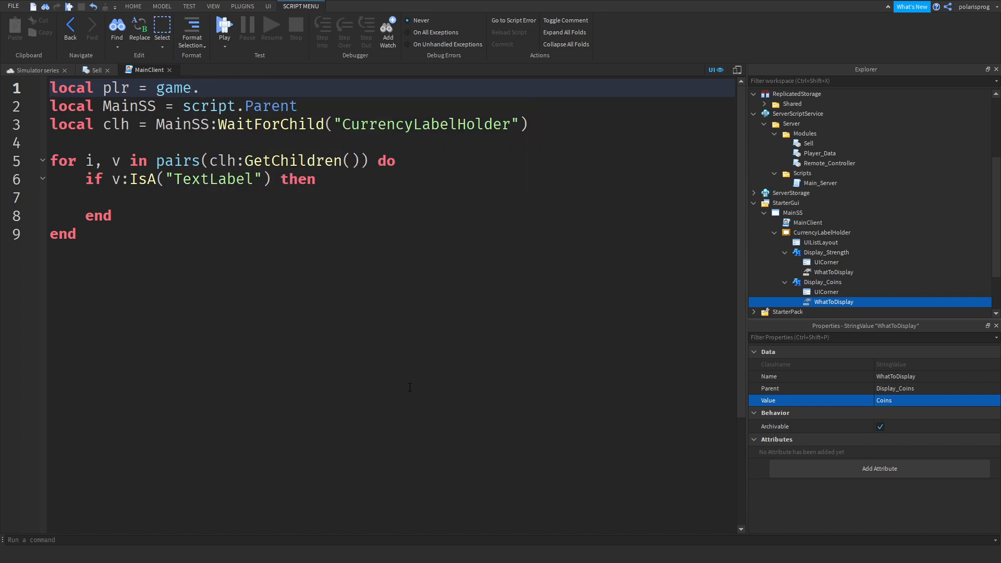
pyautogui.write('Players.l')
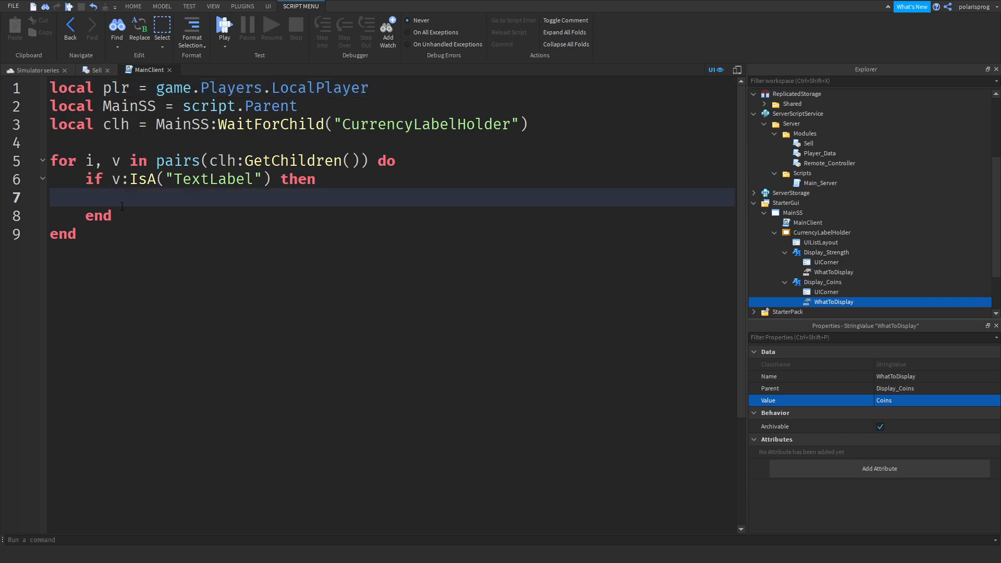
pyautogui.moveTo(145, 217)
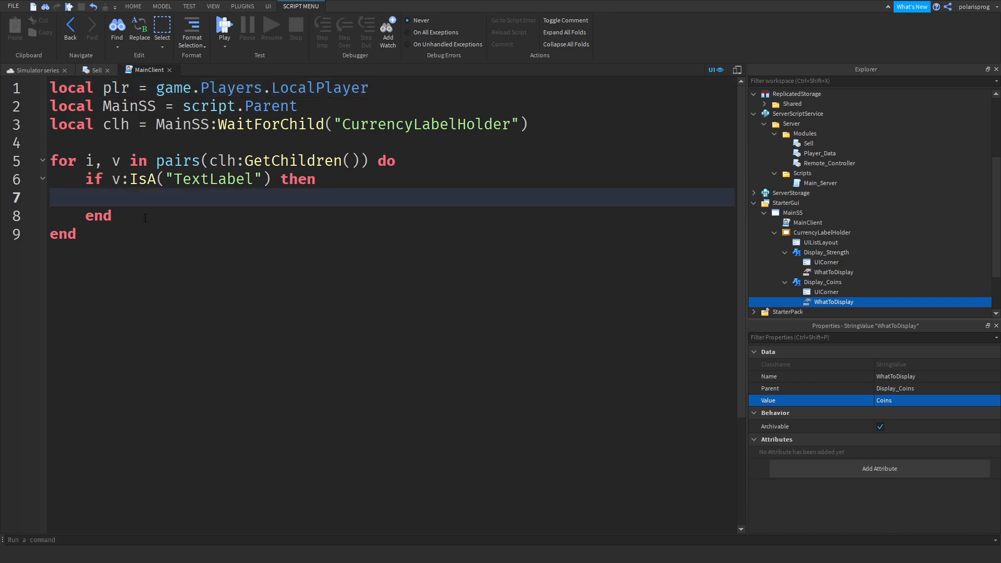
# - Start local lc = plr.leaderstats[] inside the TextLabel if block
pyautogui.write('local p')
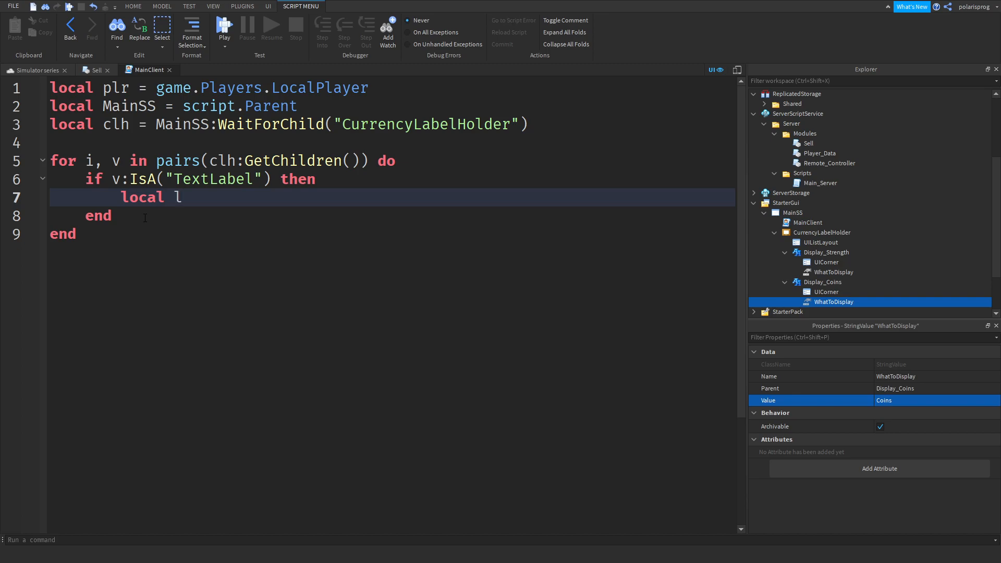
pyautogui.write('c')
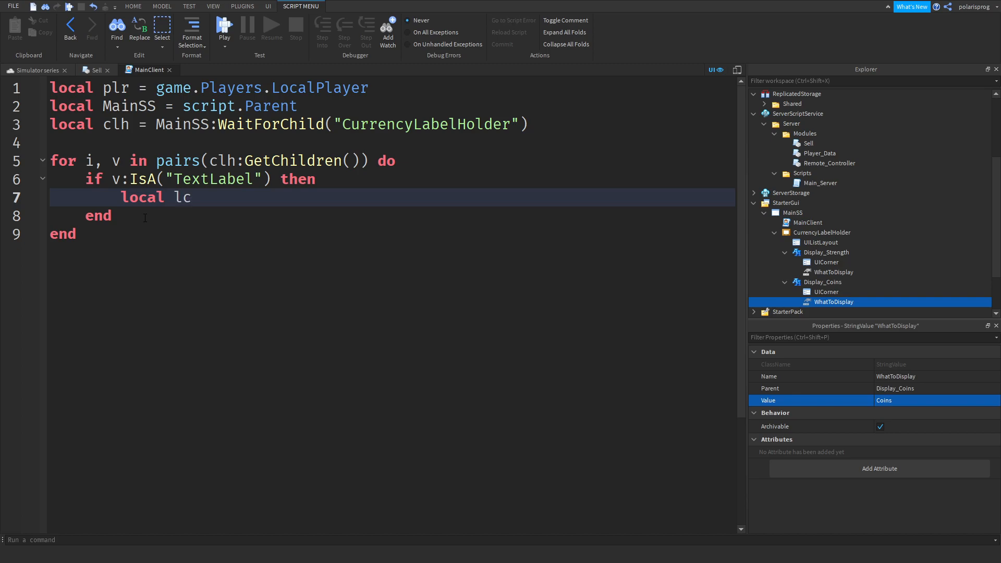
pyautogui.write('= p')
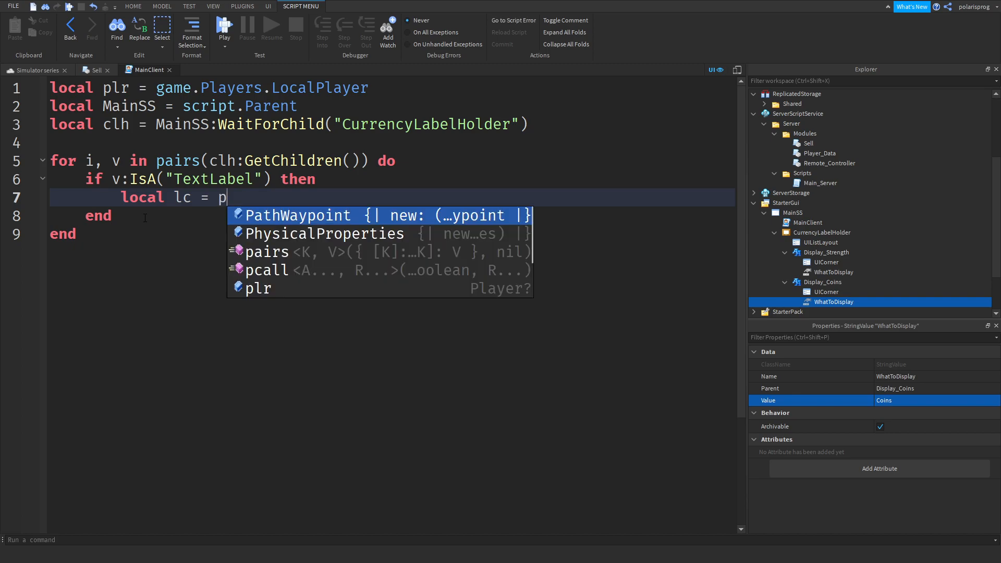
pyautogui.write('lr.lead')
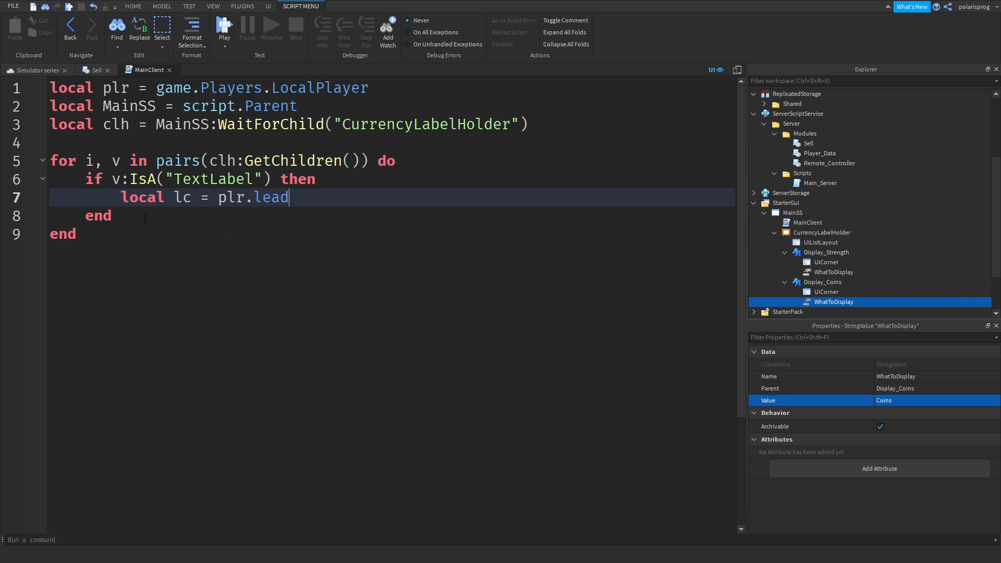
pyautogui.write('erstats[')
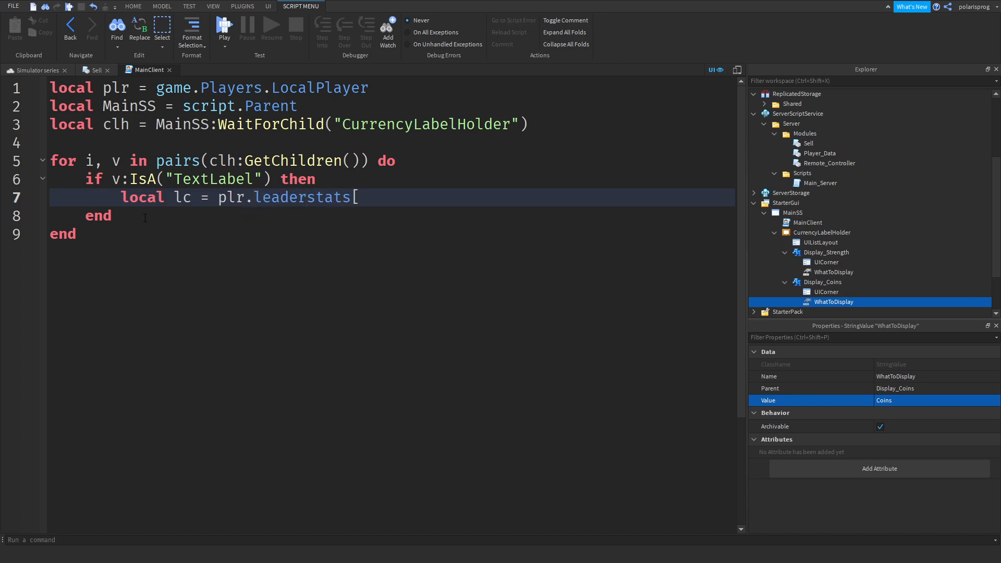
pyautogui.write(']')
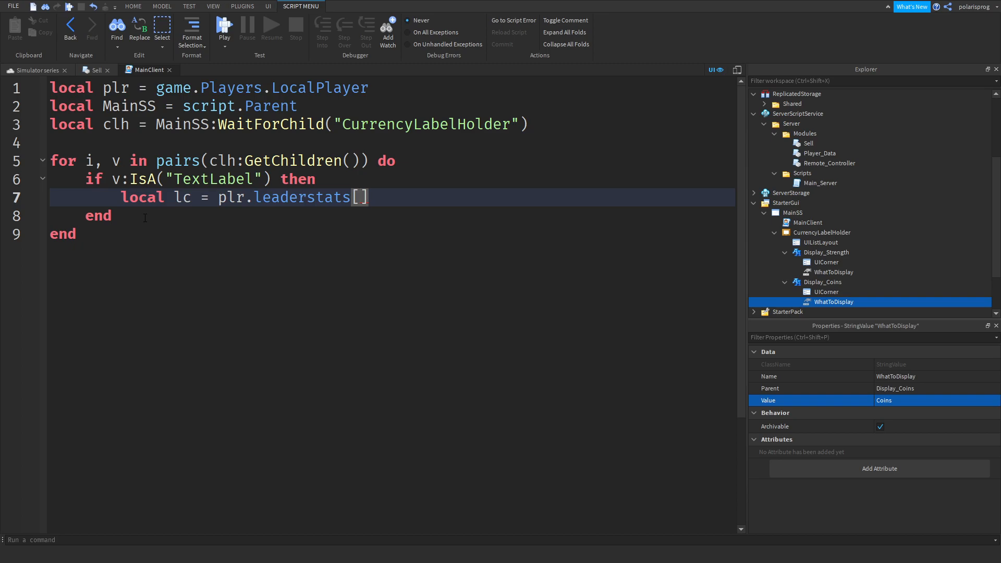
pyautogui.click(408, 160)
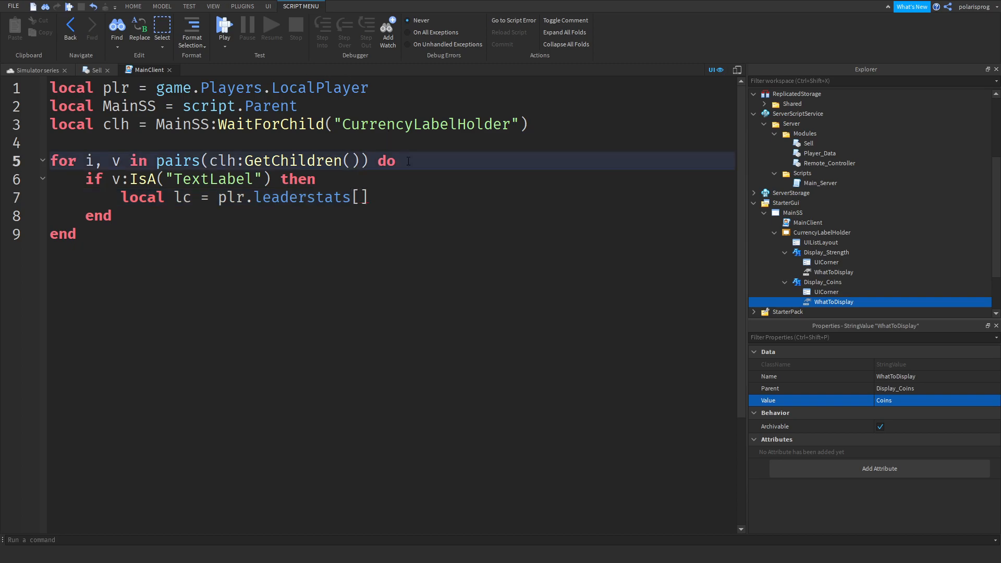
# - Add repeat wait() until v.WhatToDisplay.Value inside the loop
pyautogui.write('repeat wait(0.051')
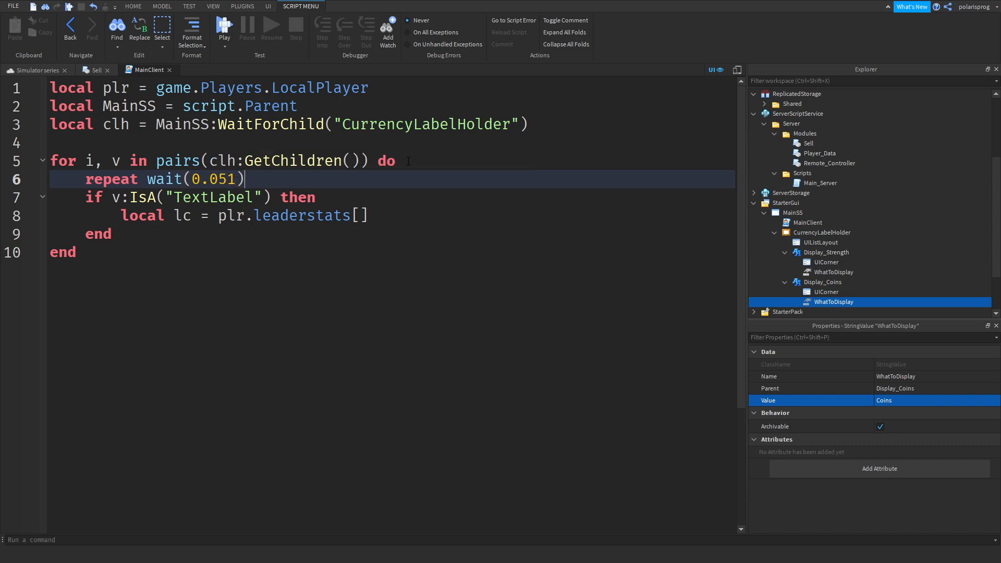
pyautogui.write('until v')
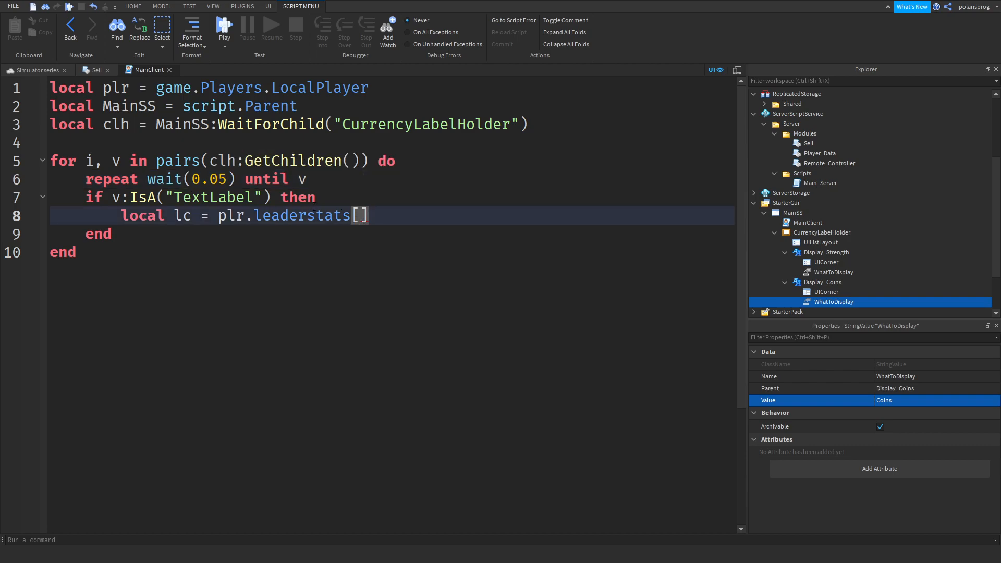
pyautogui.write('v.')
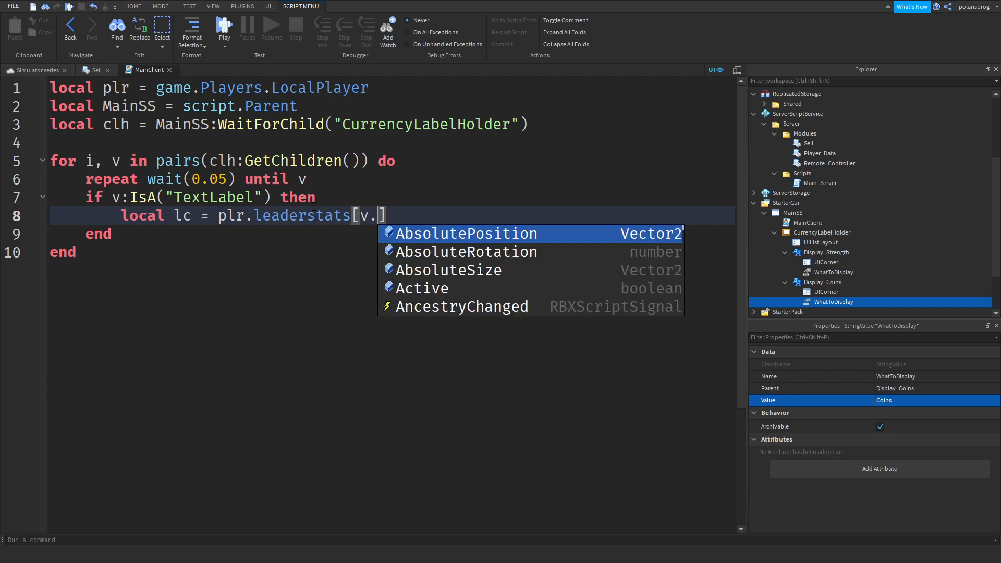
pyautogui.write('WhatToDisplay.V')
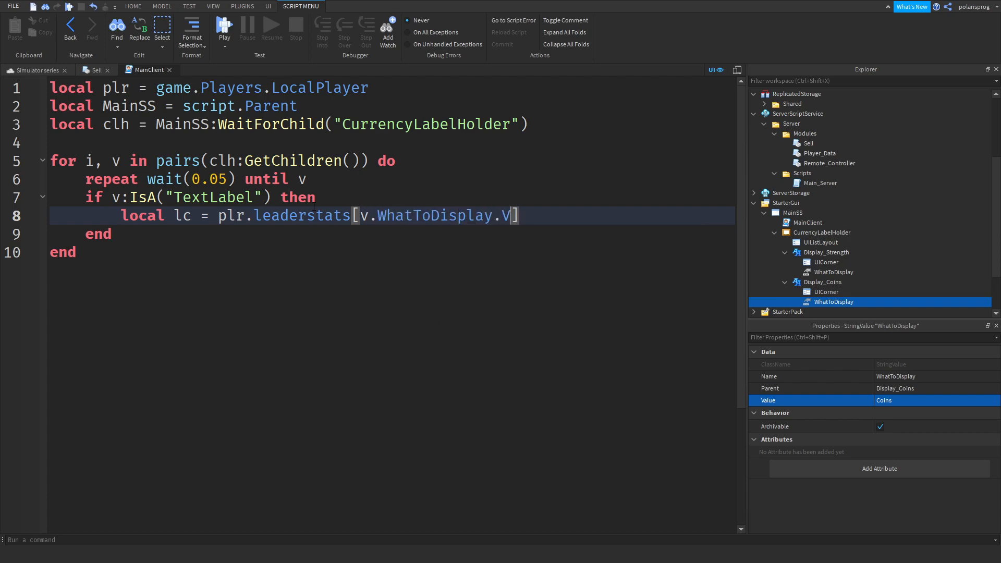
pyautogui.write('alue')
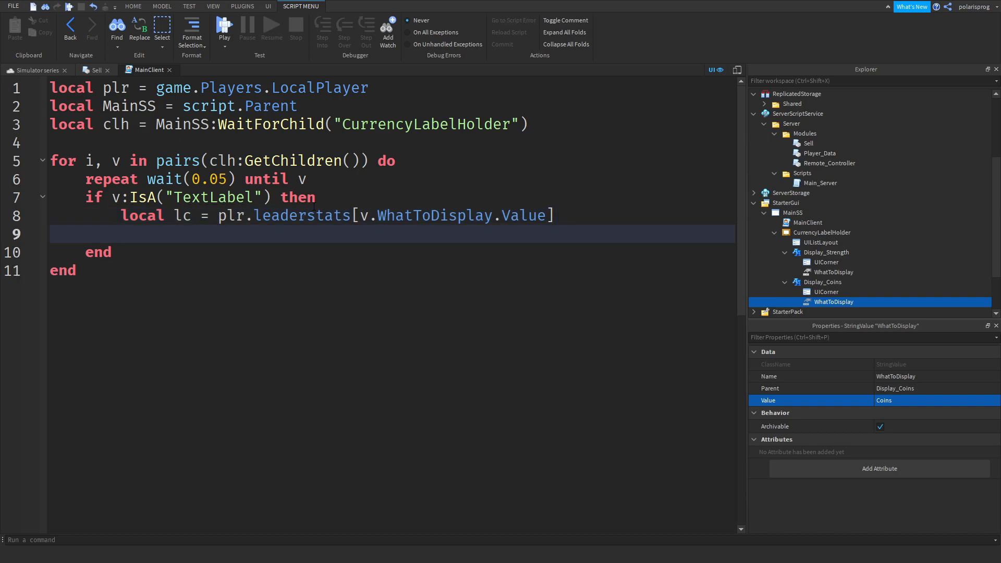
# - Connect lc.Changed to set v.Text = plr.leaderstats[v.WhatToDisplay.Value]
pyautogui.click(121, 234)
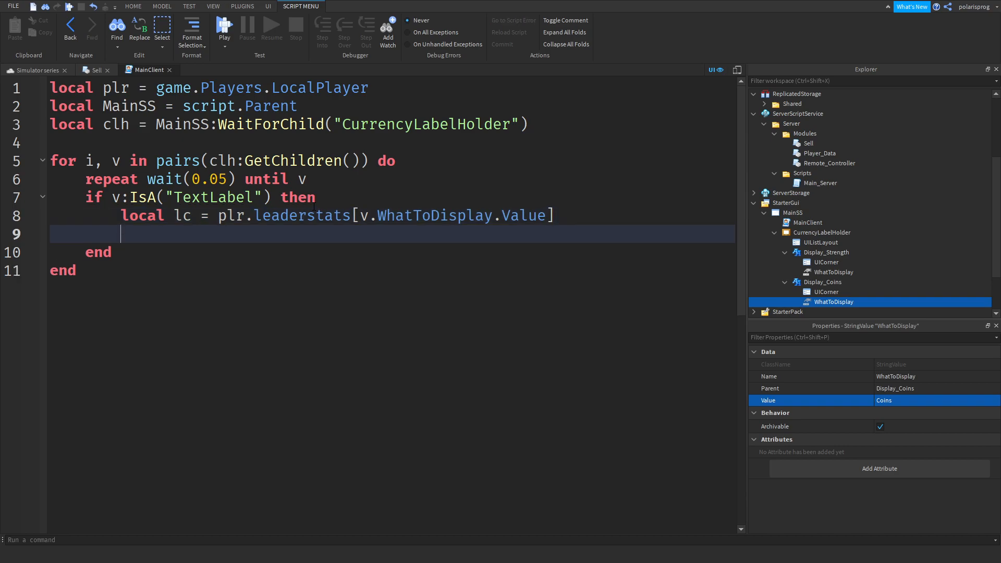
pyautogui.write('v.Text = l')
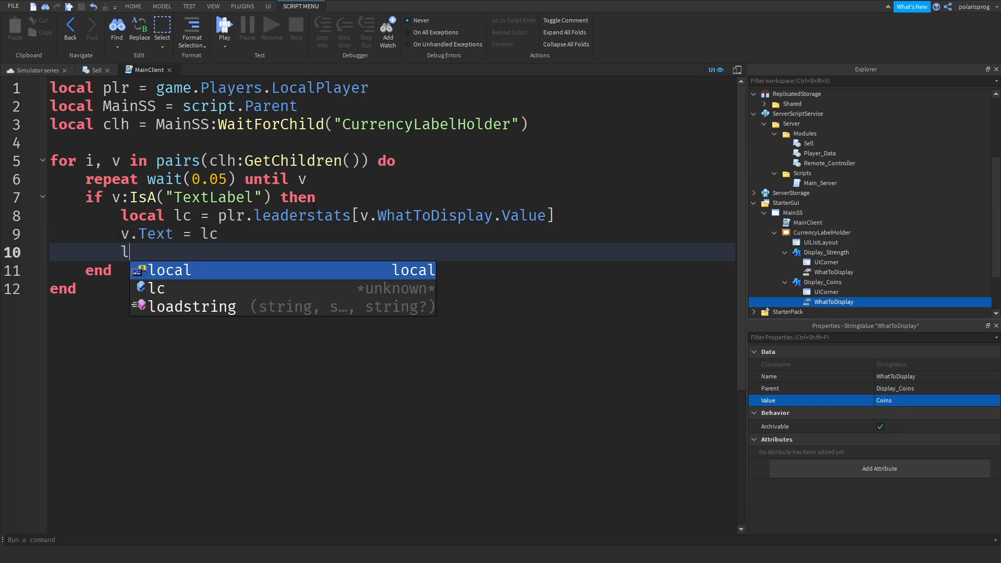
pyautogui.write('c.Changed')
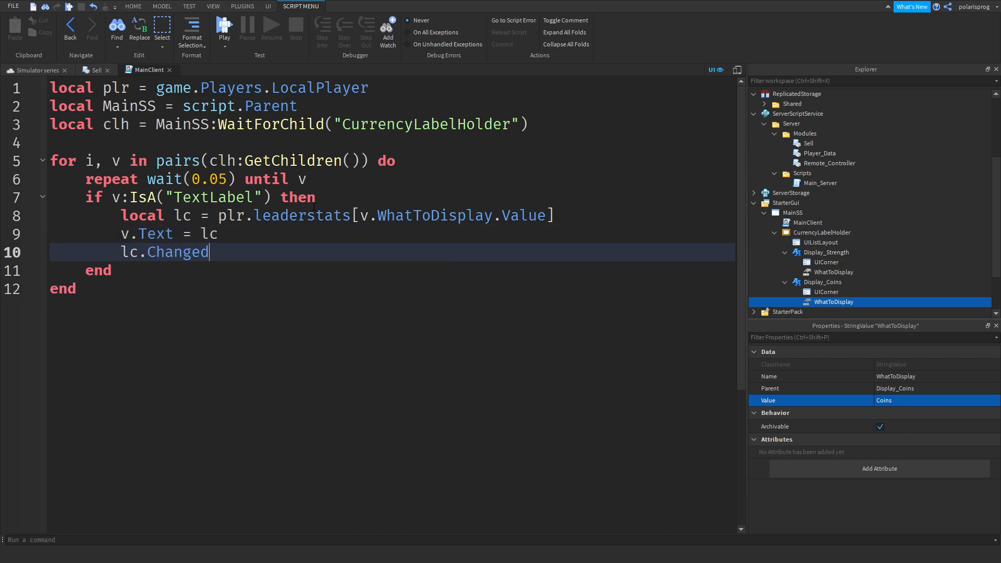
pyautogui.write(':Connect(function(')
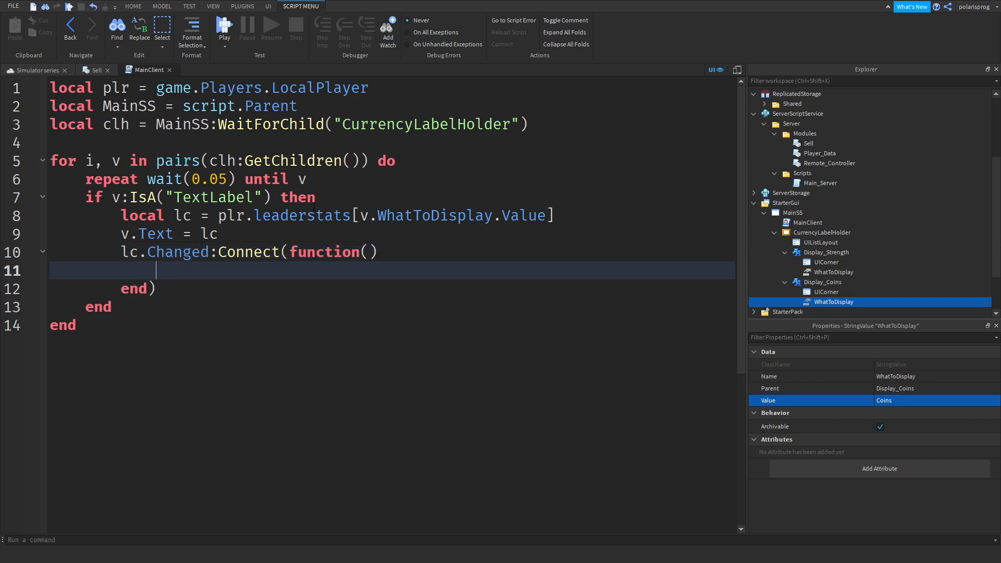
pyautogui.write('v.Text =')
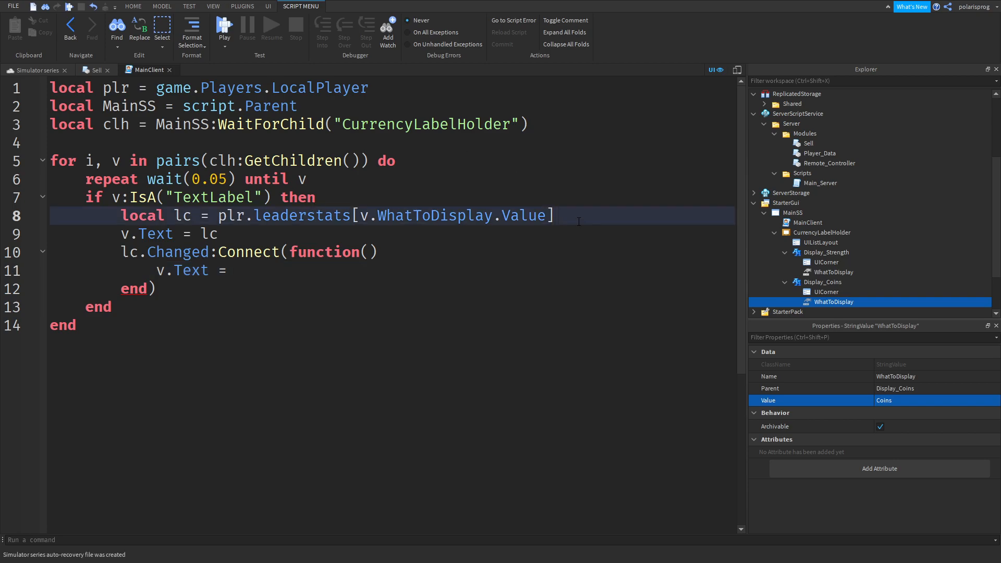
pyautogui.write('plr.leaderstats[v.WhatToDisplay.Value]')
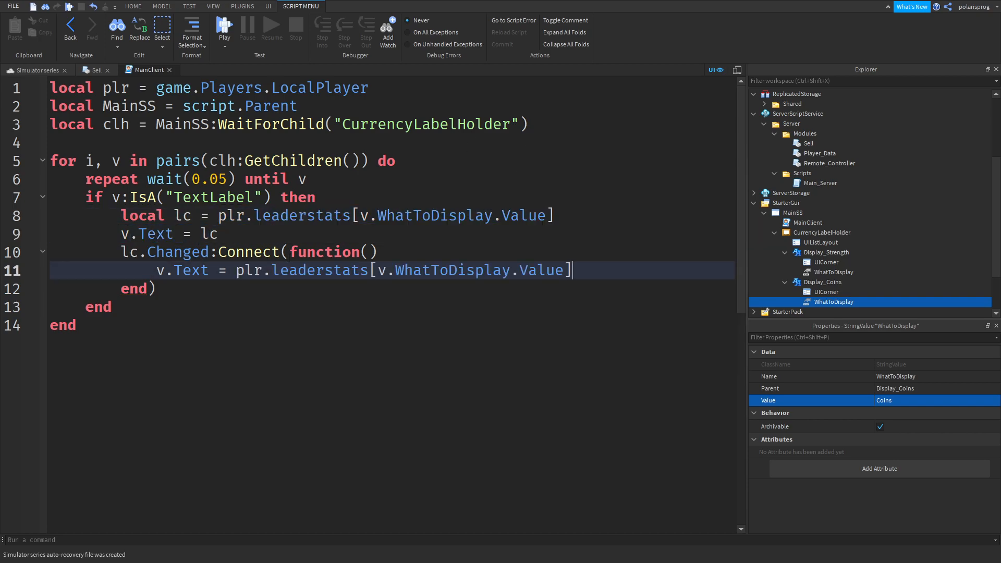
# - Use plr.leaderstats[v.WhatToDisplay.Value] for the initial label text and add wait(1)
pyautogui.click(224, 233)
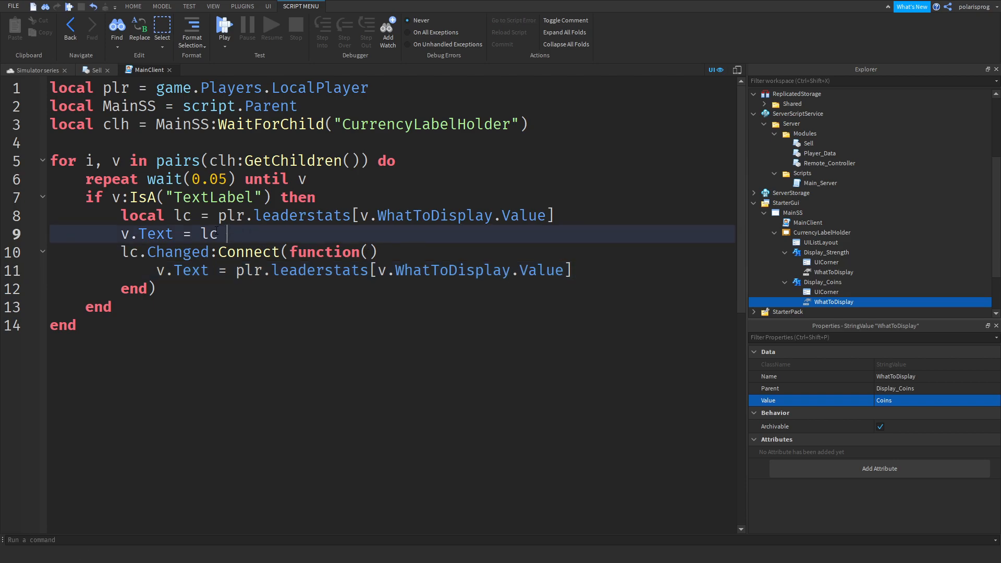
pyautogui.write('plr.leaderstats[v.WhatToDisplay.Value]')
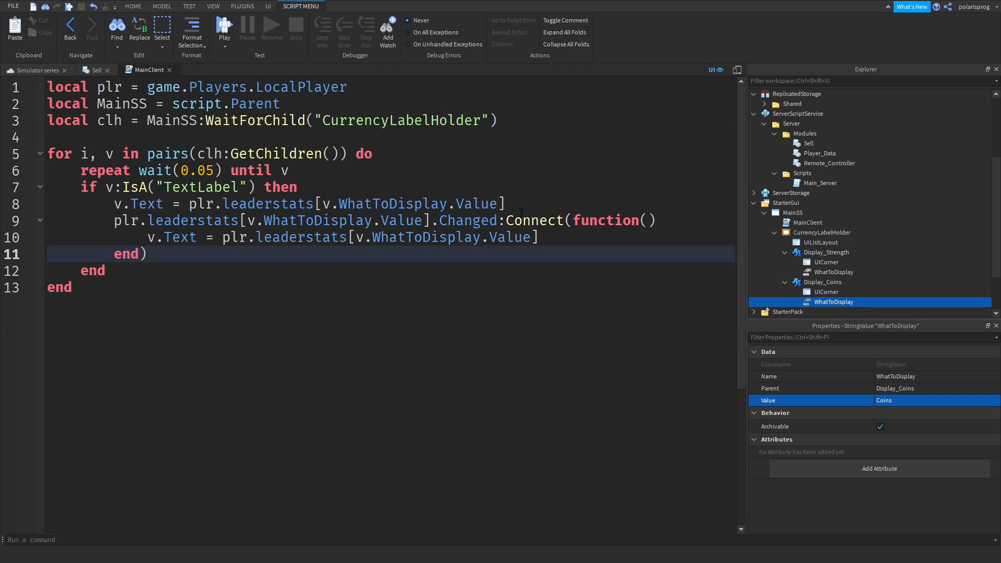
pyautogui.write('wa')
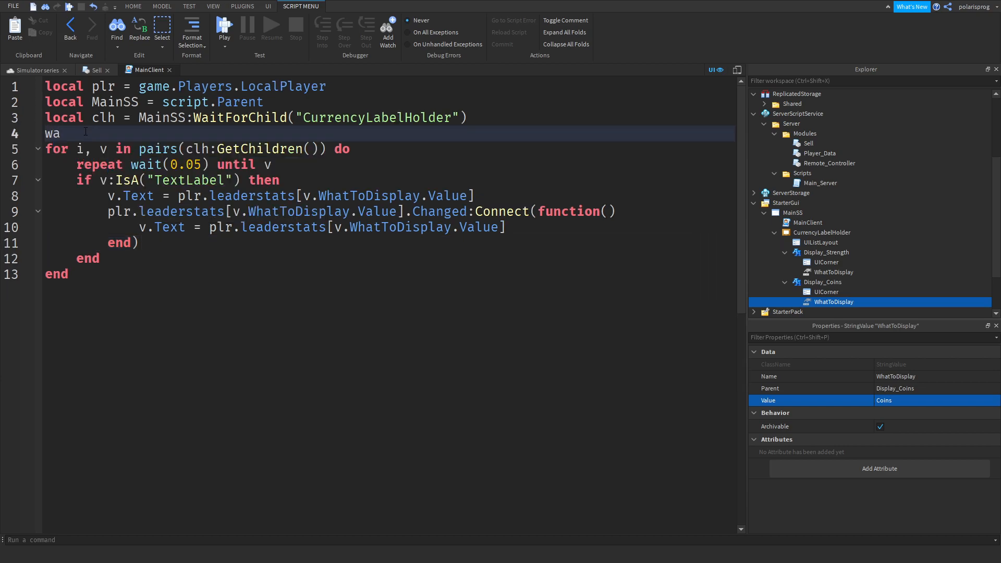
pyautogui.write('it(1)')
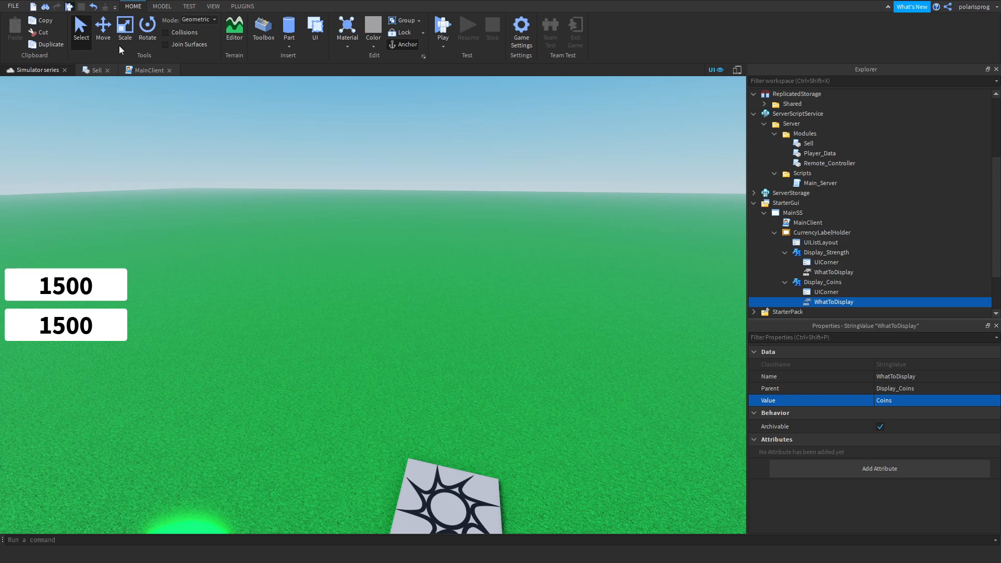
# - Playtest, show the Output log with the line 8 error, and inspect WhatToDisplay values
pyautogui.click(443, 26)
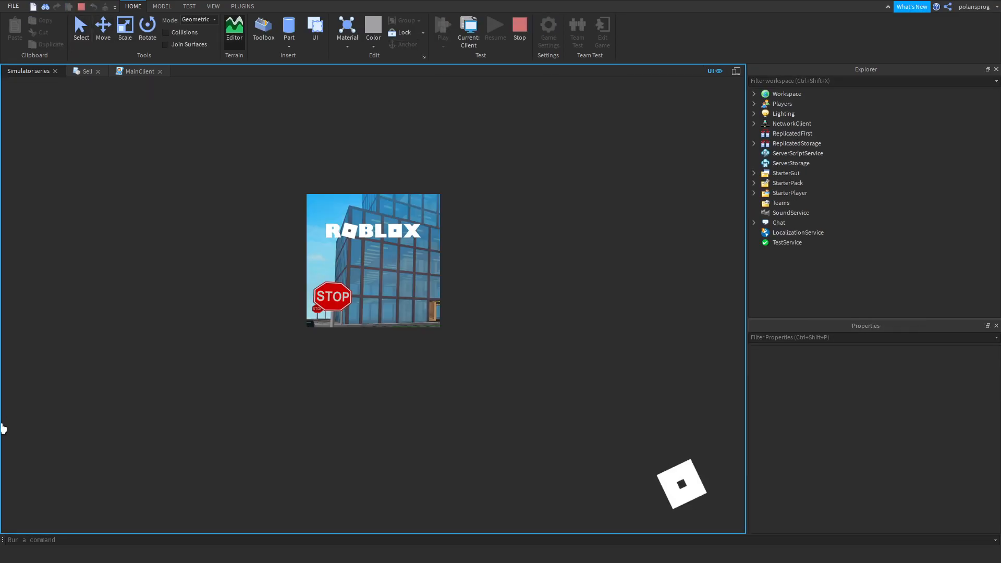
pyautogui.click(441, 28)
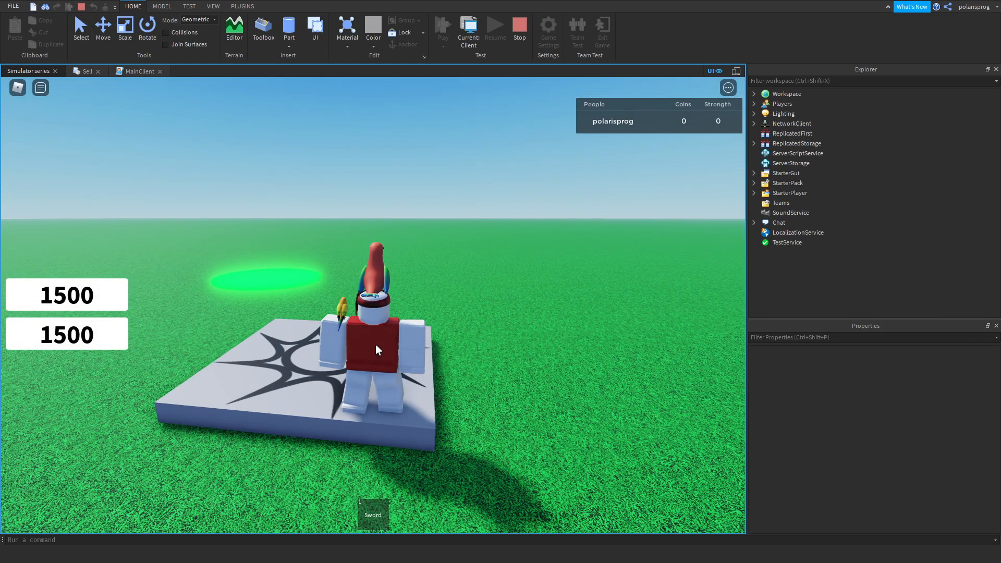
pyautogui.click(213, 6)
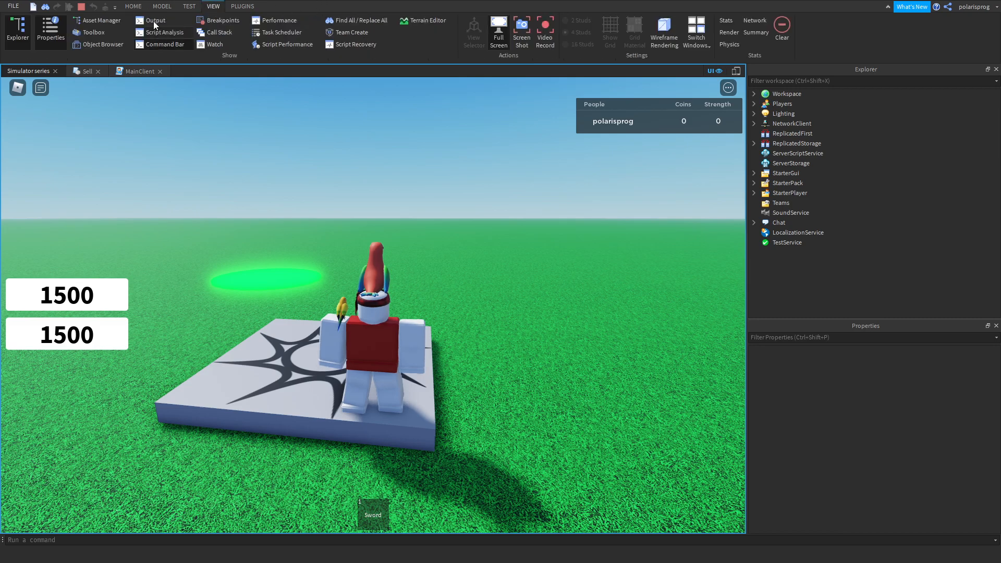
pyautogui.click(155, 20)
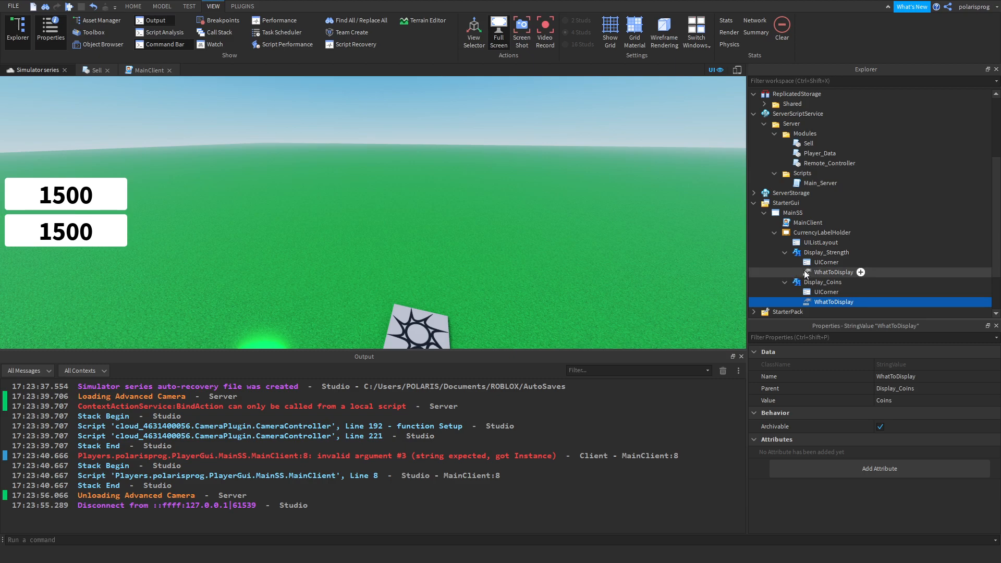
pyautogui.click(833, 272)
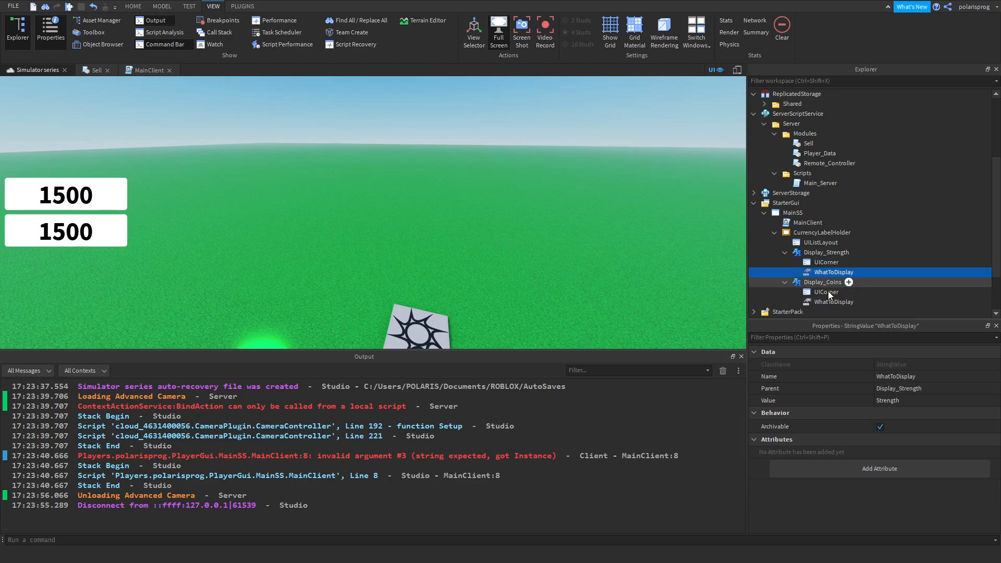
pyautogui.click(833, 301)
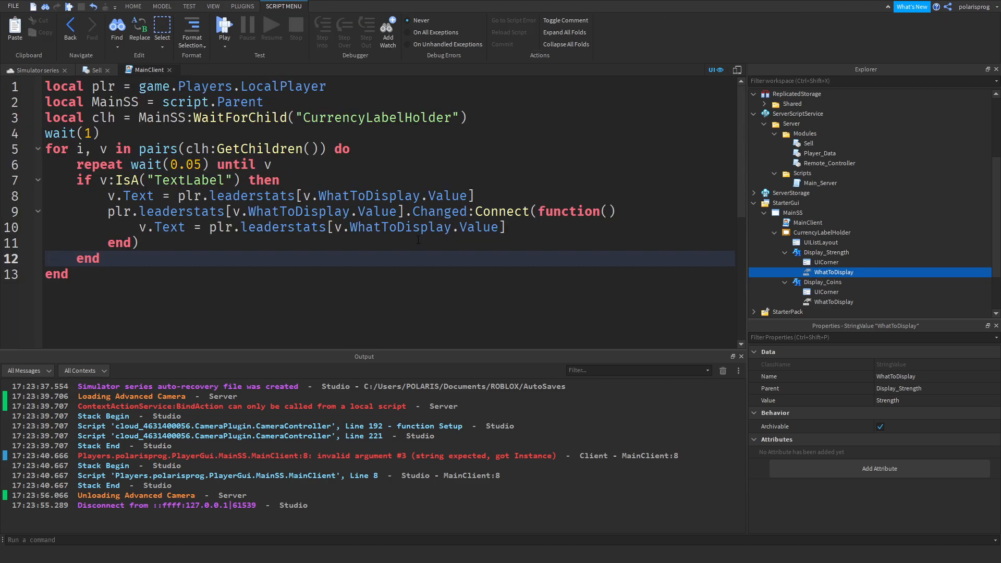
pyautogui.click(319, 228)
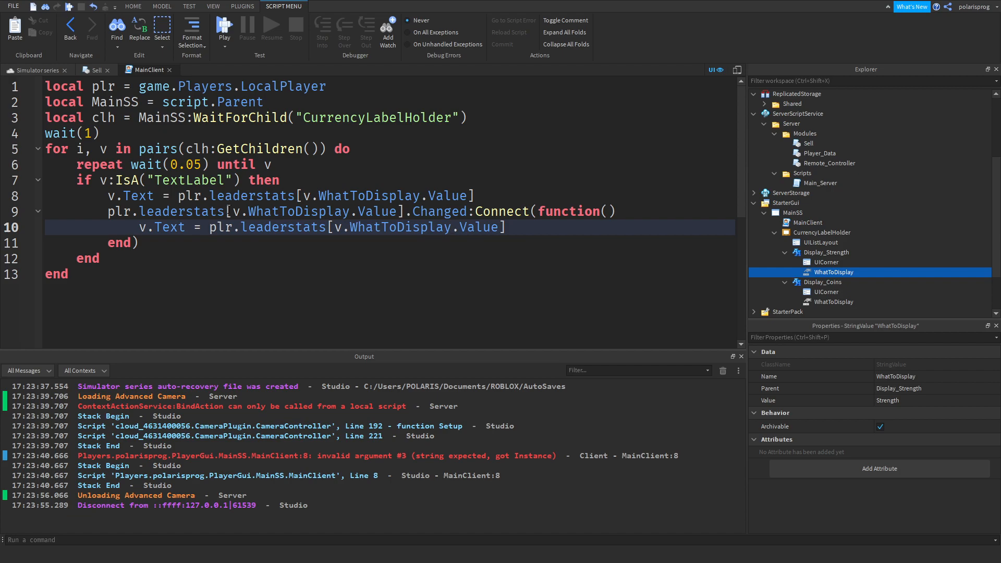
pyautogui.doubleClick(369, 195)
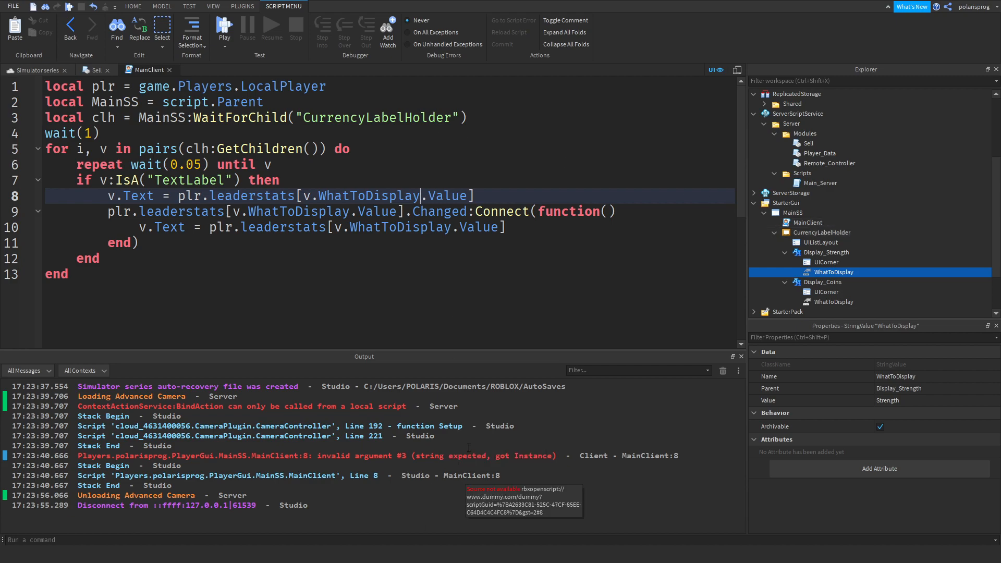
pyautogui.moveTo(604, 487)
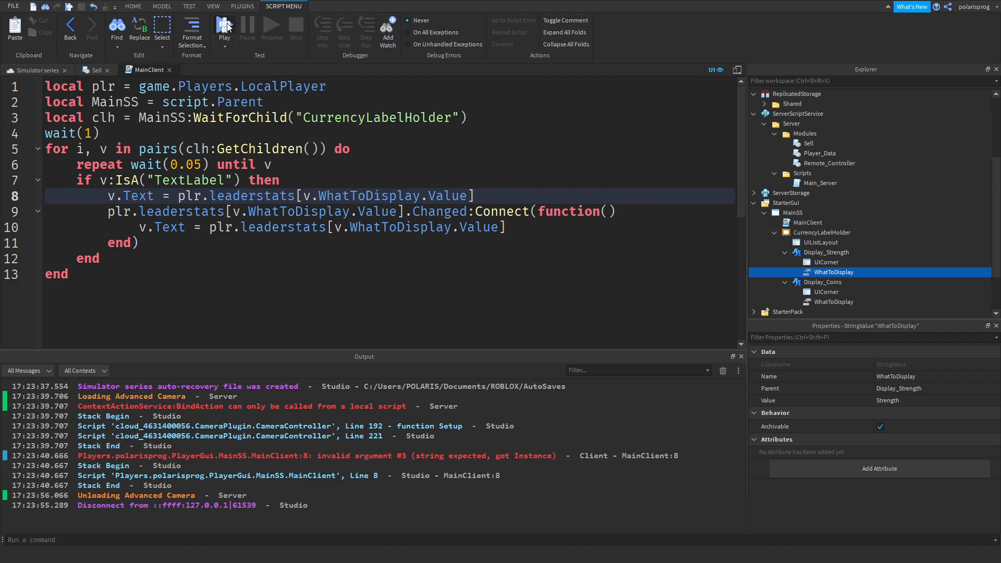
# - Rerun the playtest and view MainClient while the game is running
pyautogui.click(224, 29)
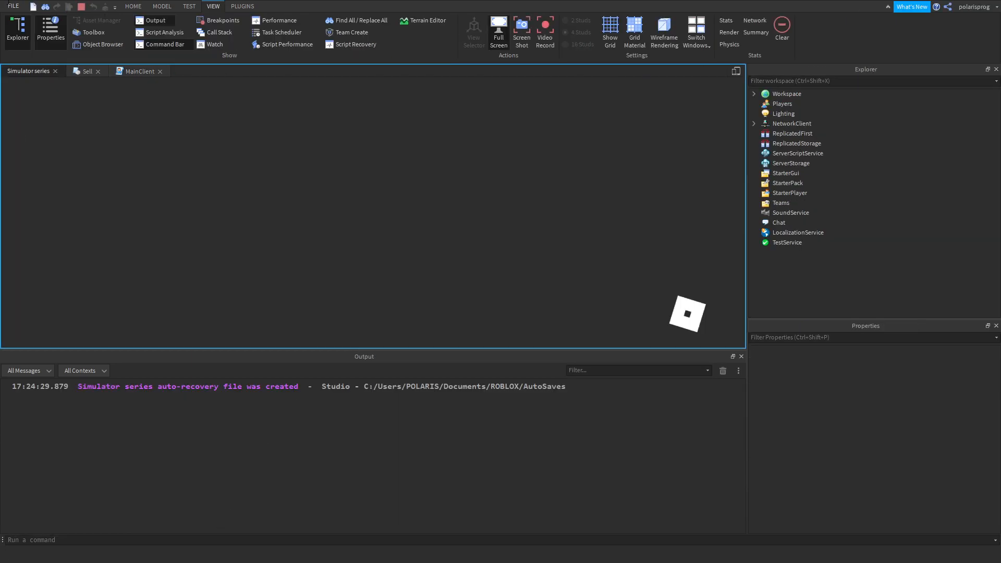
pyautogui.click(68, 5)
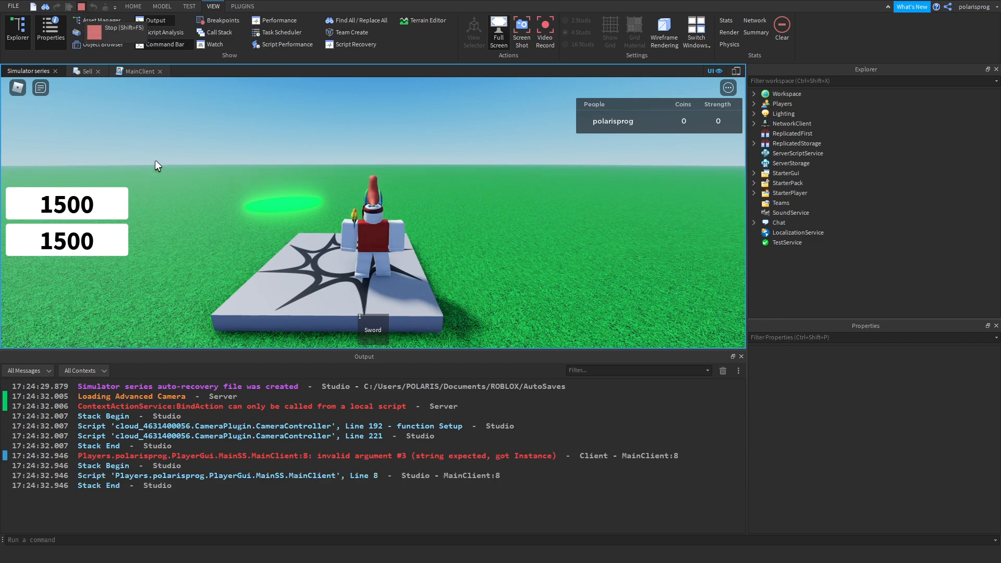
pyautogui.moveTo(478, 461)
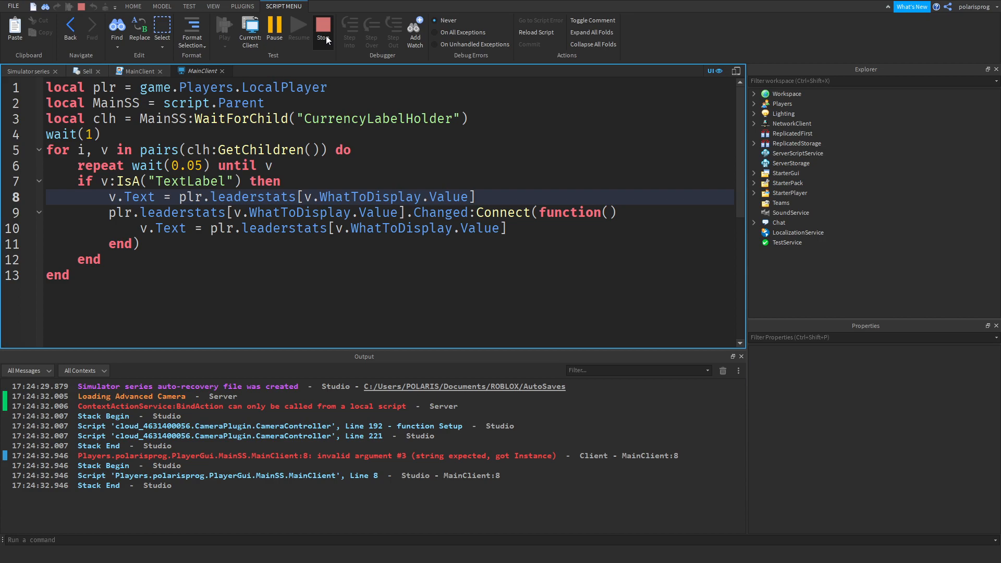
# - Stop the playtest and append .Value to the leaderstats lookups on lines 8 and 10
pyautogui.click(324, 29)
pyautogui.write('.V')
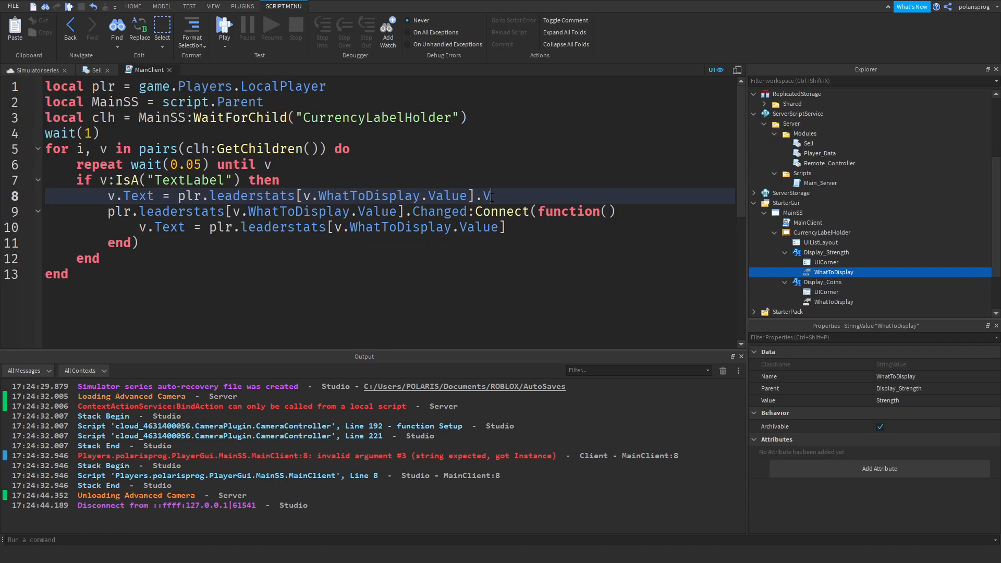
pyautogui.write('alue')
pyautogui.click(390, 227)
pyautogui.write('.V')
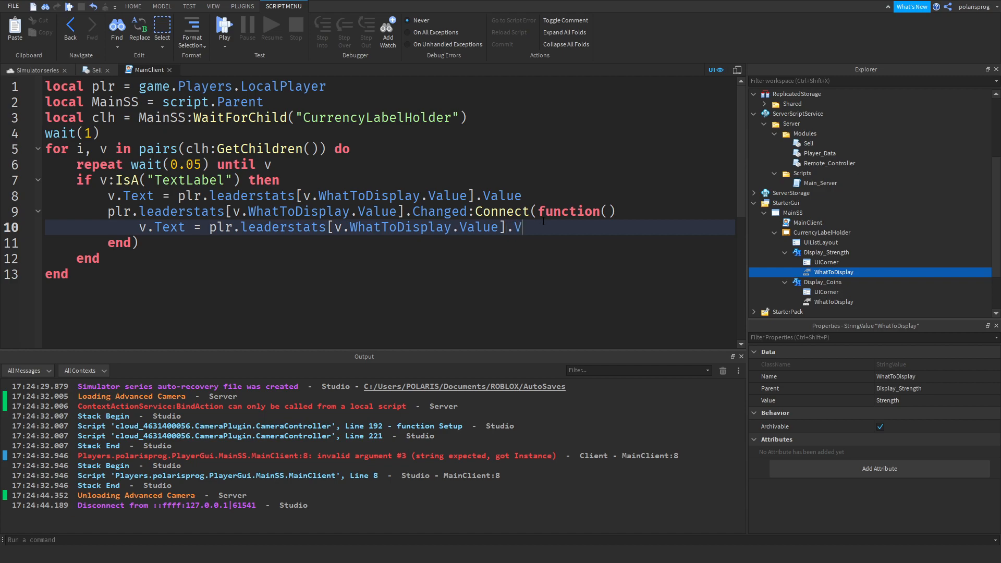
pyautogui.write('alue')
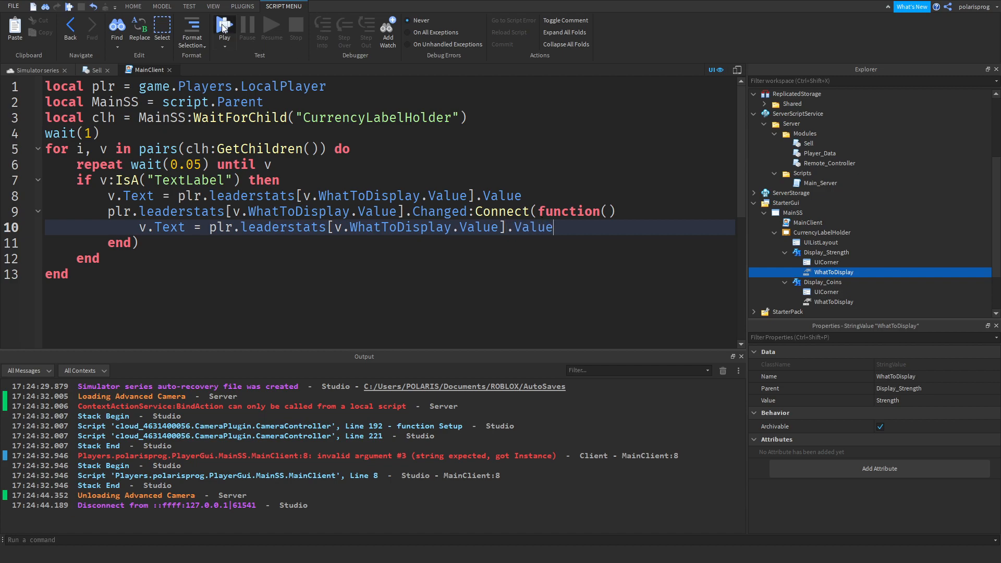
# - Playtest to confirm labels show 0 and 12, then close the Output window
pyautogui.click(225, 29)
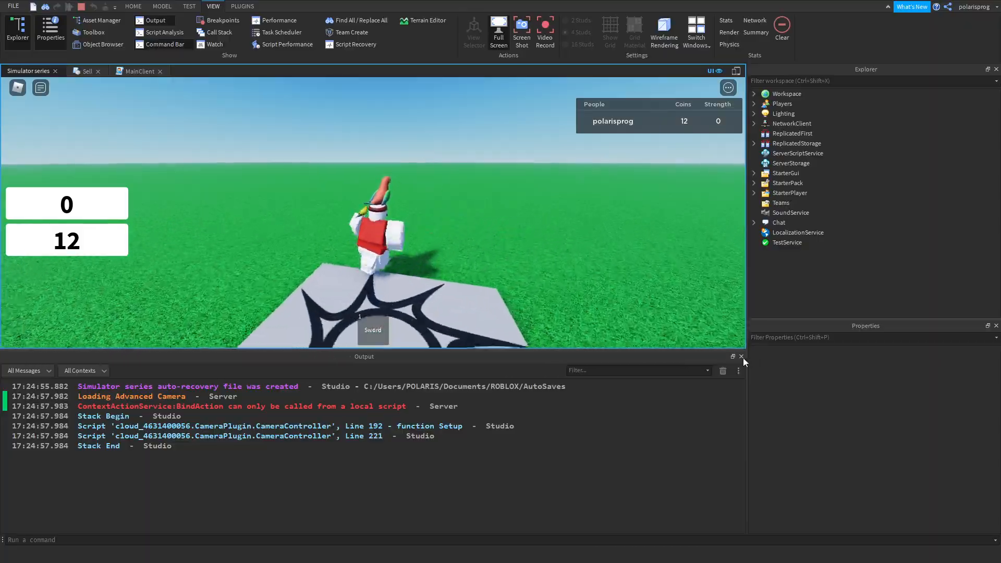
pyautogui.click(741, 356)
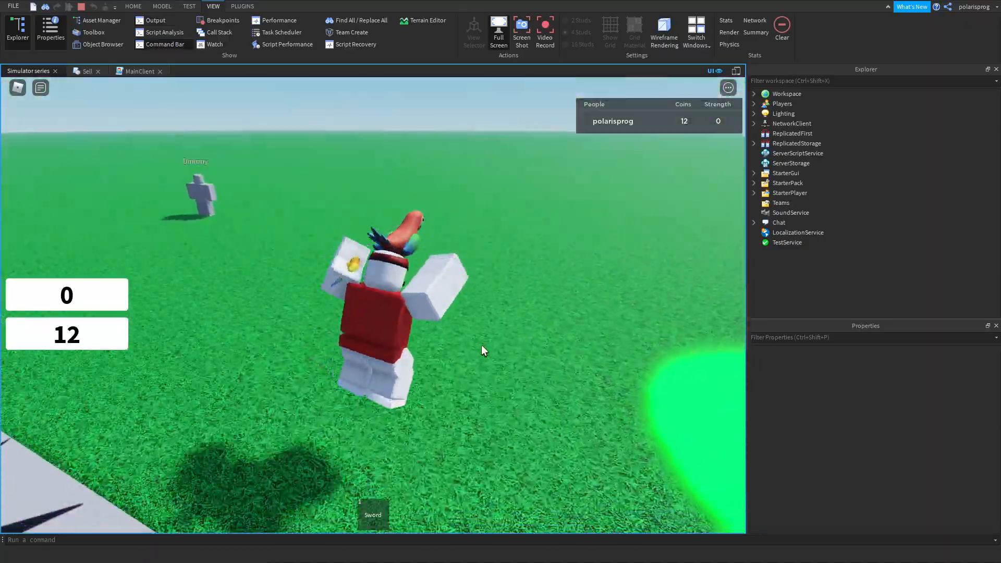